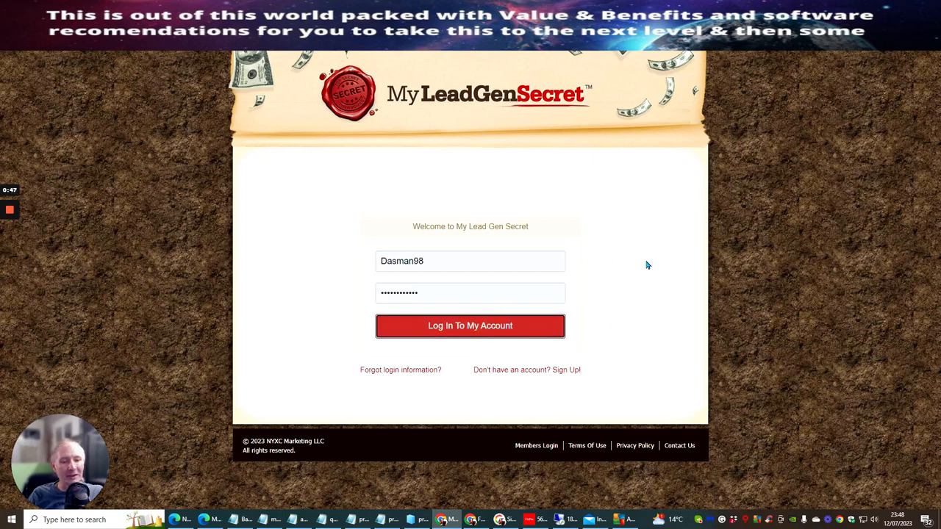
- Sign in and scroll through the overview's Leads Stats and Recently Sent Mailings results
click(470, 326)
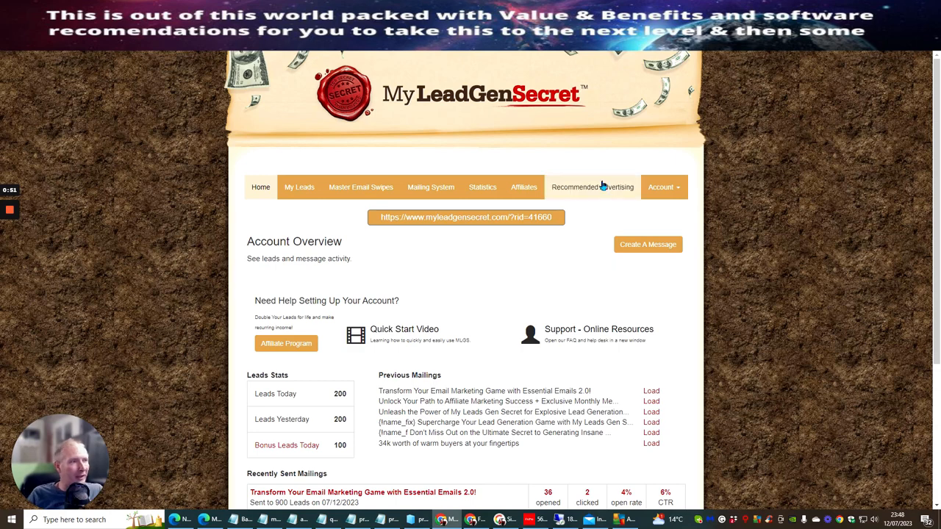
scroll(down, 3)
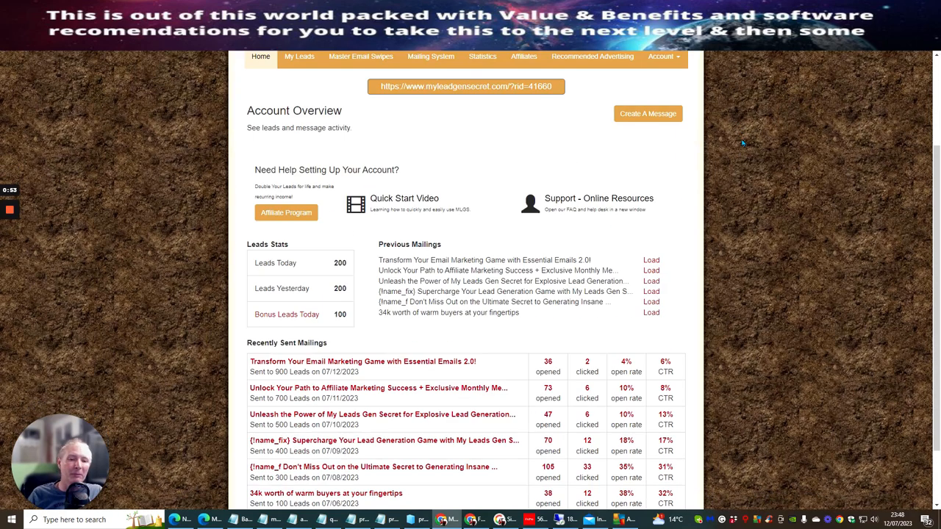
scroll(down, 3)
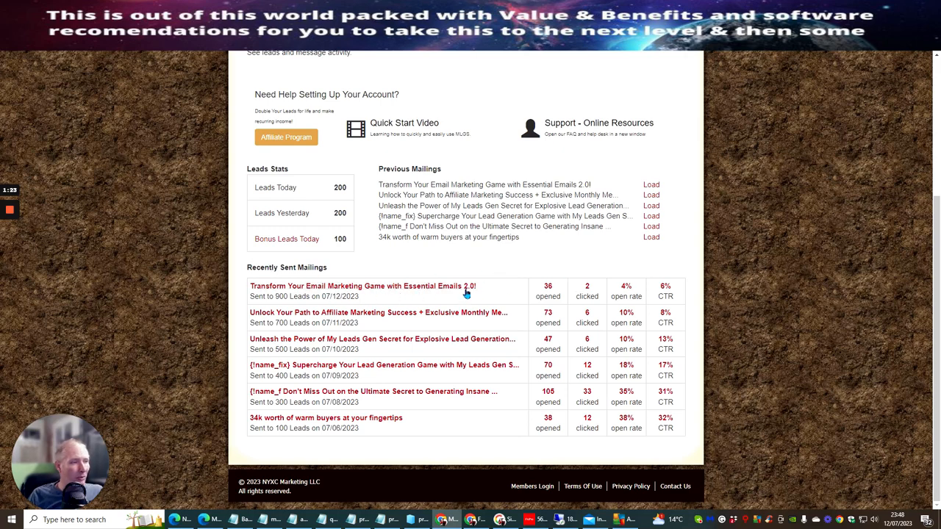
mouse_move(581, 296)
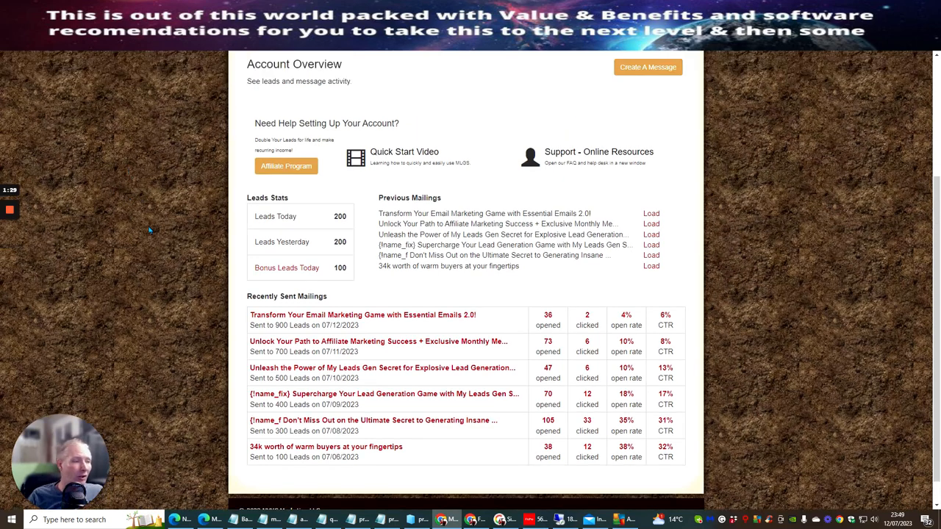
mouse_move(482, 355)
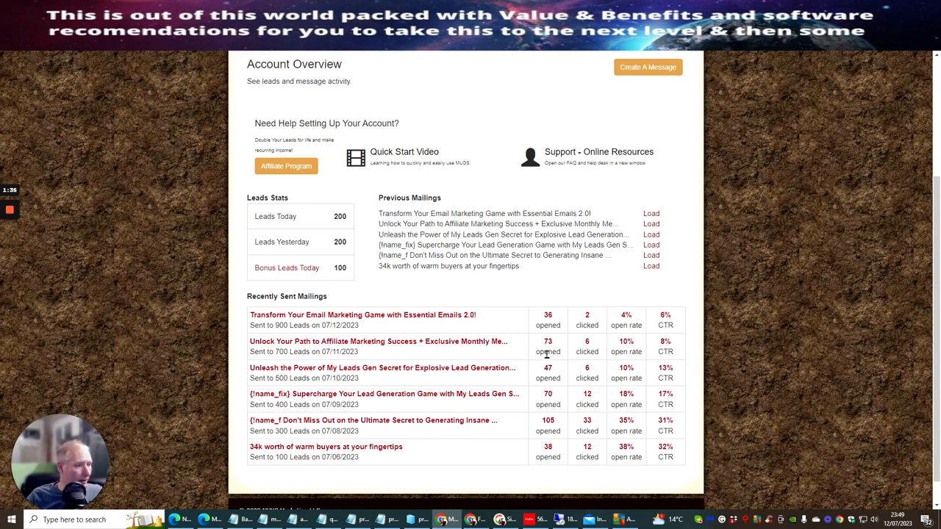
mouse_move(587, 350)
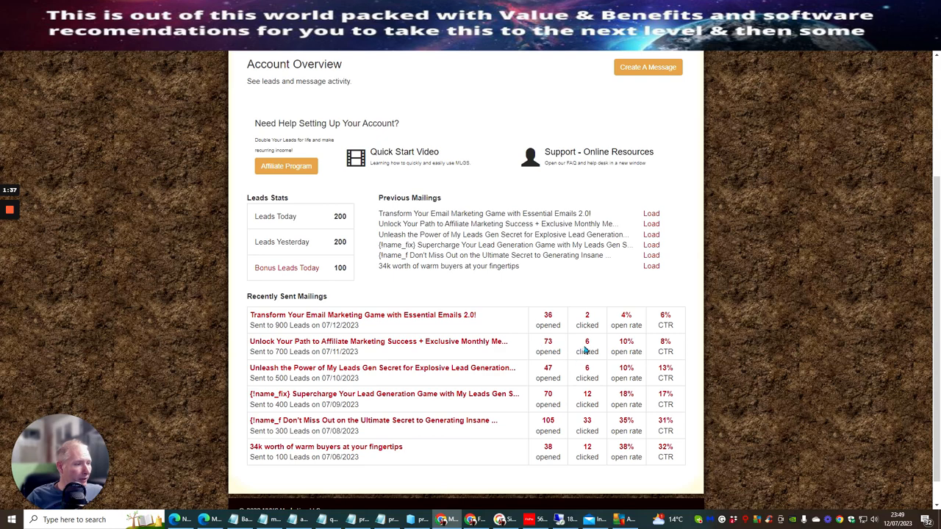
mouse_move(626, 351)
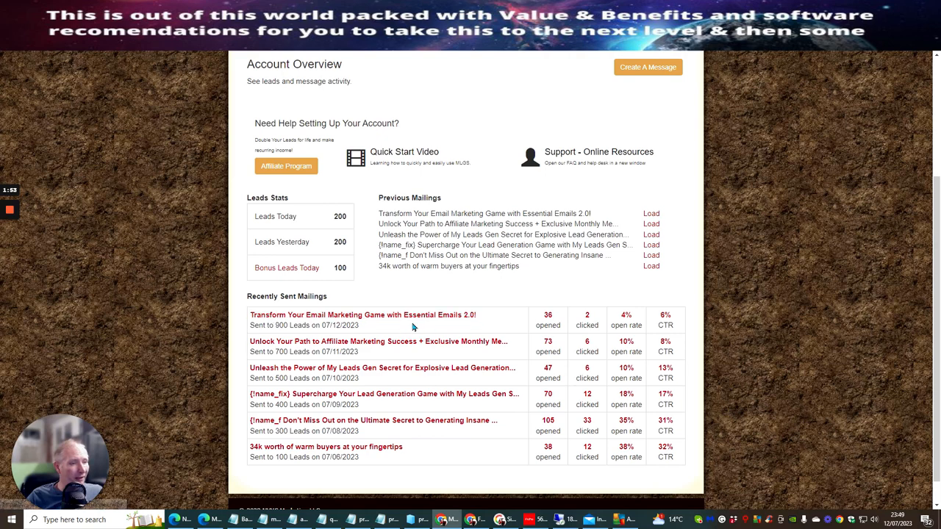
mouse_move(379, 342)
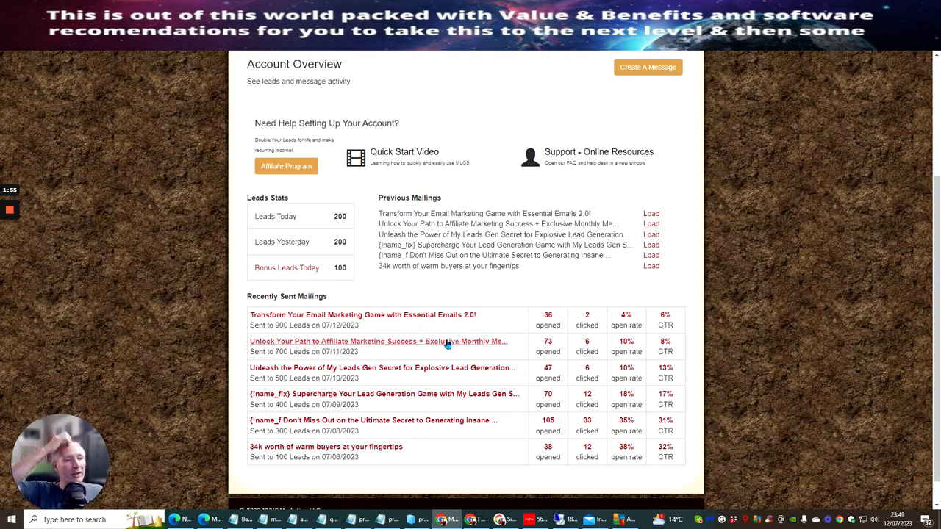
mouse_move(818, 174)
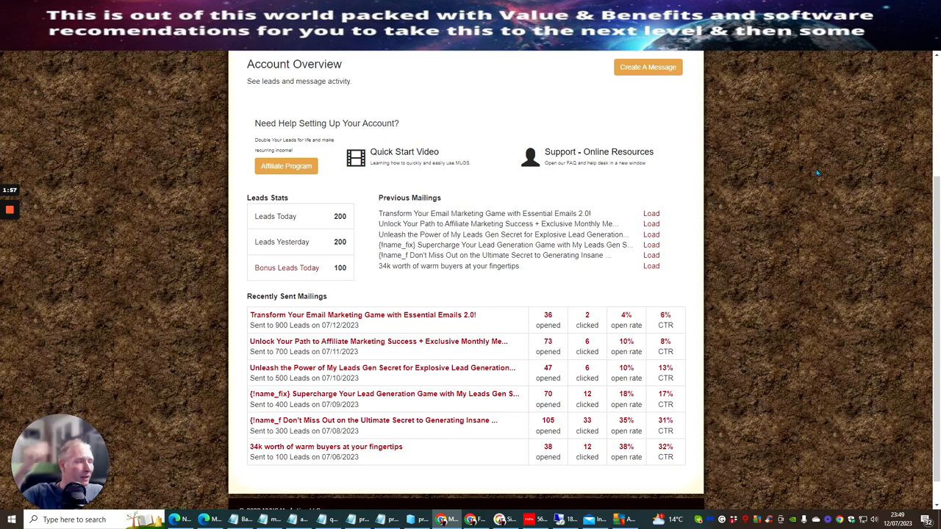
mouse_move(770, 205)
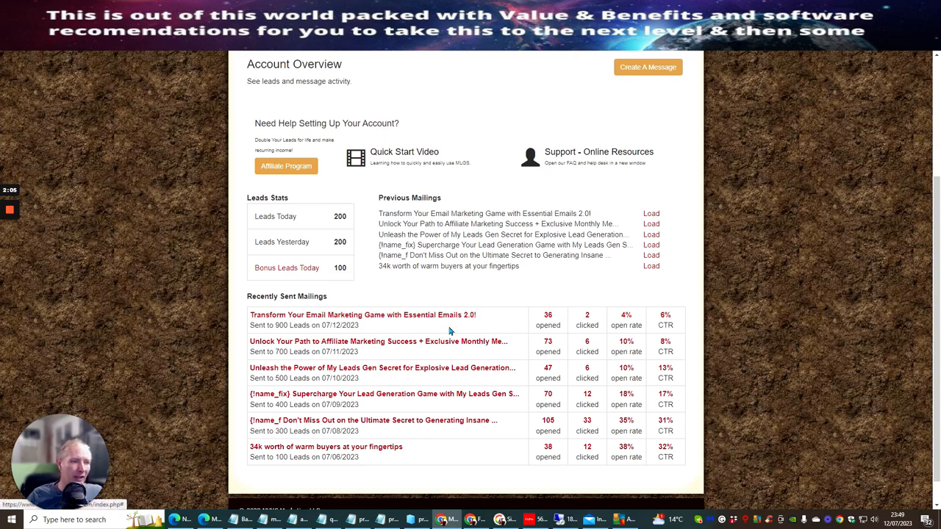
mouse_move(467, 334)
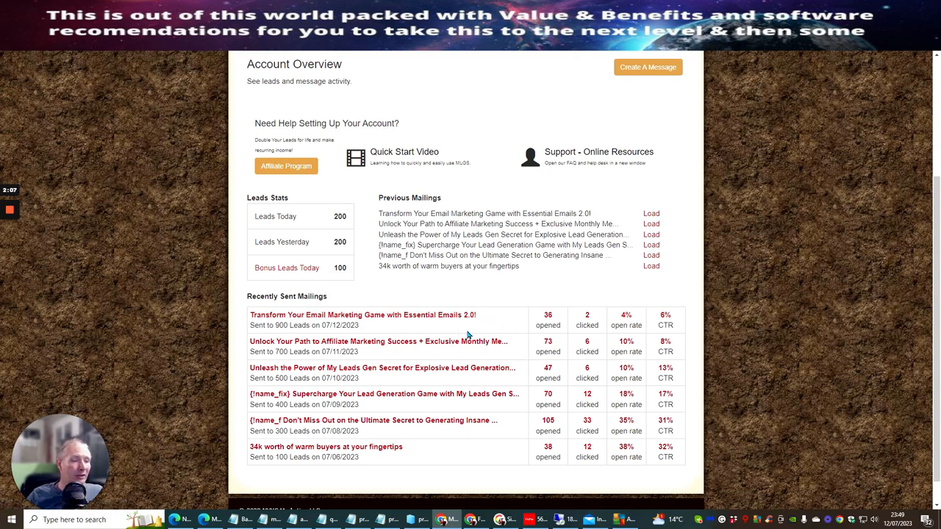
mouse_move(509, 316)
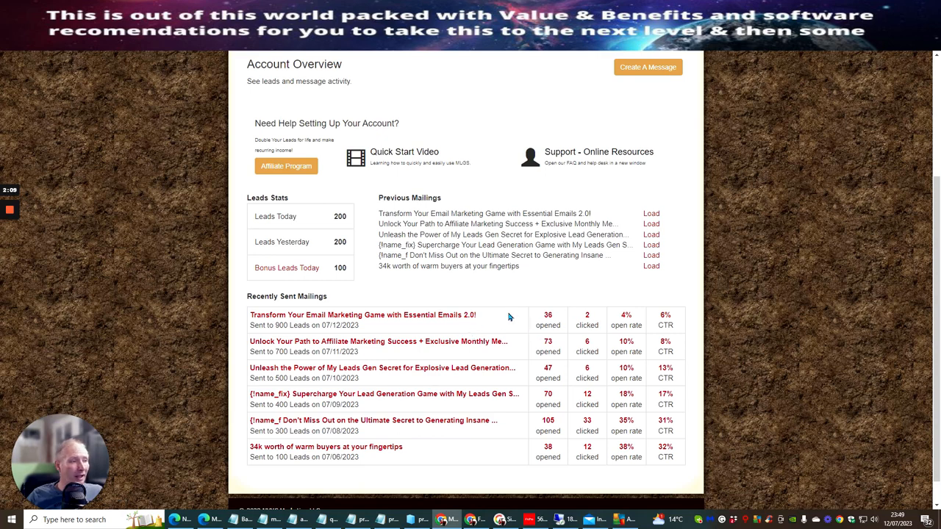
mouse_move(421, 291)
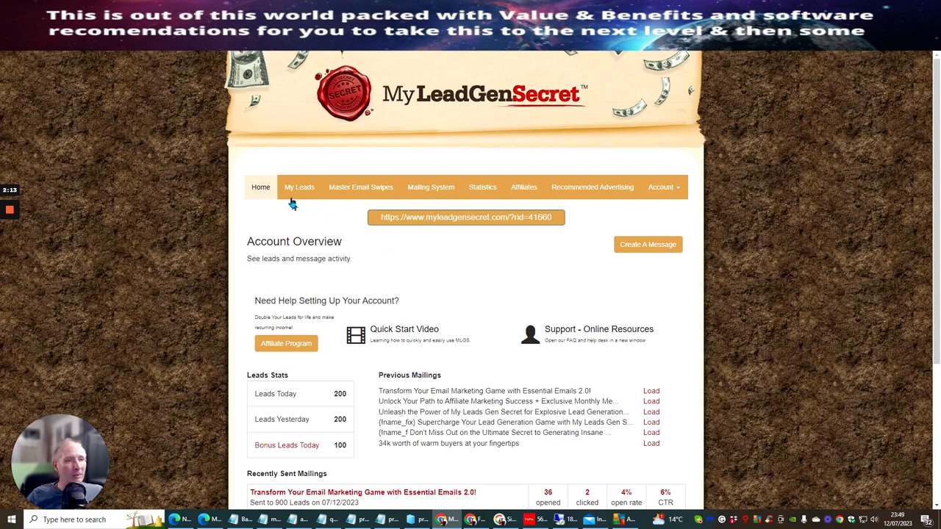
- Open My Leads and highlight the 100-lead count for July 6th
click(299, 186)
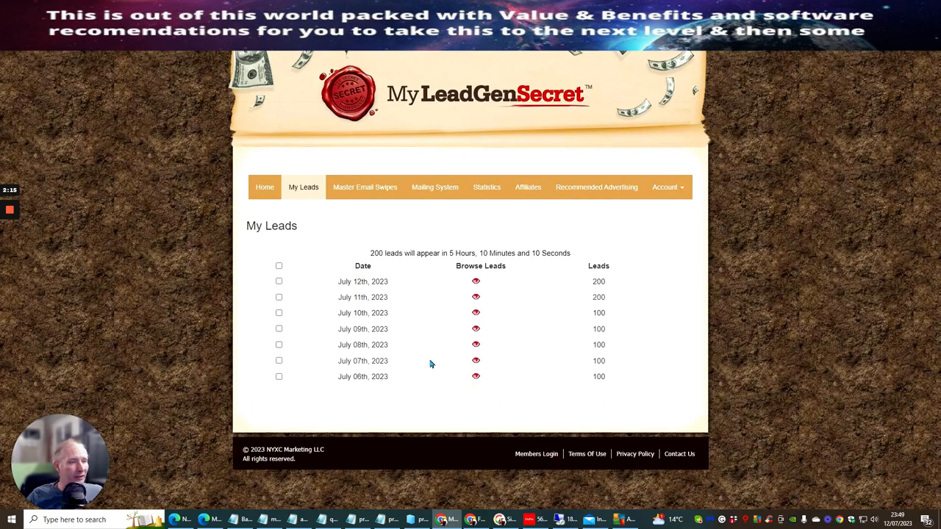
mouse_move(559, 378)
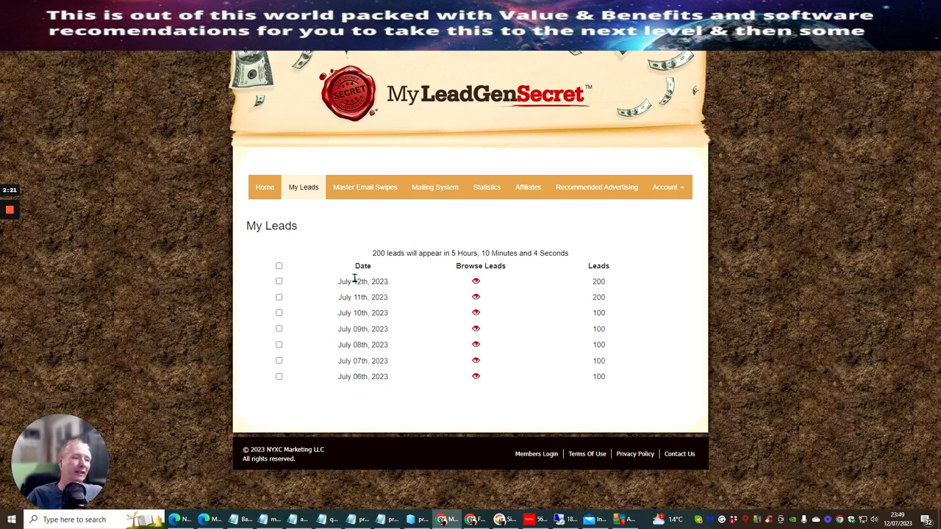
mouse_move(565, 376)
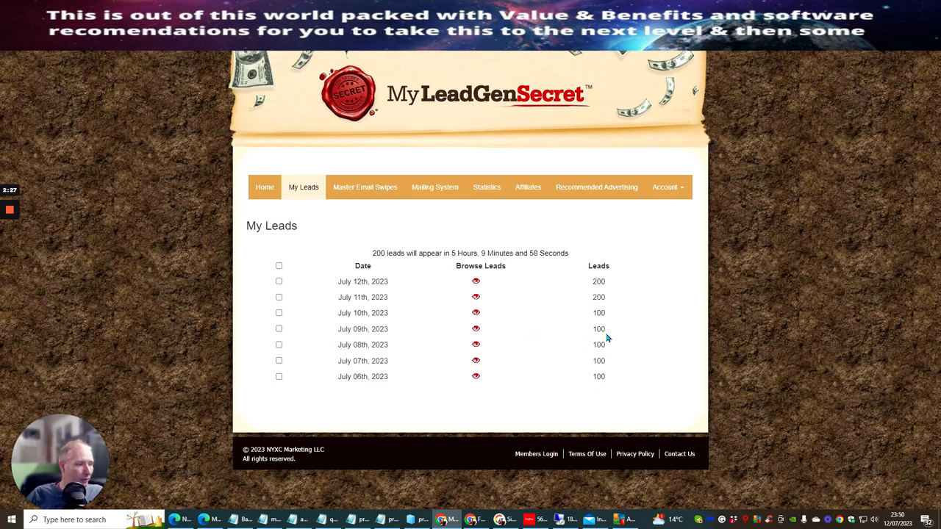
mouse_move(596, 361)
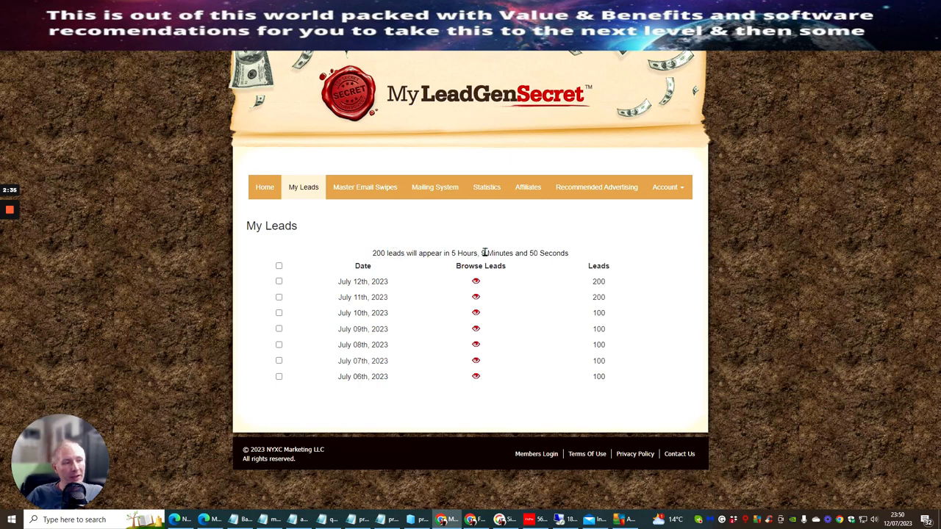
mouse_move(607, 240)
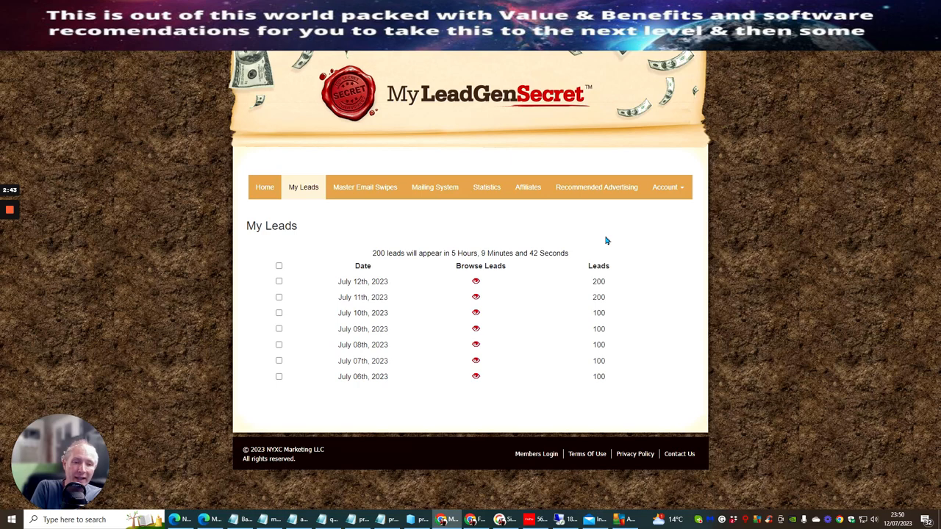
mouse_move(461, 330)
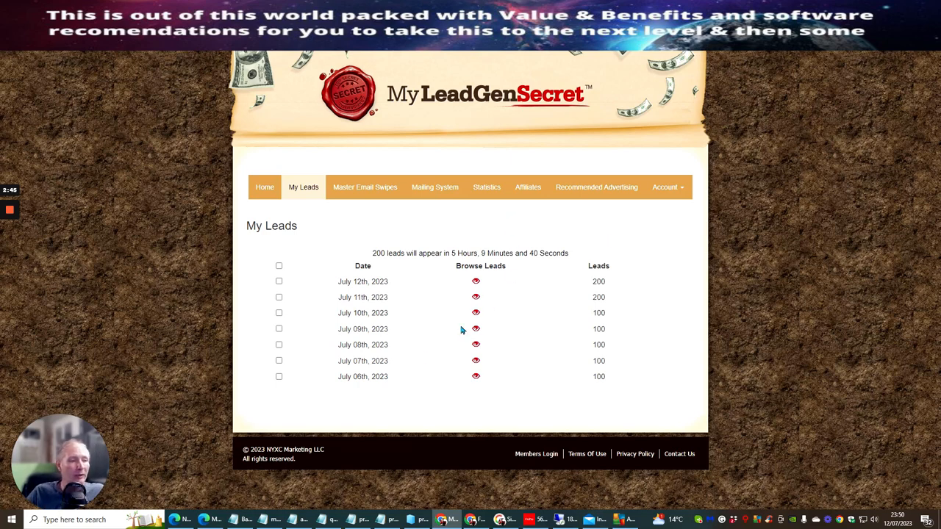
double_click(598, 376)
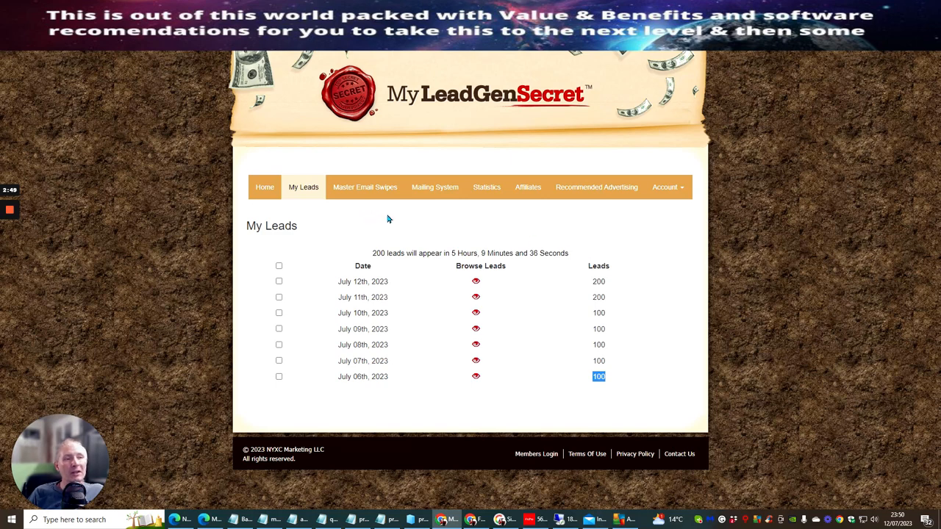
mouse_move(539, 212)
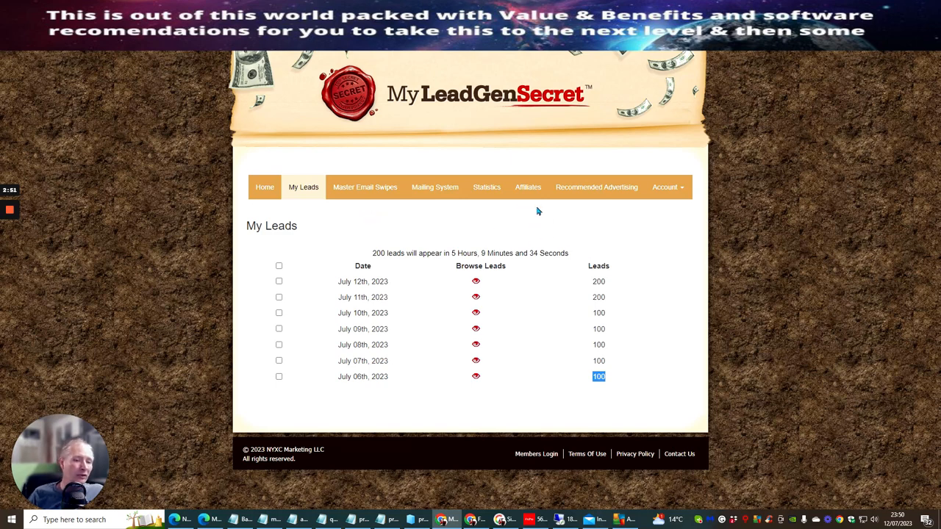
mouse_move(543, 228)
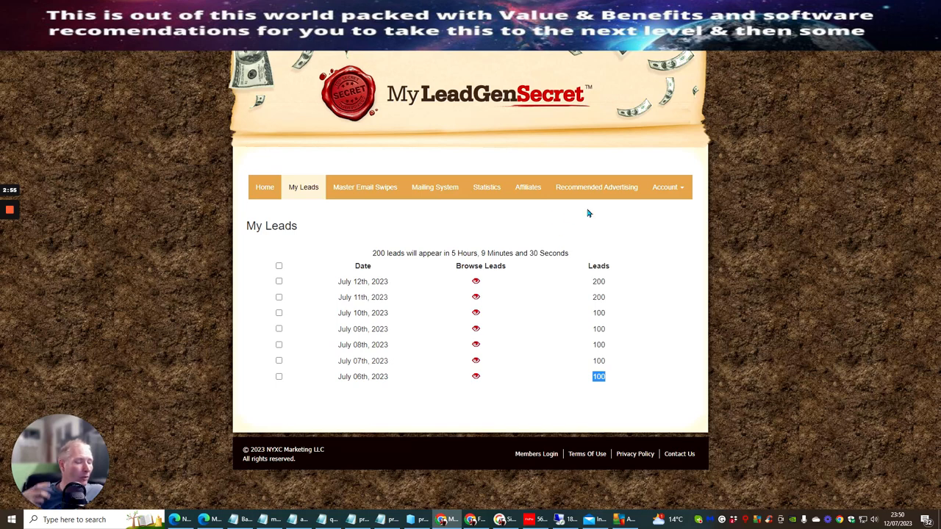
mouse_move(388, 294)
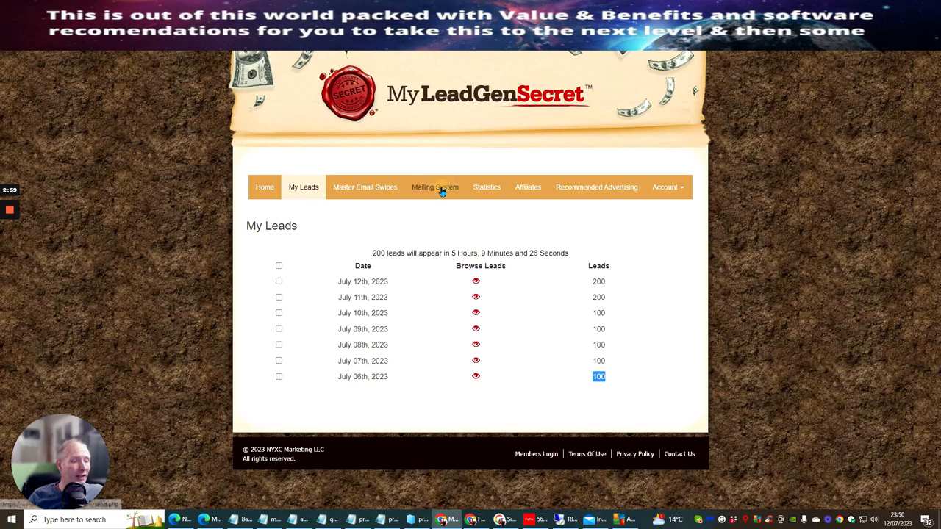
- Open the Mailing System page and scroll down to the email composer
click(435, 187)
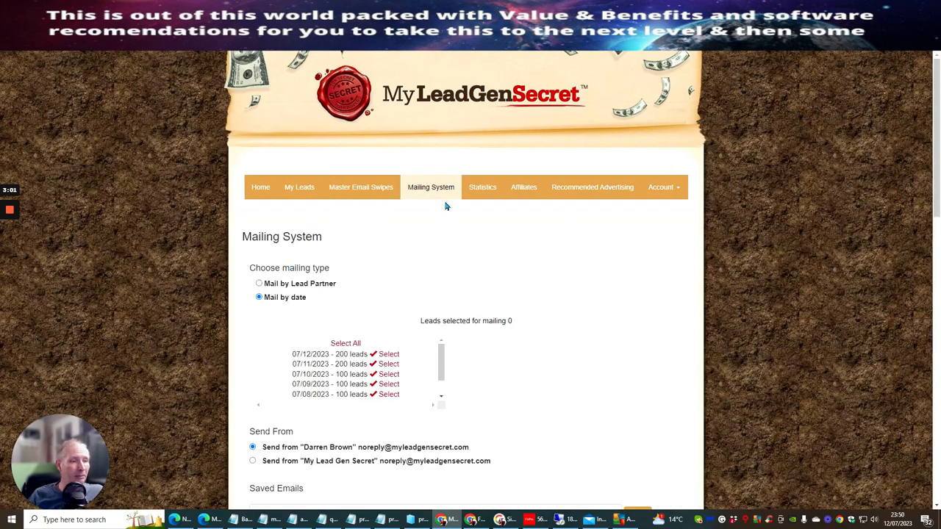
scroll(down, 3)
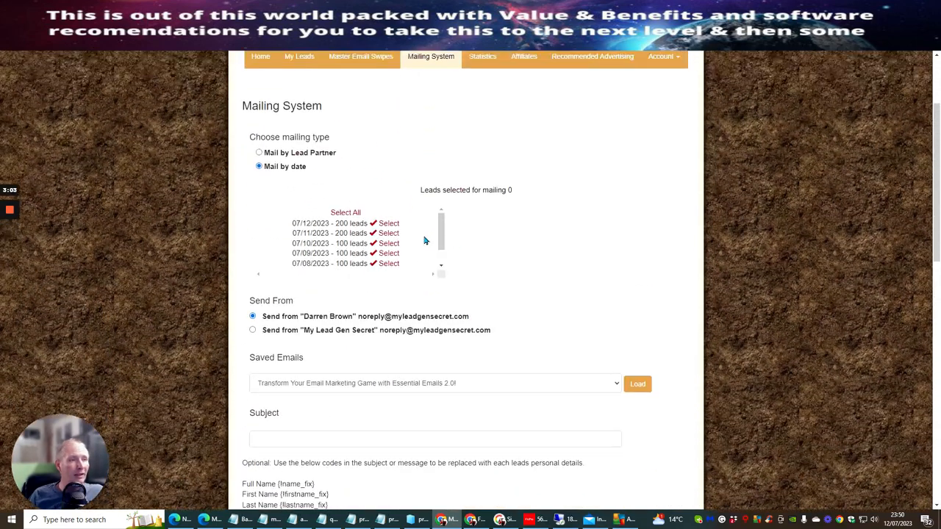
click(346, 213)
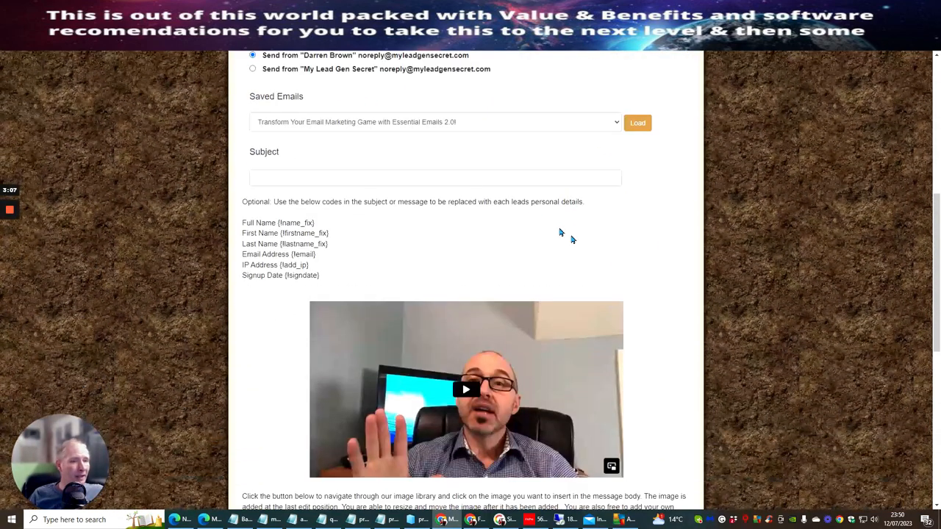
- Load a different saved email with subject 'Unleash the Power of My Leads Gen Secret for Explosive Lead Generation!'
click(435, 122)
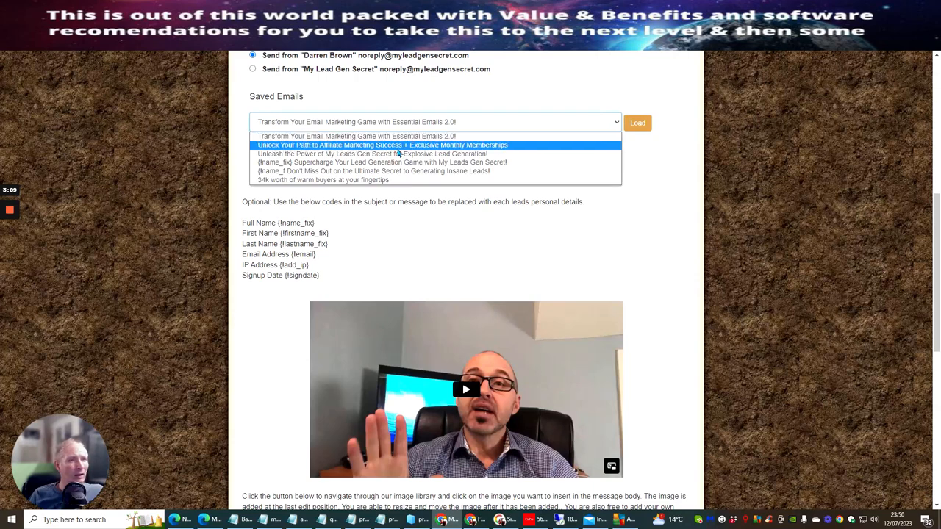
click(382, 145)
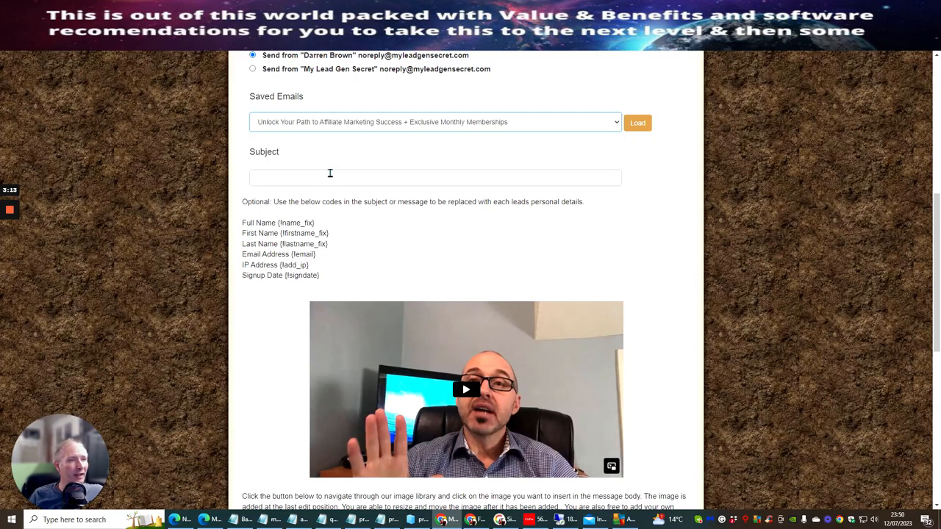
text(Unleash the Power of My Leads Gen Secret for Explosive Lead Generation!)
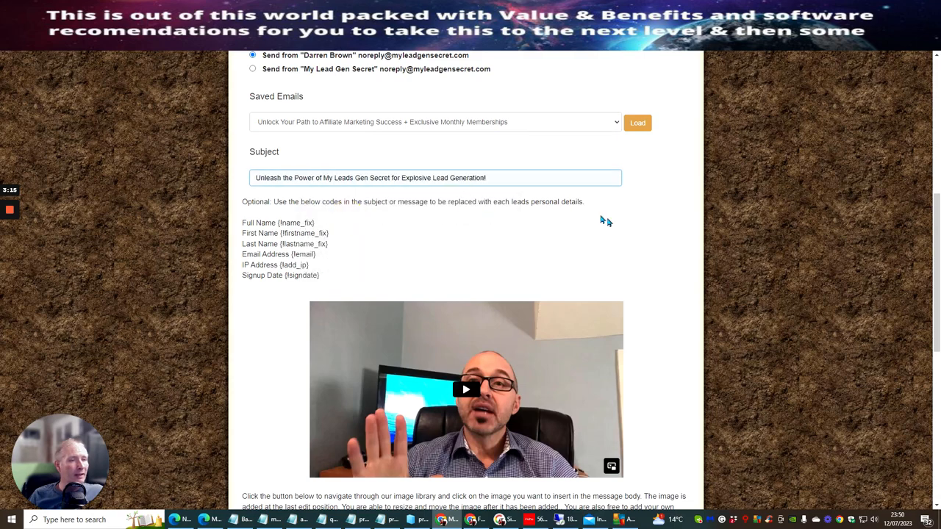
scroll(down, 3)
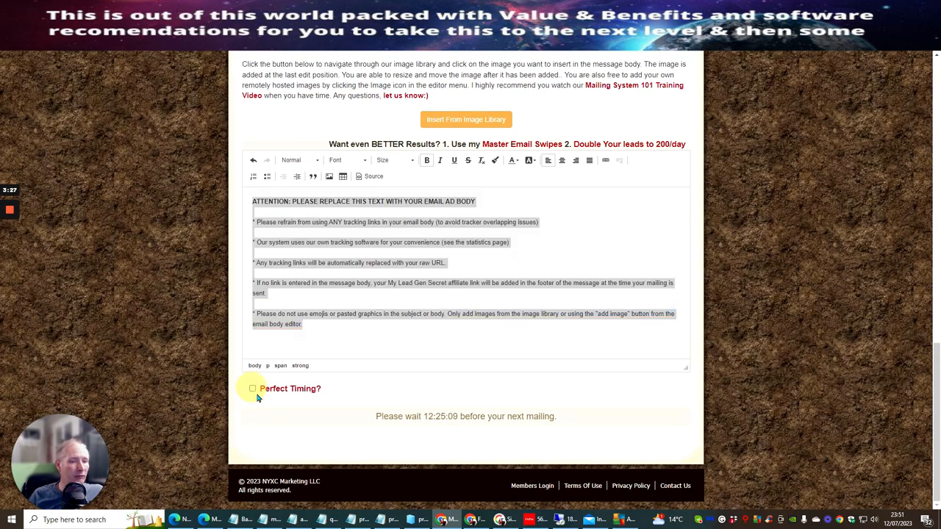
mouse_move(290, 388)
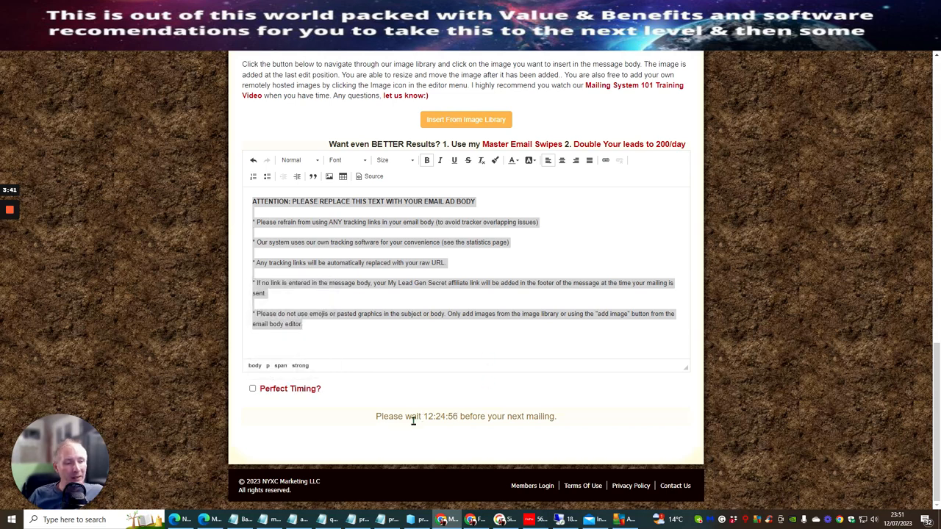
mouse_move(440, 427)
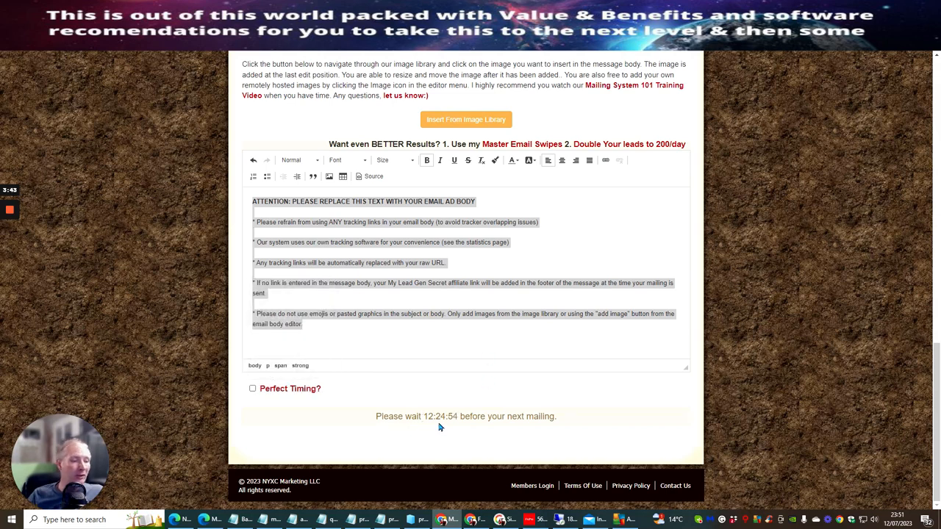
mouse_move(494, 377)
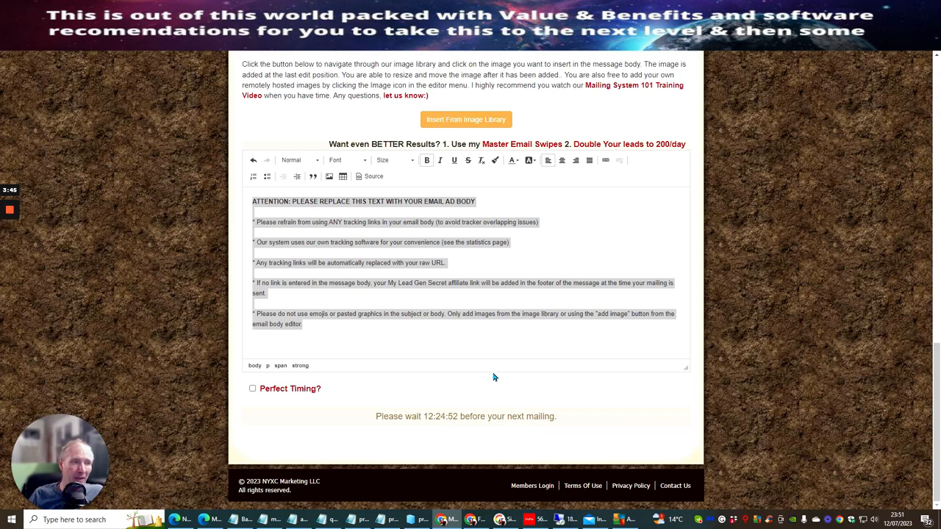
click(611, 252)
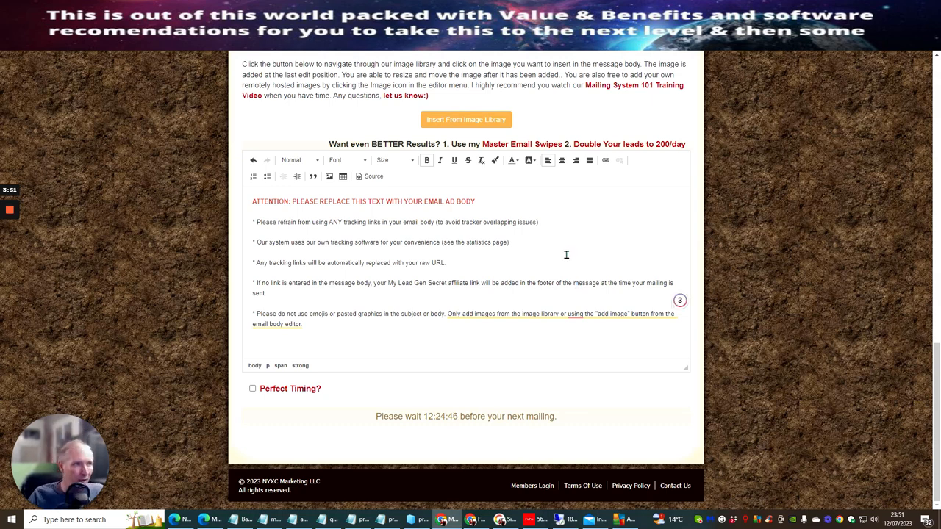
mouse_move(532, 268)
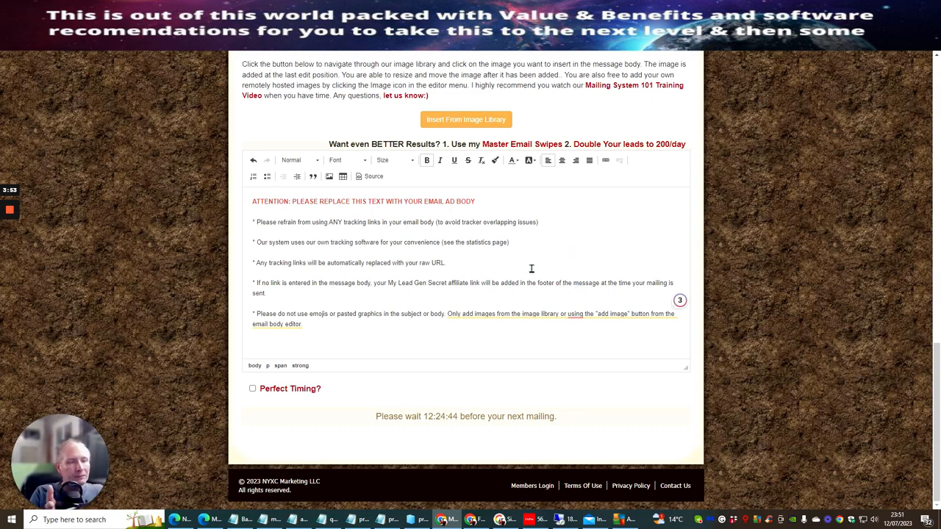
mouse_move(557, 235)
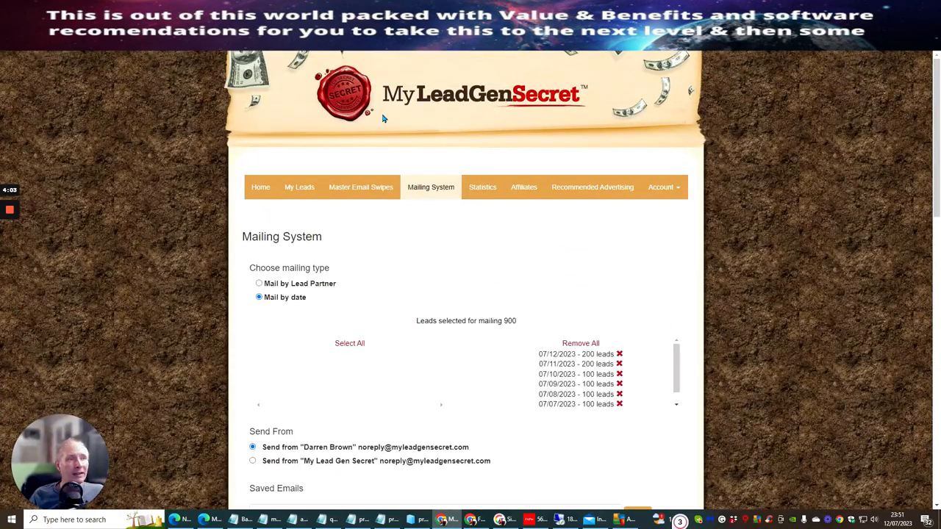
mouse_move(400, 128)
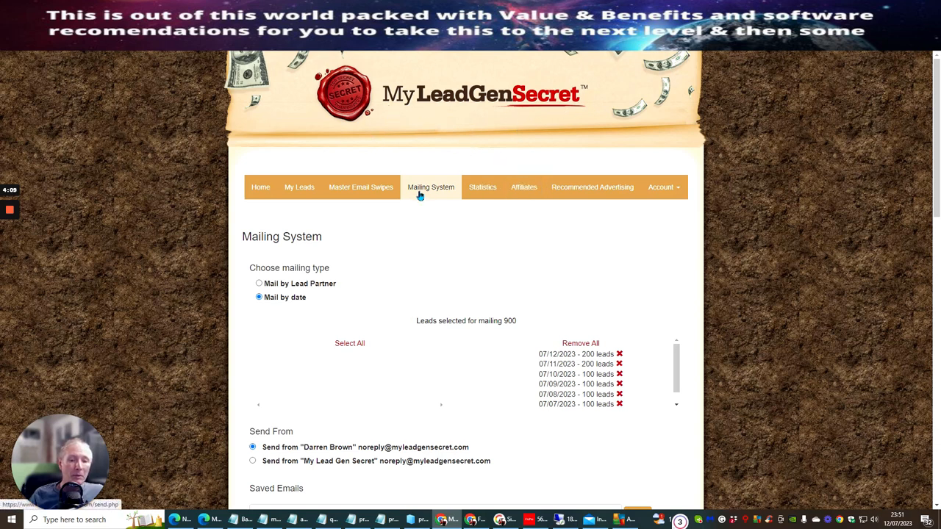
mouse_move(588, 238)
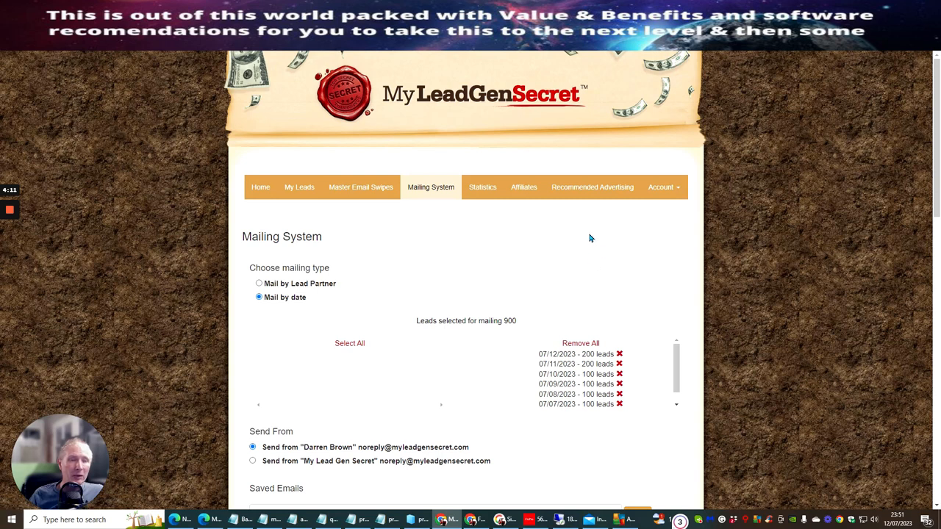
mouse_move(547, 241)
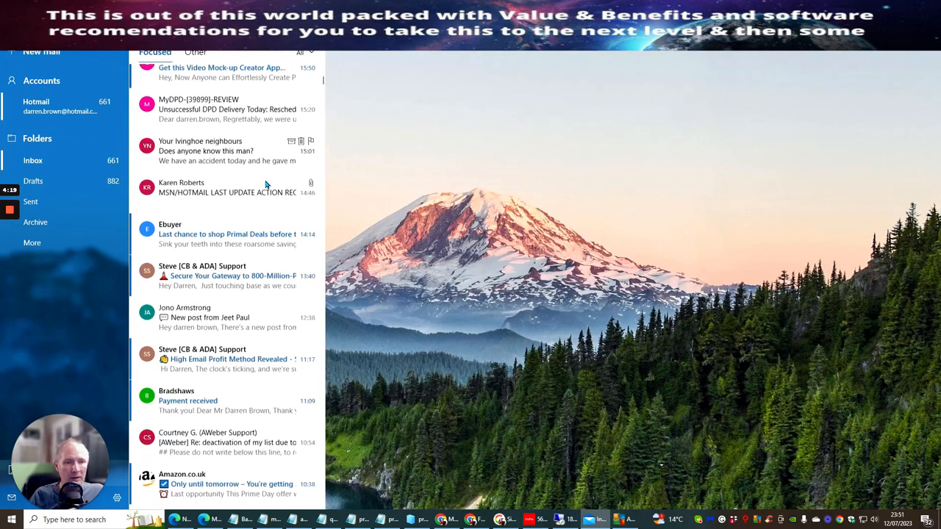
- Open AWeber Support's list-deactivation reply in the Inbox and scroll through the ticket
scroll(down, 3)
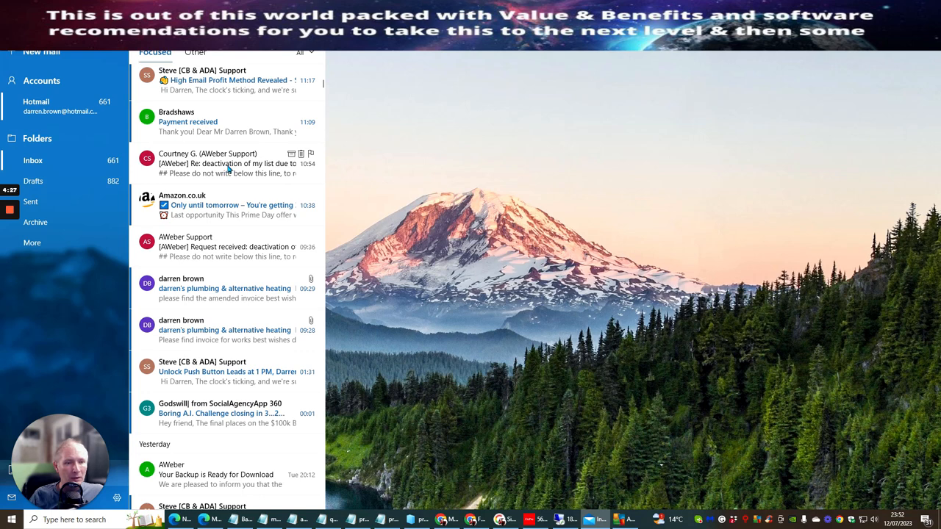
click(224, 163)
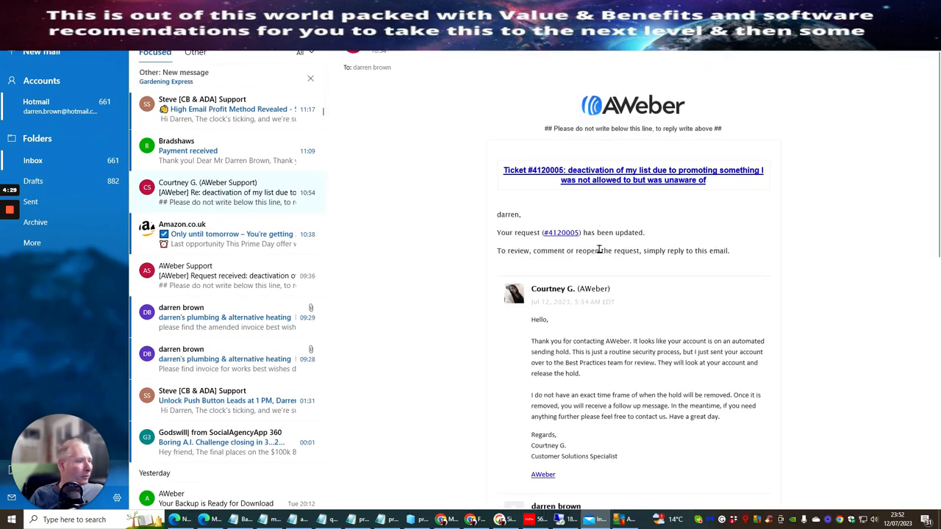
scroll(down, 3)
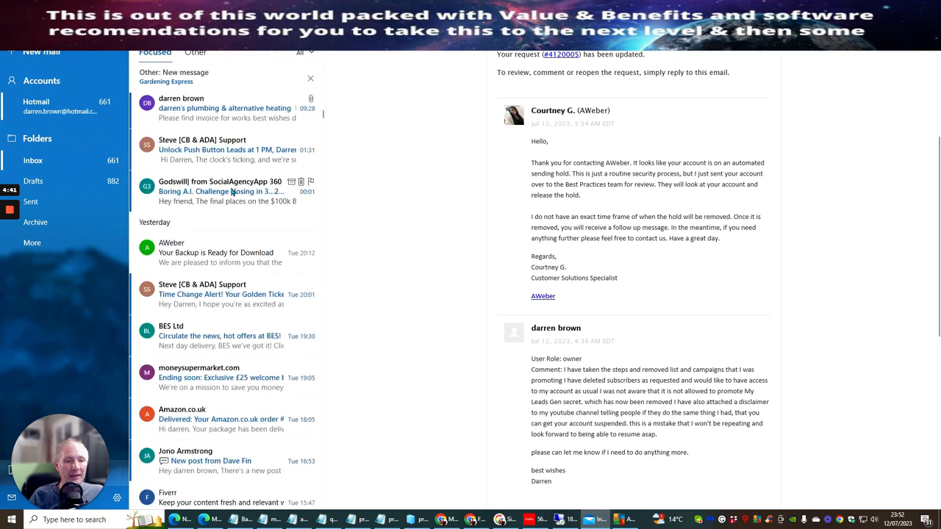
scroll(down, 3)
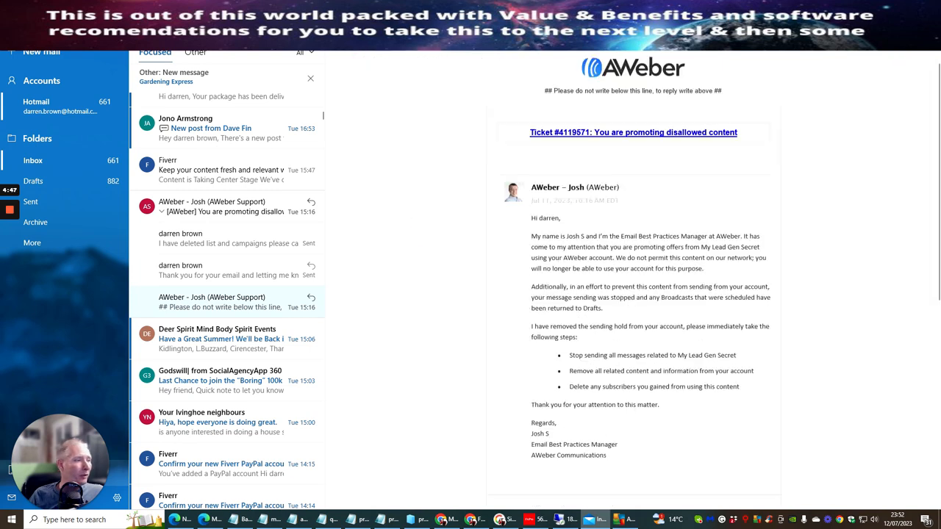
scroll(down, 3)
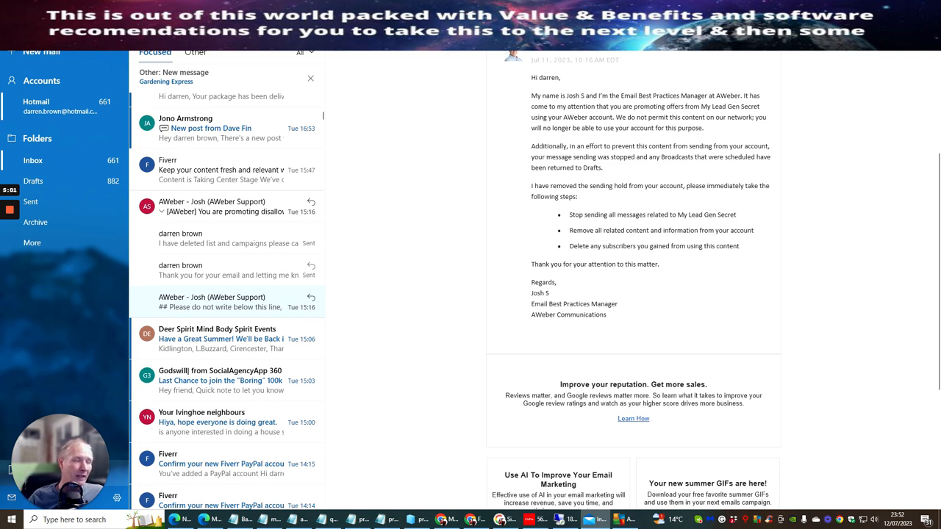
mouse_move(697, 99)
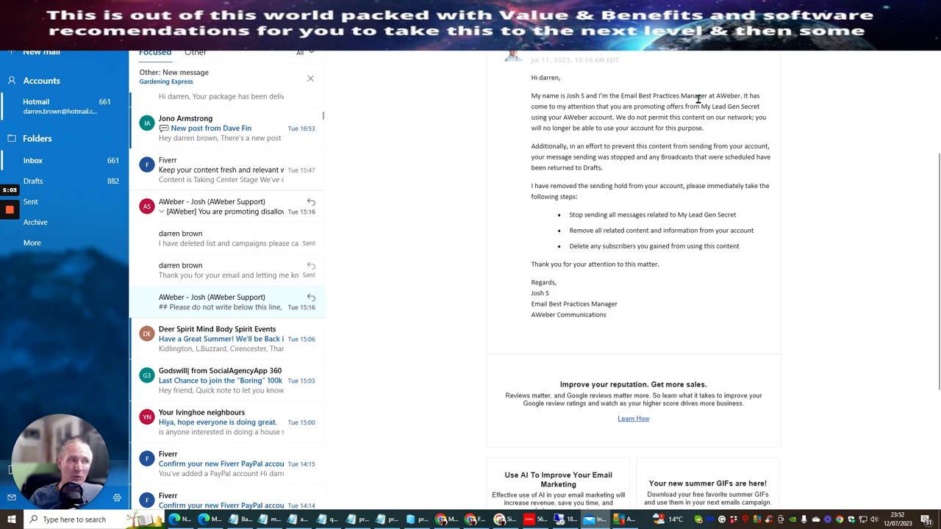
mouse_move(761, 283)
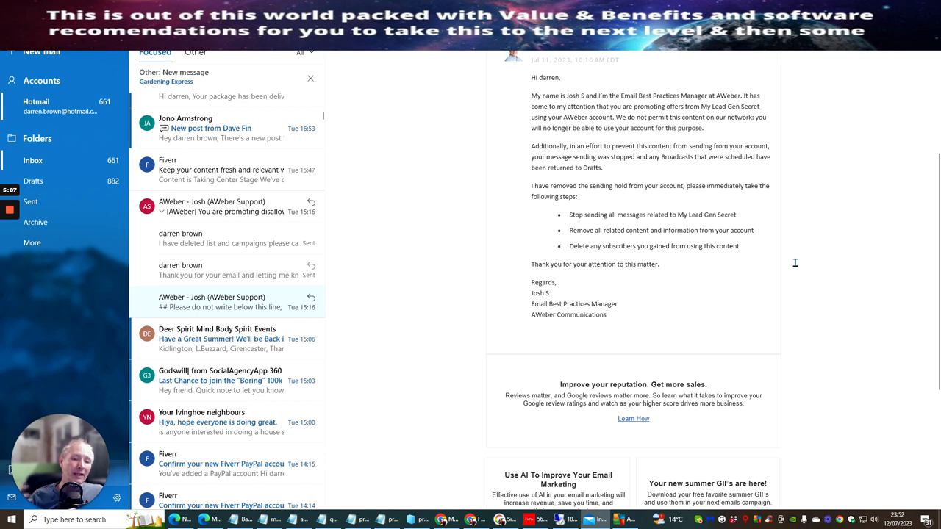
mouse_move(809, 271)
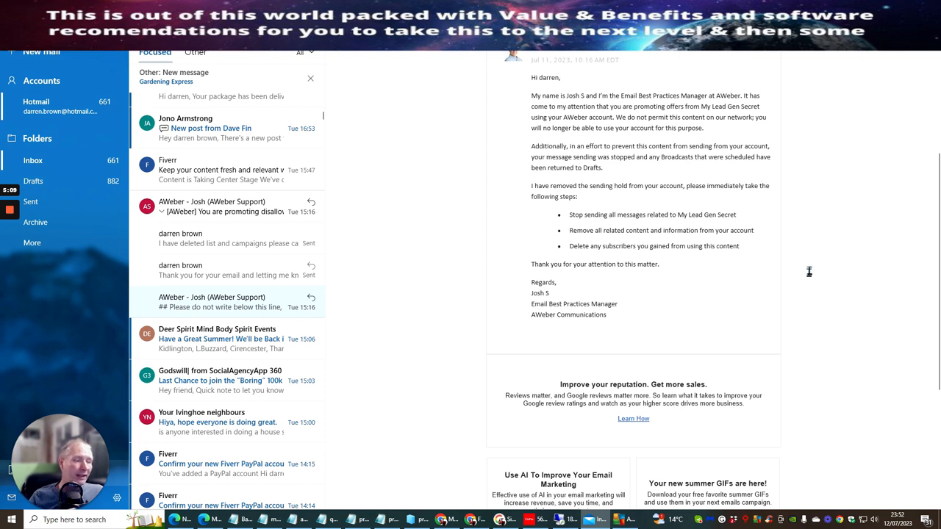
mouse_move(799, 247)
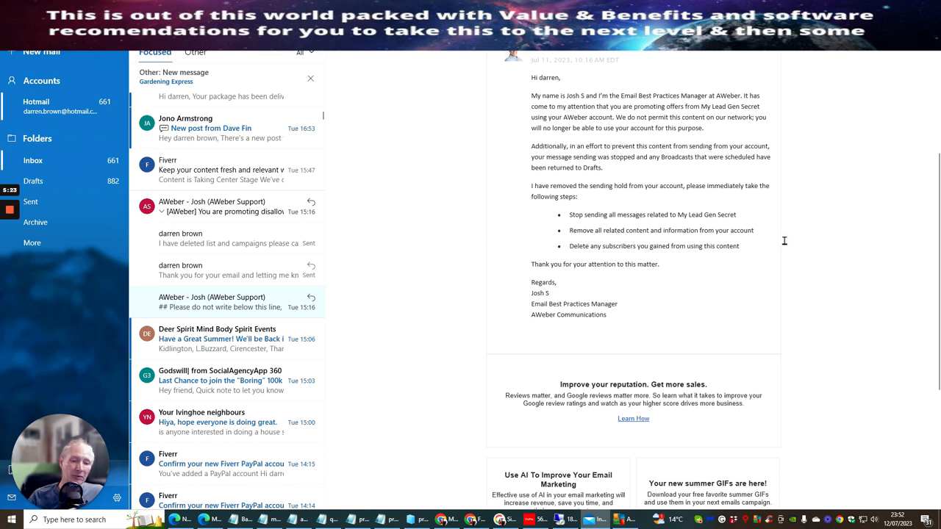
mouse_move(802, 227)
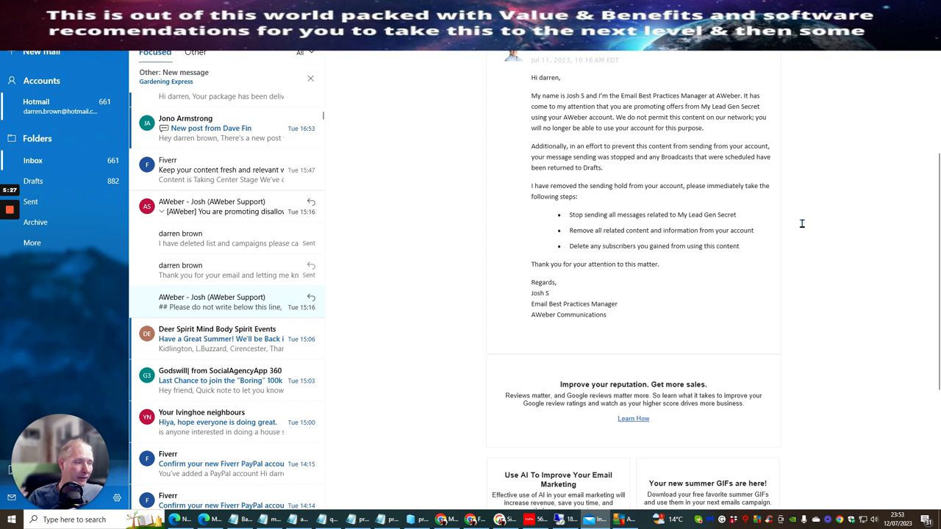
mouse_move(798, 208)
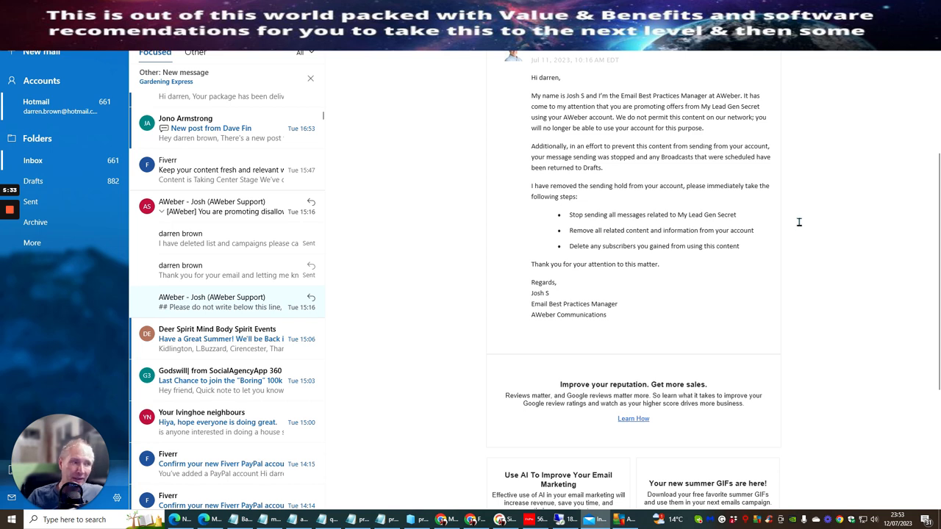
mouse_move(808, 228)
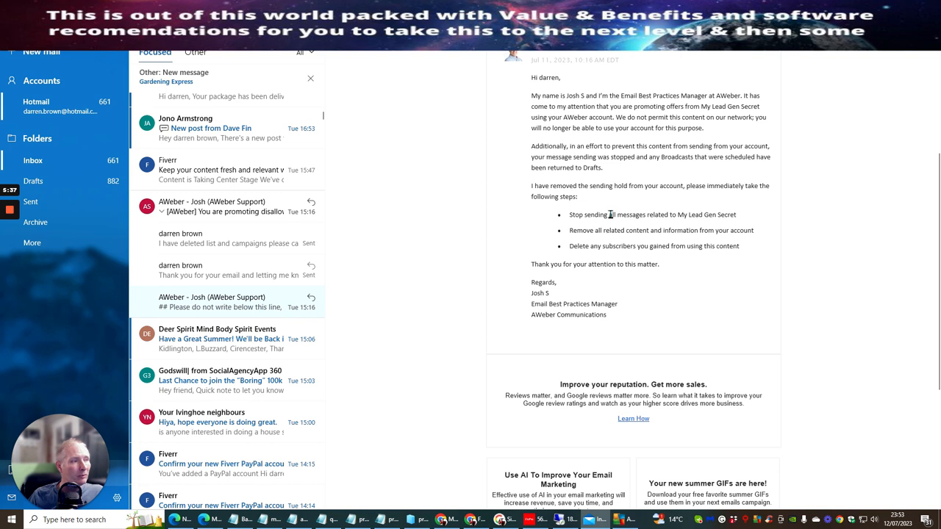
mouse_move(539, 108)
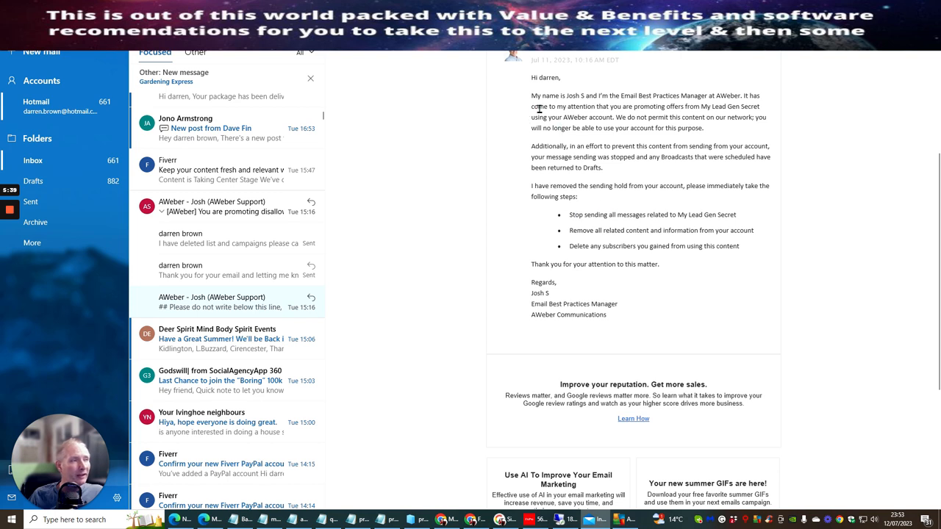
mouse_move(581, 109)
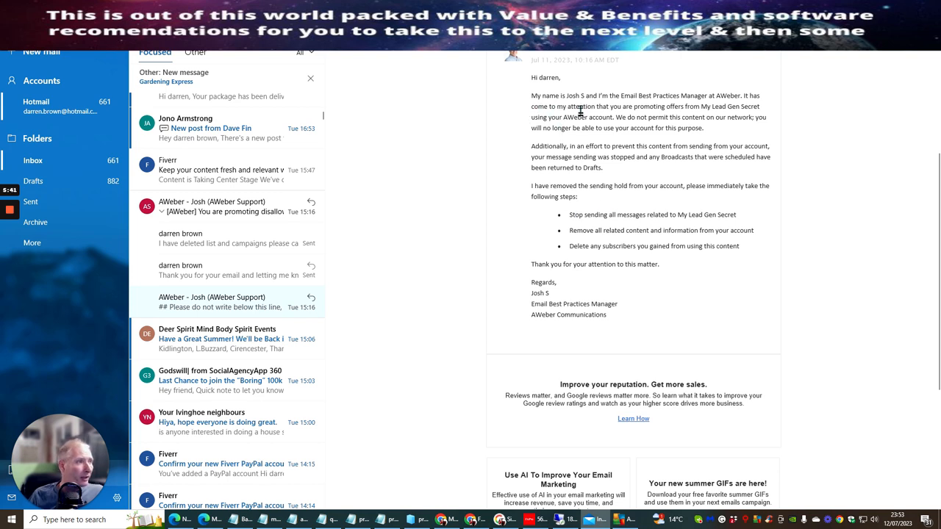
mouse_move(678, 100)
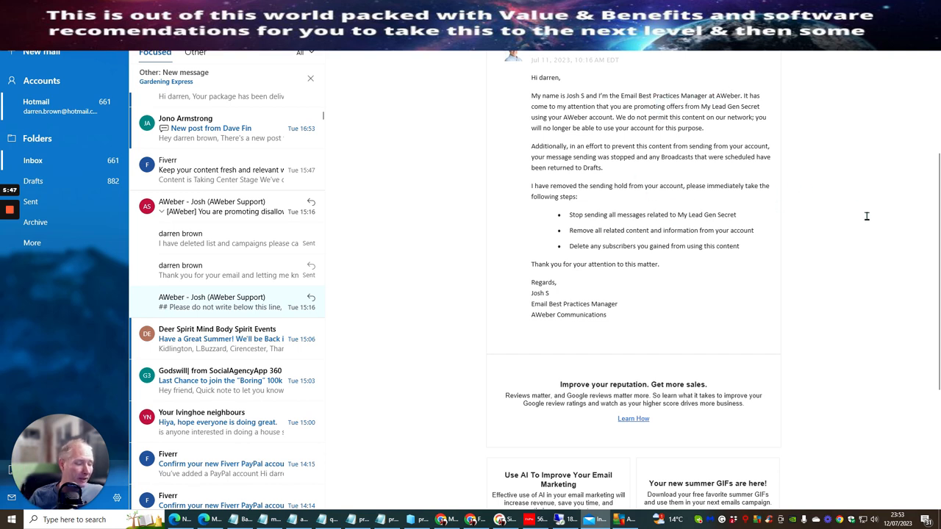
mouse_move(813, 253)
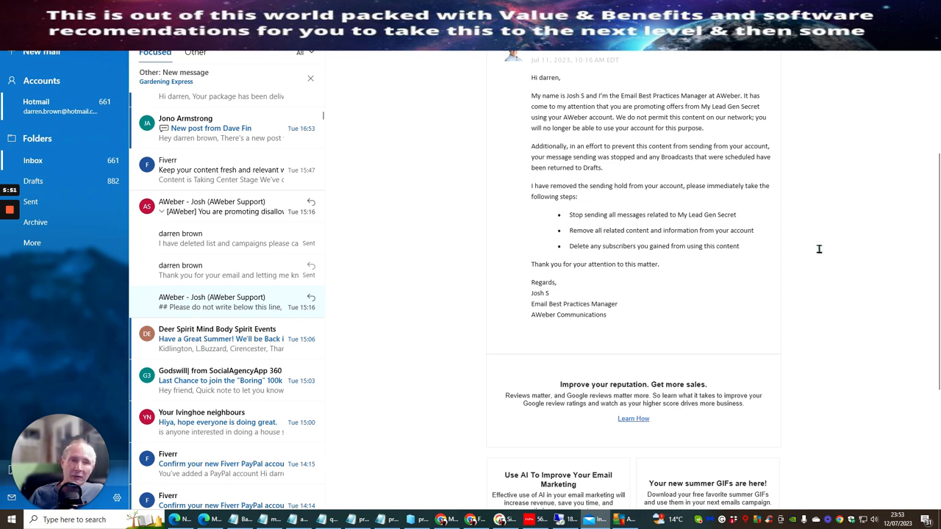
mouse_move(811, 244)
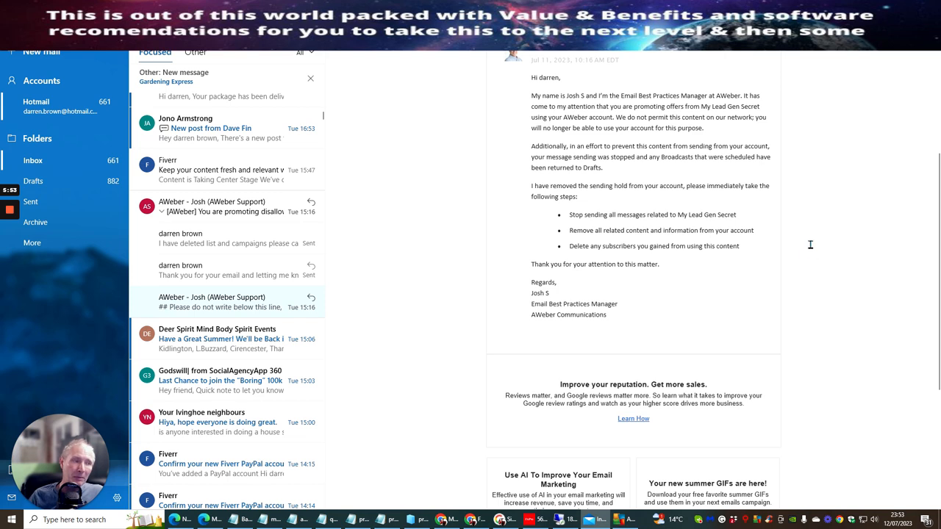
mouse_move(830, 260)
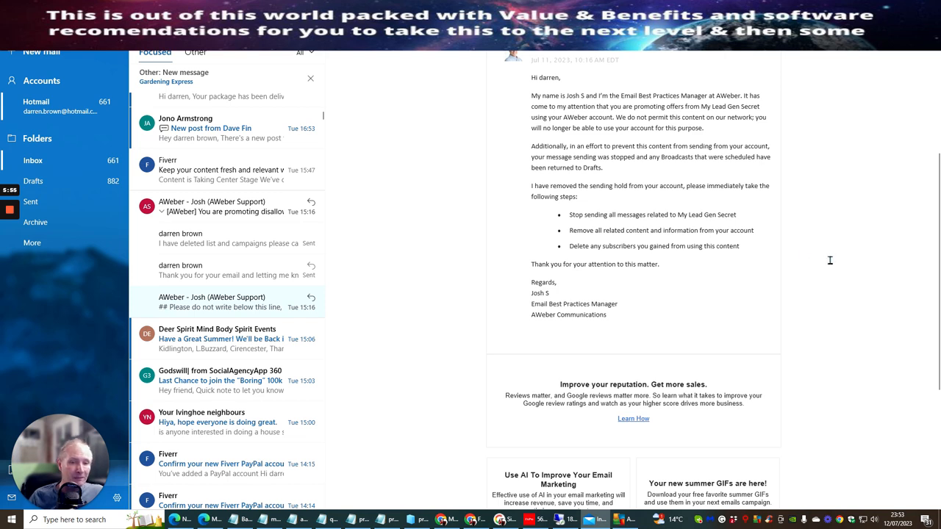
mouse_move(543, 149)
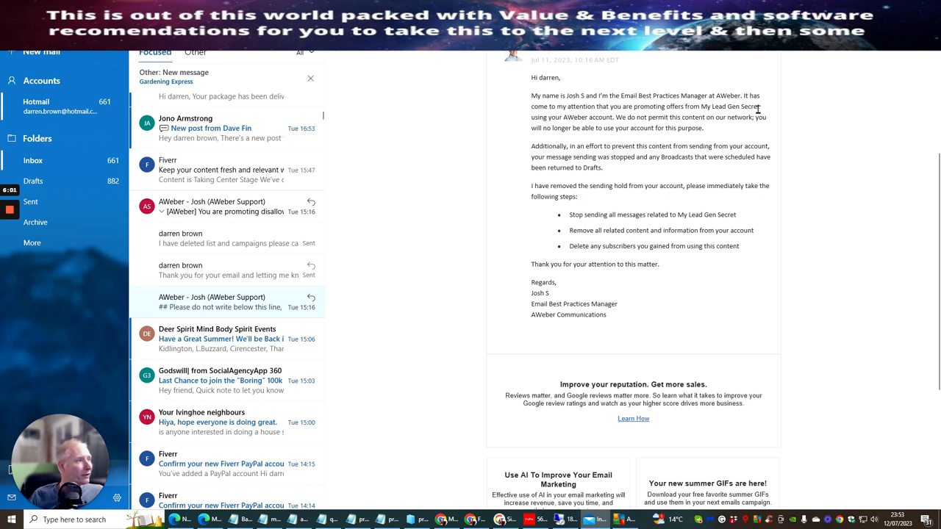
mouse_move(611, 118)
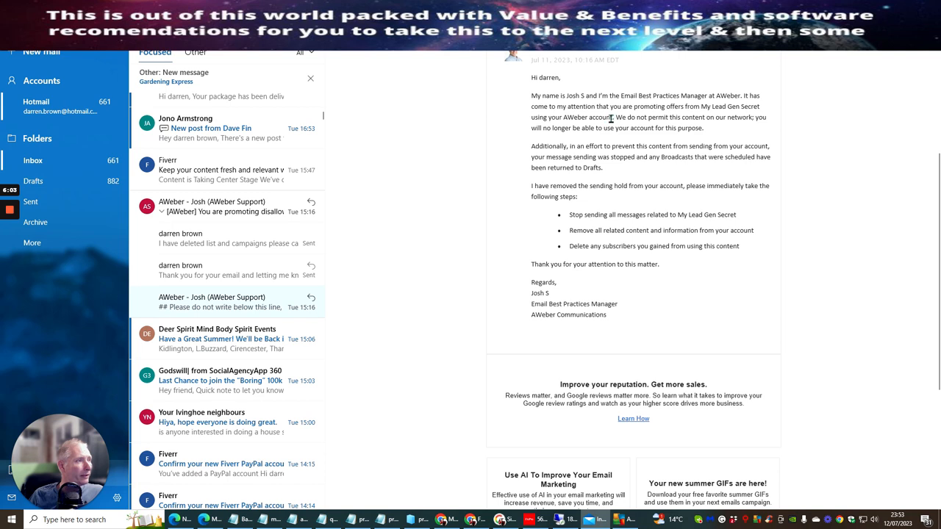
mouse_move(726, 132)
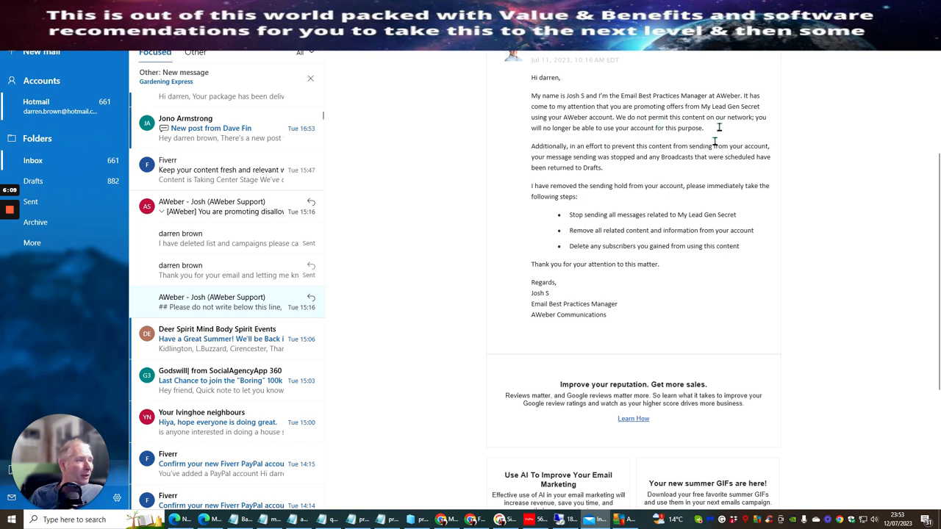
mouse_move(622, 178)
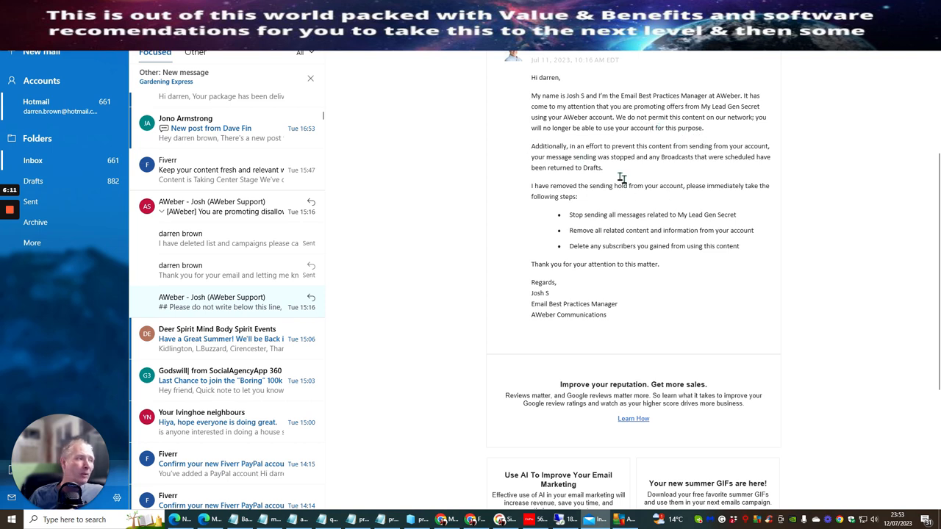
mouse_move(537, 160)
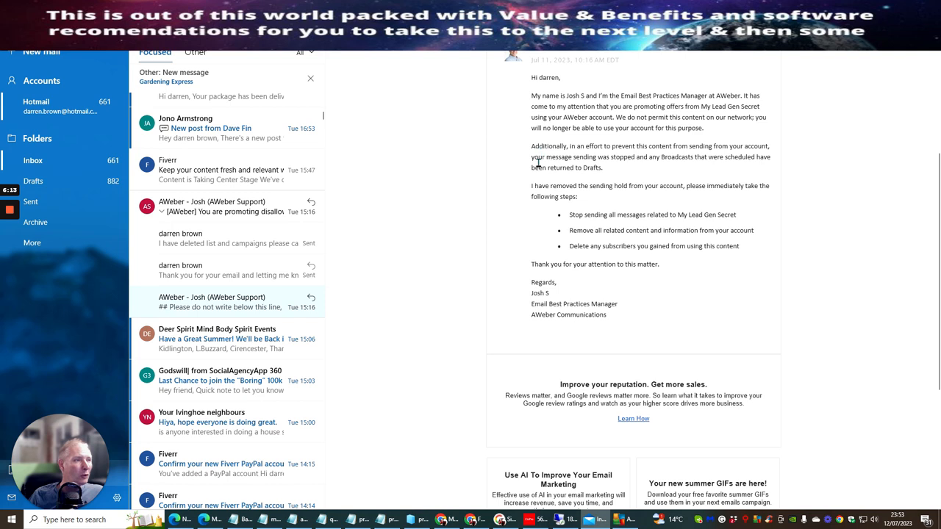
mouse_move(670, 149)
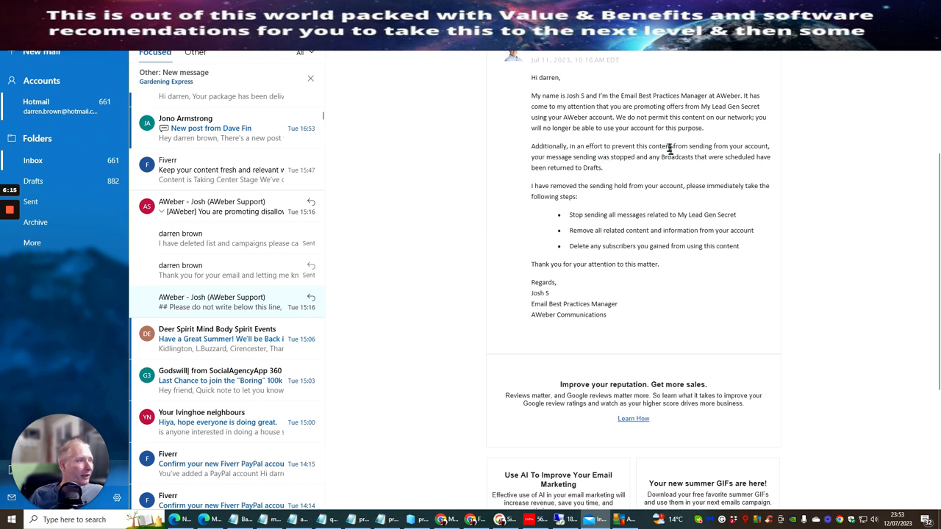
mouse_move(592, 167)
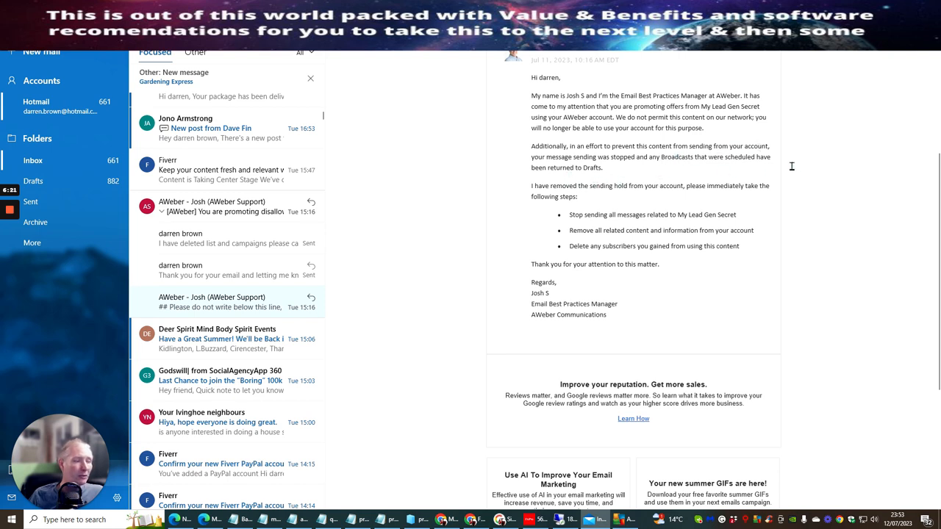
mouse_move(766, 174)
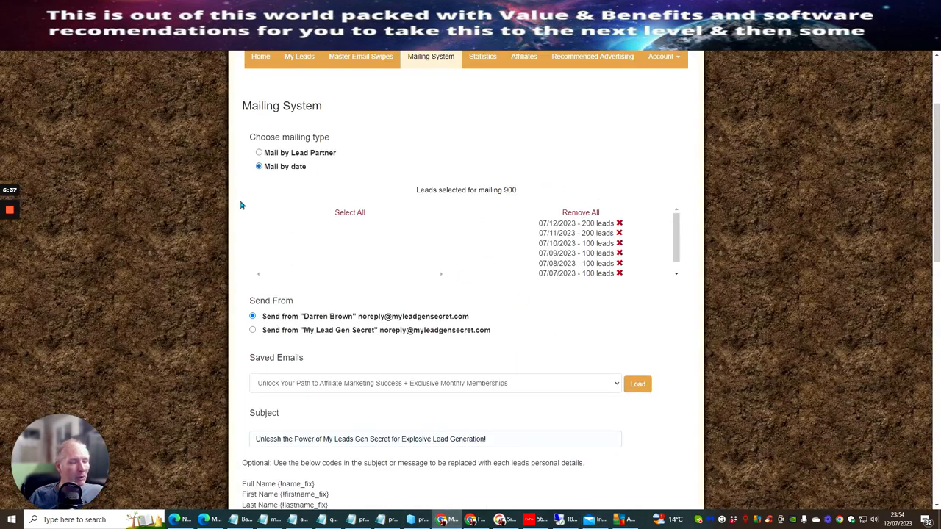
- Scroll down to the email editor and back up to the 900 selected leads
scroll(down, 3)
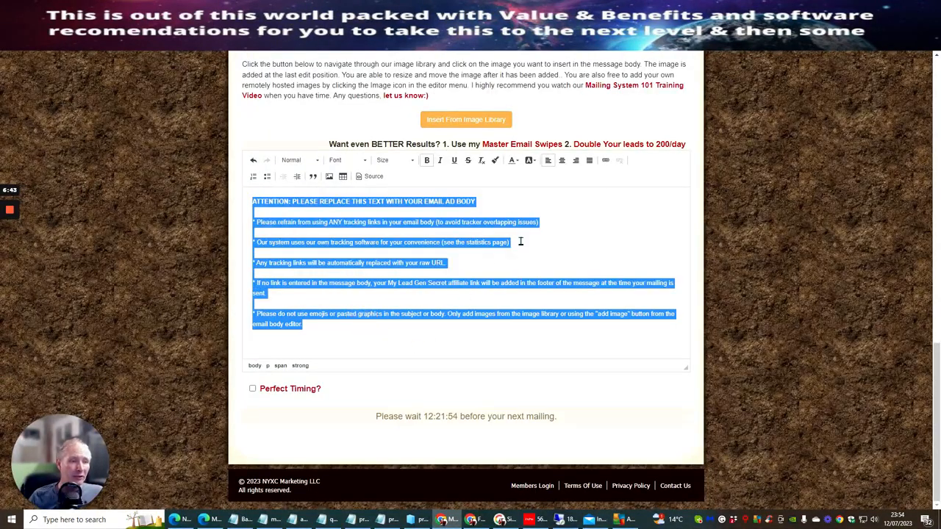
scroll(up, 3)
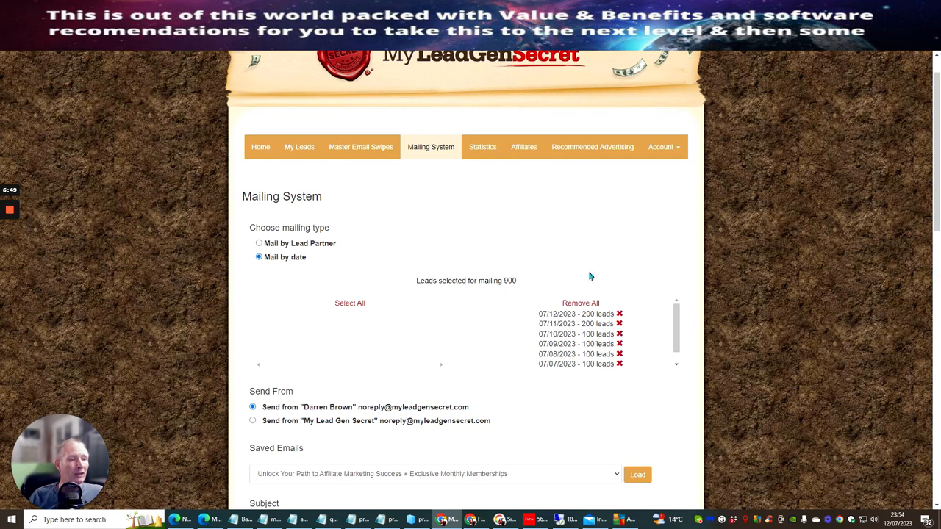
mouse_move(581, 374)
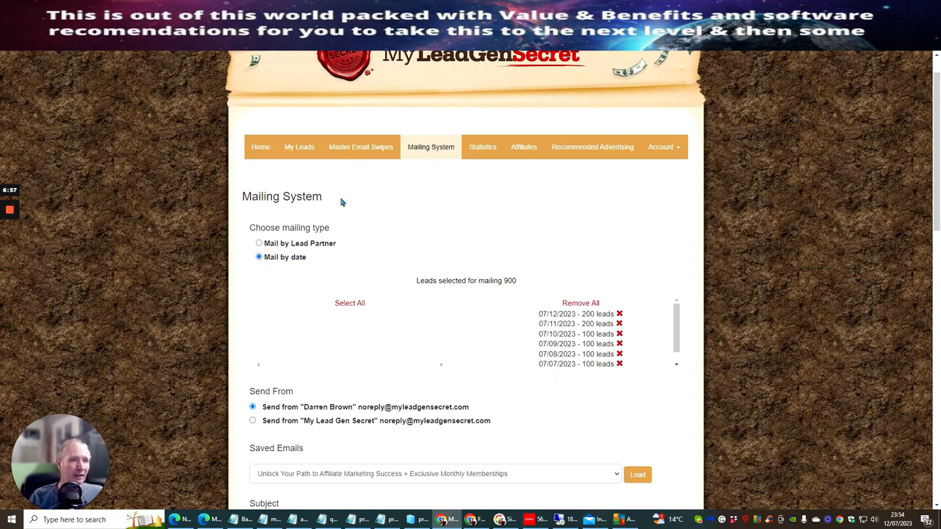
mouse_move(390, 224)
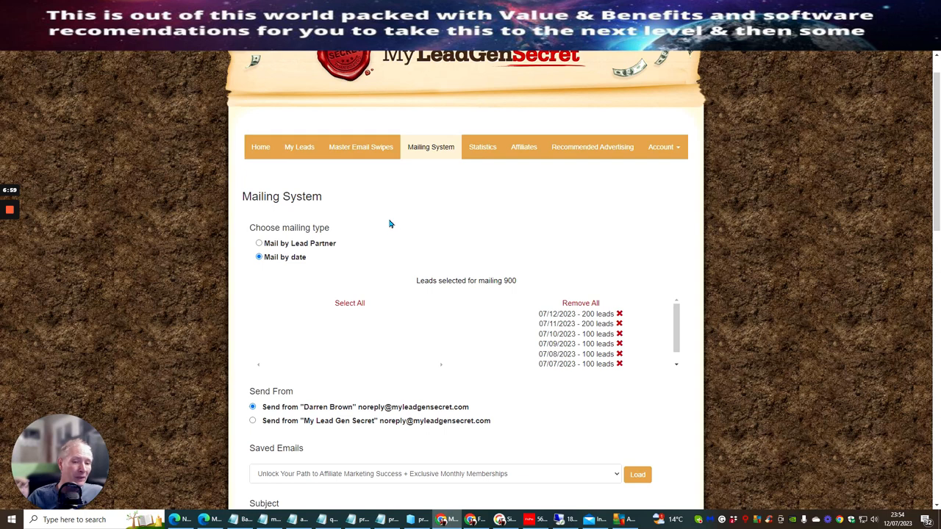
mouse_move(399, 233)
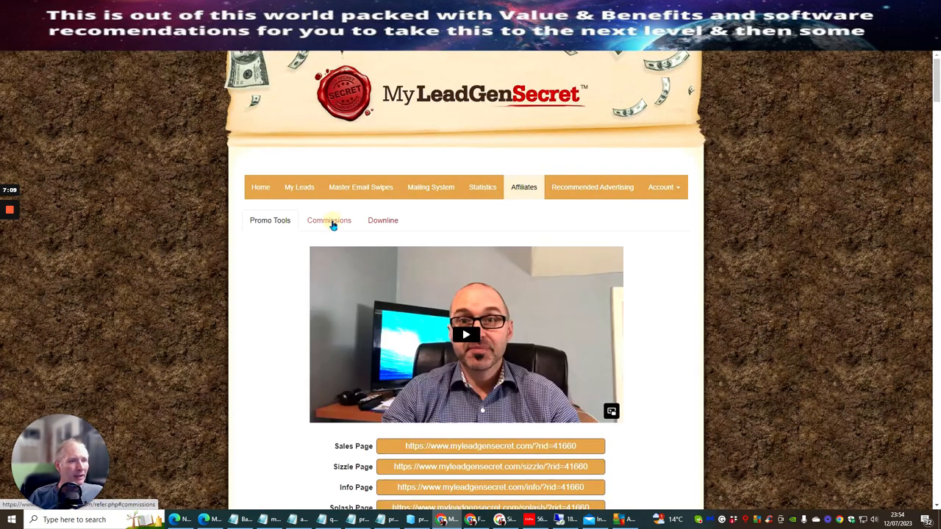
- Check the Commissions report's two $5.00 amounts ($10 unpaid), then return to My Leads
click(328, 219)
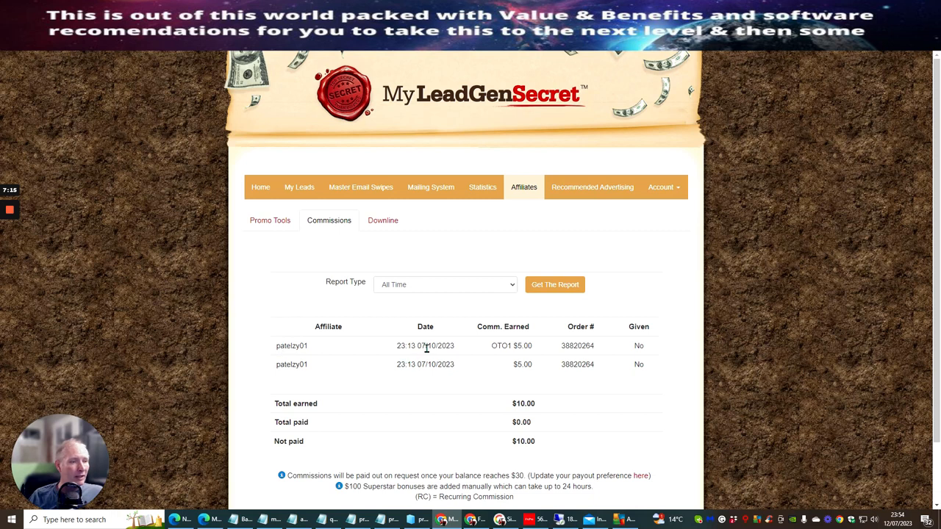
mouse_move(430, 348)
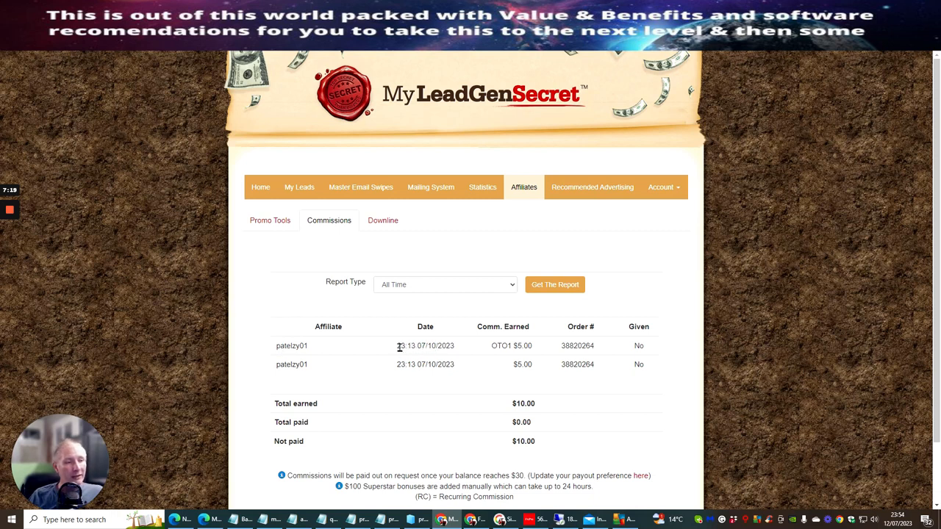
mouse_move(506, 366)
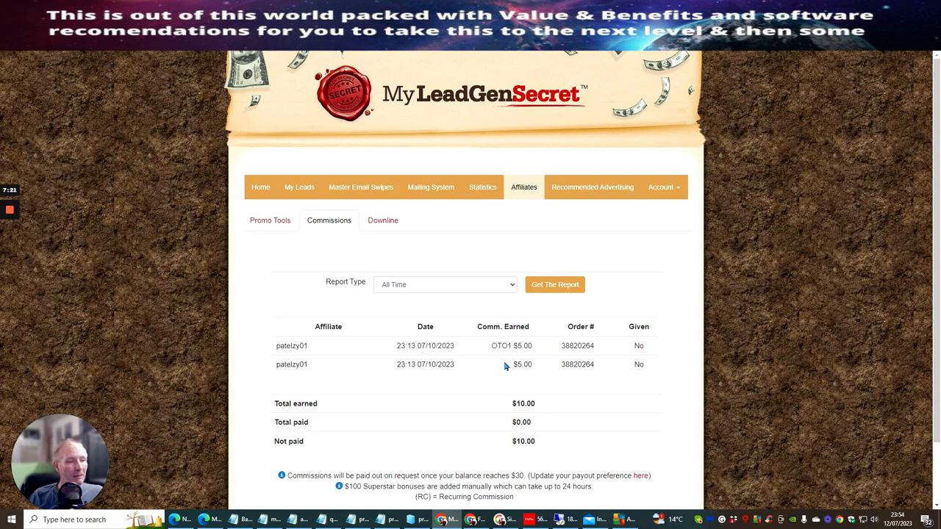
mouse_move(528, 346)
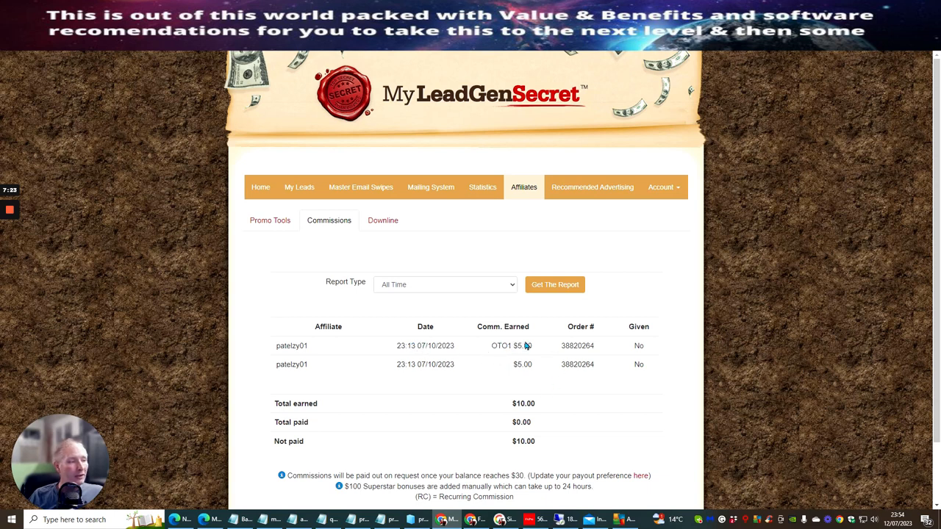
mouse_move(515, 318)
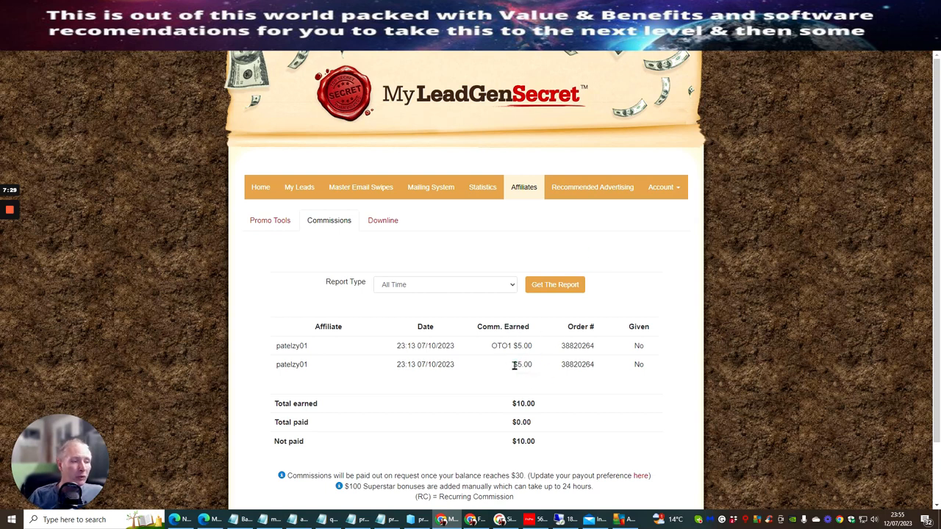
double_click(522, 364)
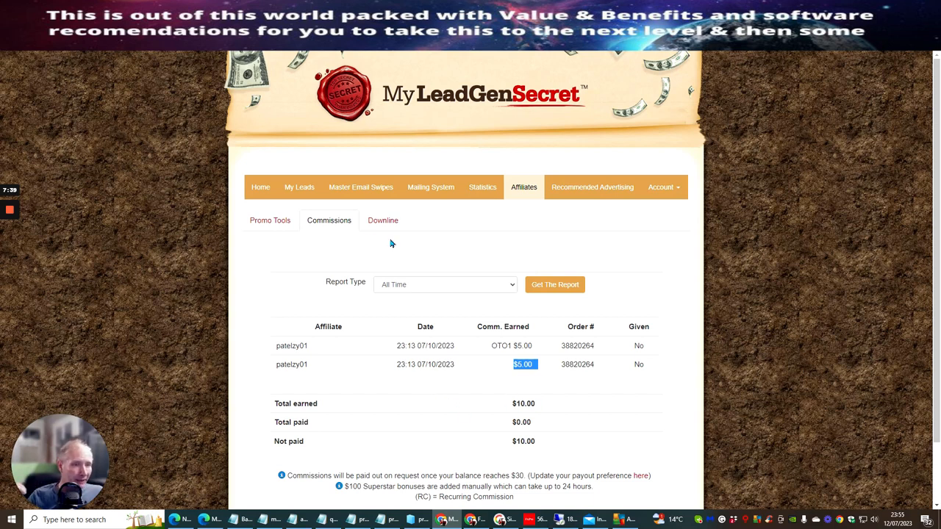
click(303, 187)
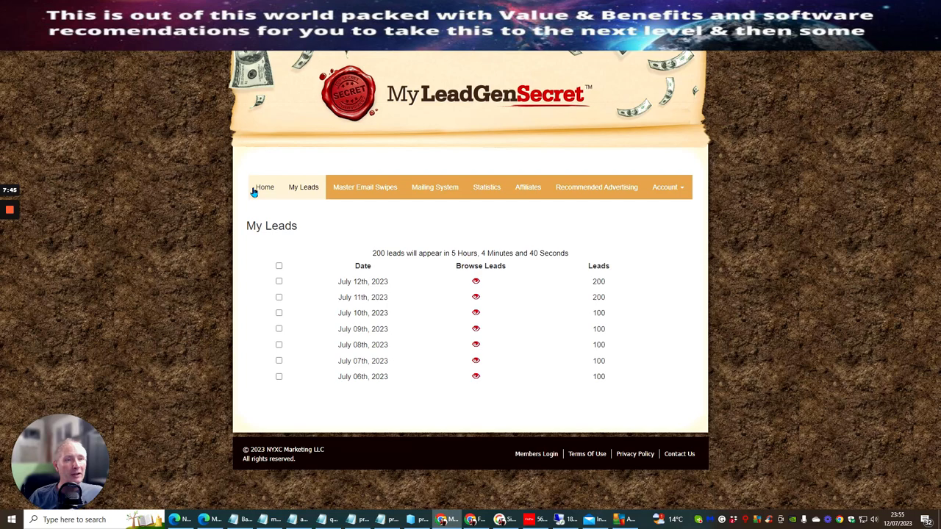
click(263, 187)
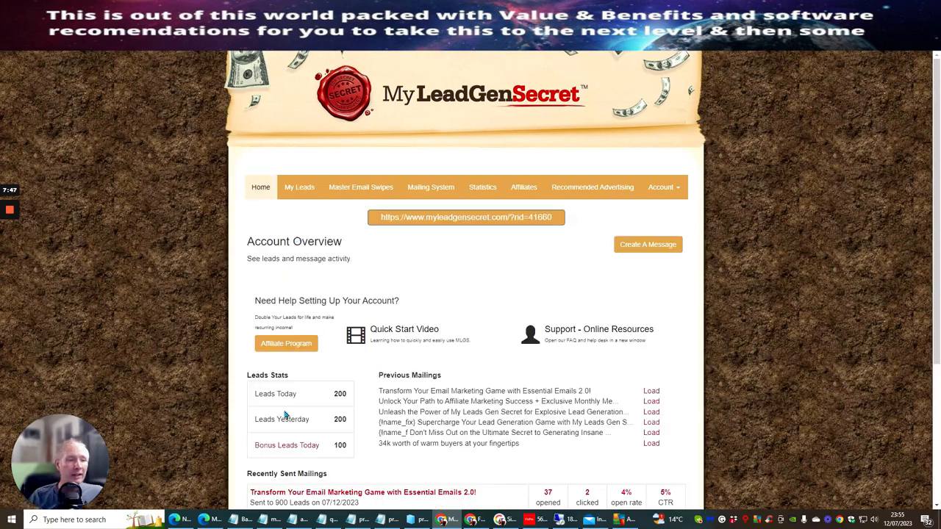
scroll(down, 3)
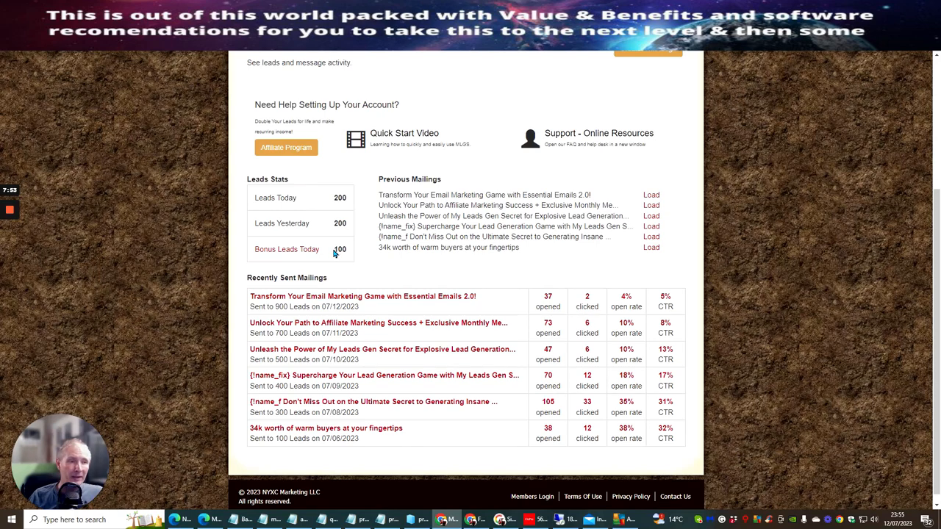
mouse_move(336, 197)
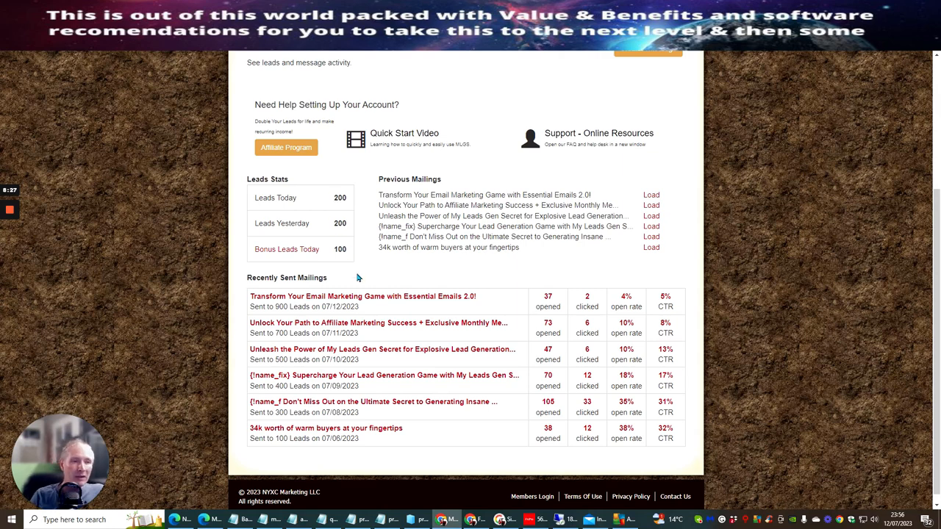
mouse_move(375, 242)
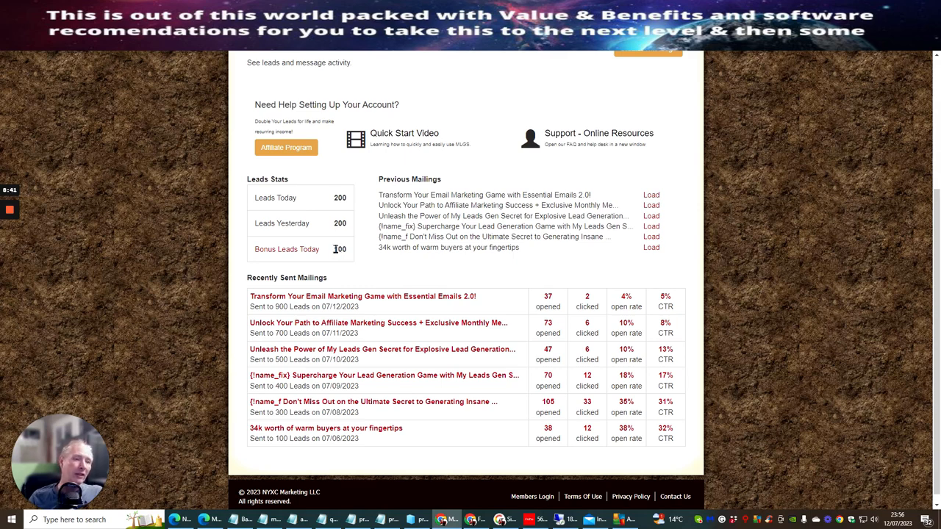
mouse_move(332, 201)
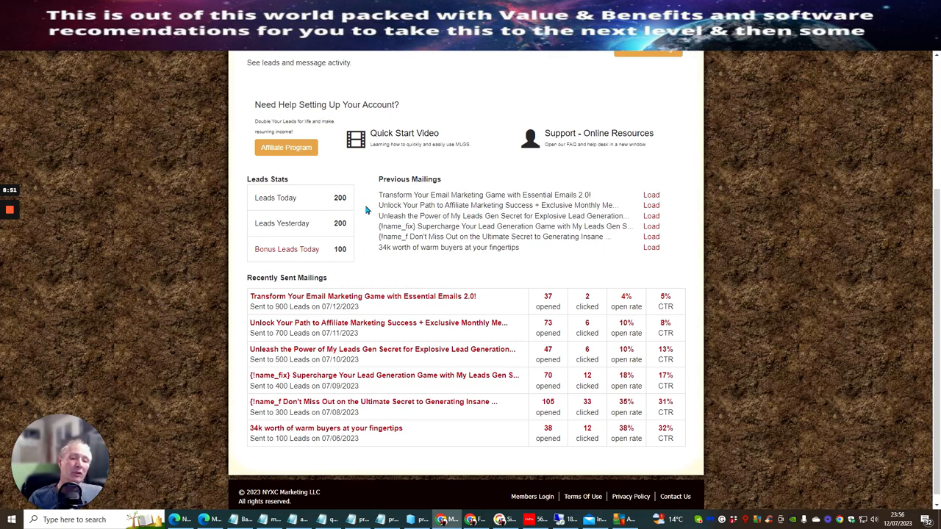
mouse_move(367, 244)
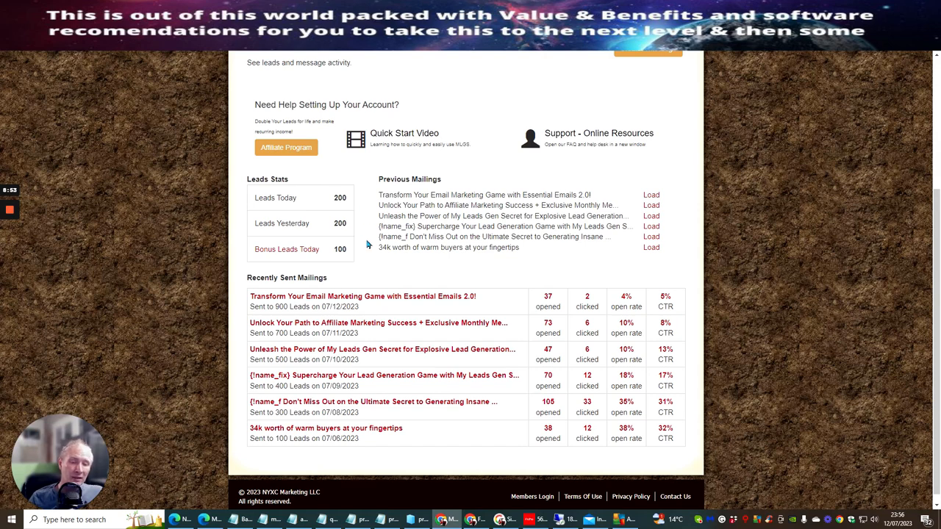
mouse_move(364, 222)
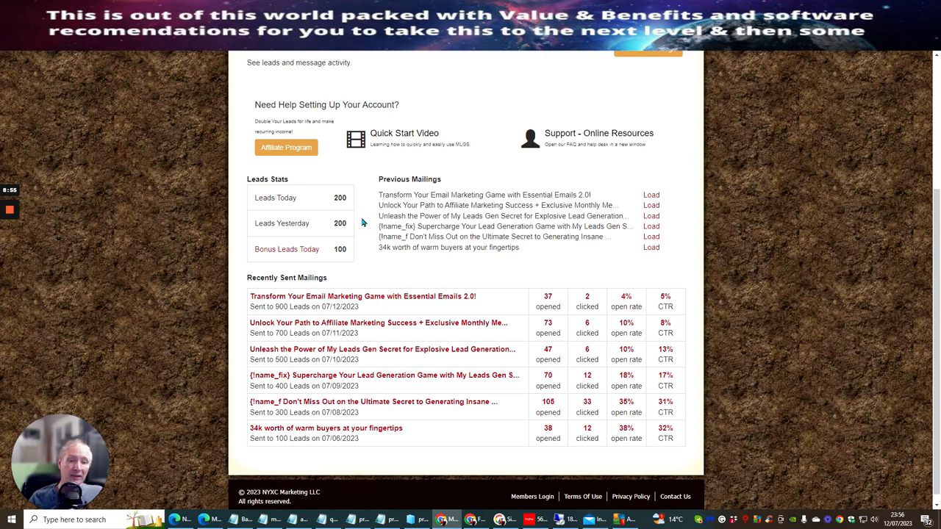
mouse_move(347, 209)
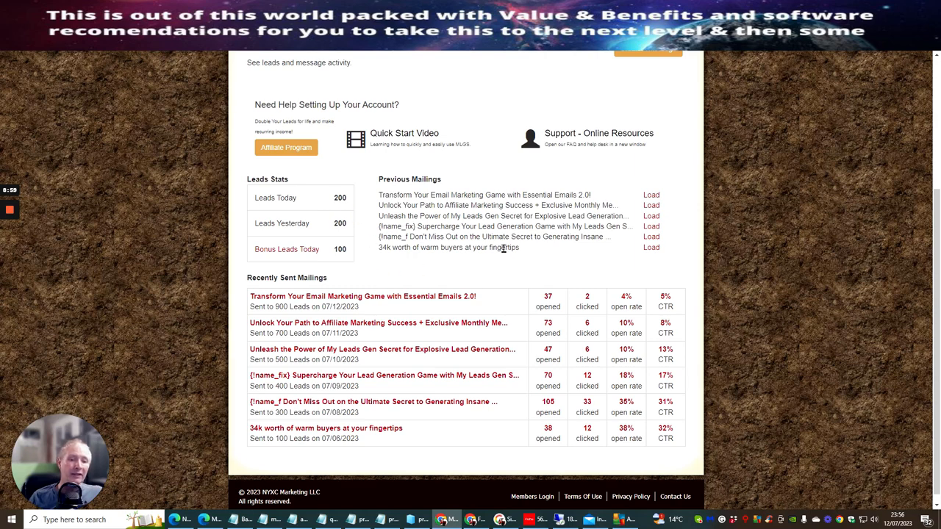
mouse_move(445, 272)
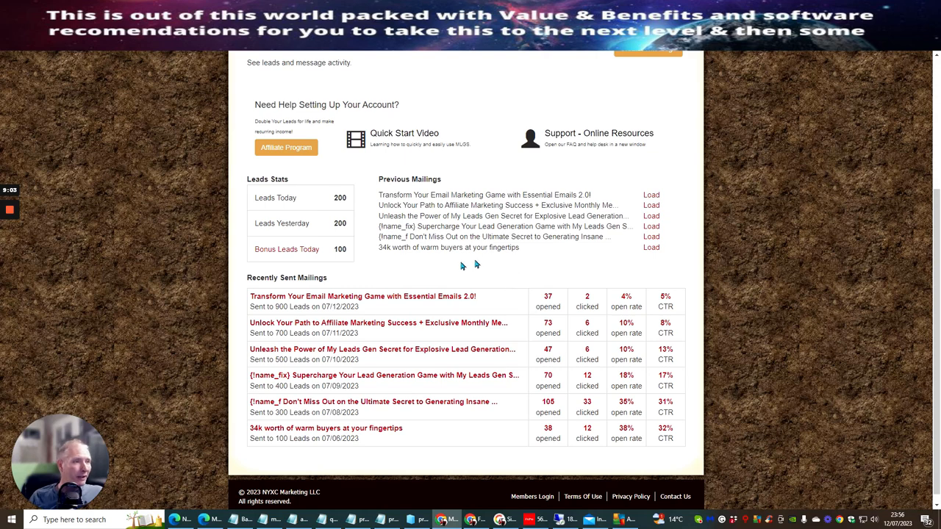
mouse_move(463, 271)
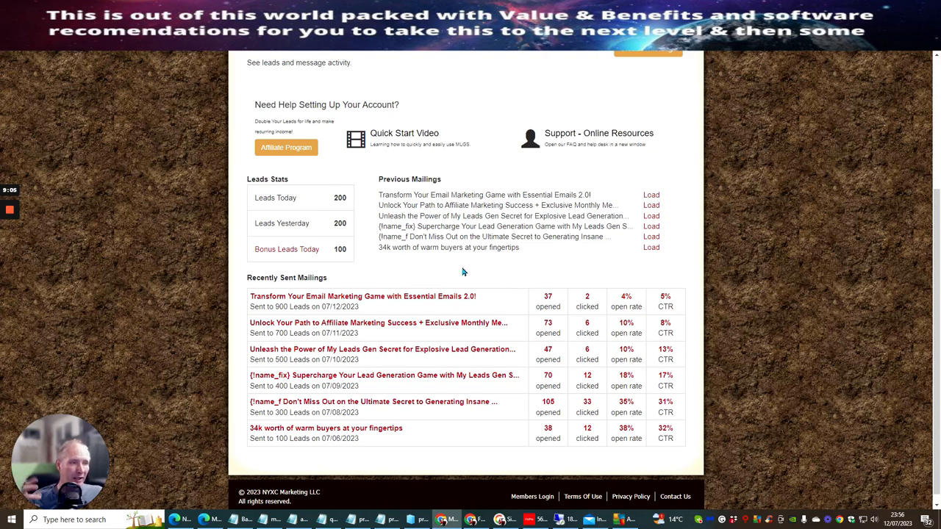
scroll(up, 3)
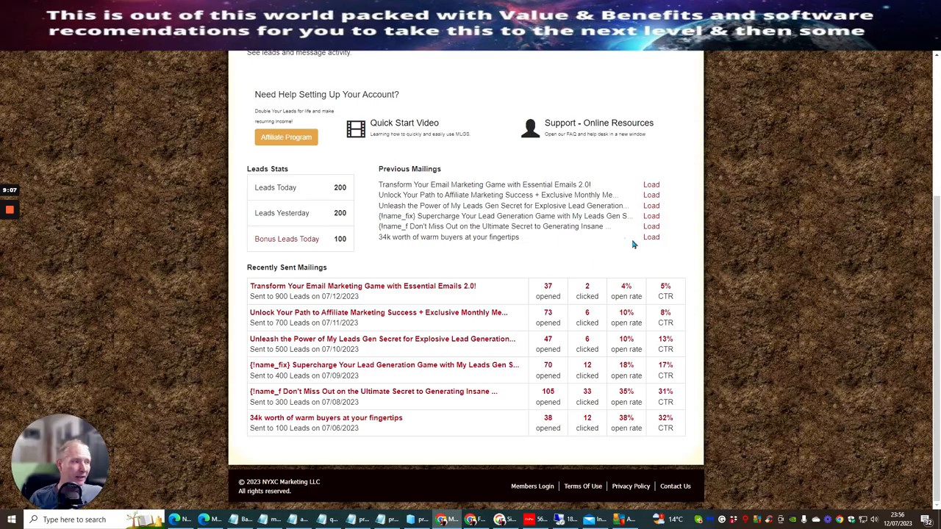
- Open Mailing System and scroll through the Reach My Tribe promotion and bonus list
click(431, 186)
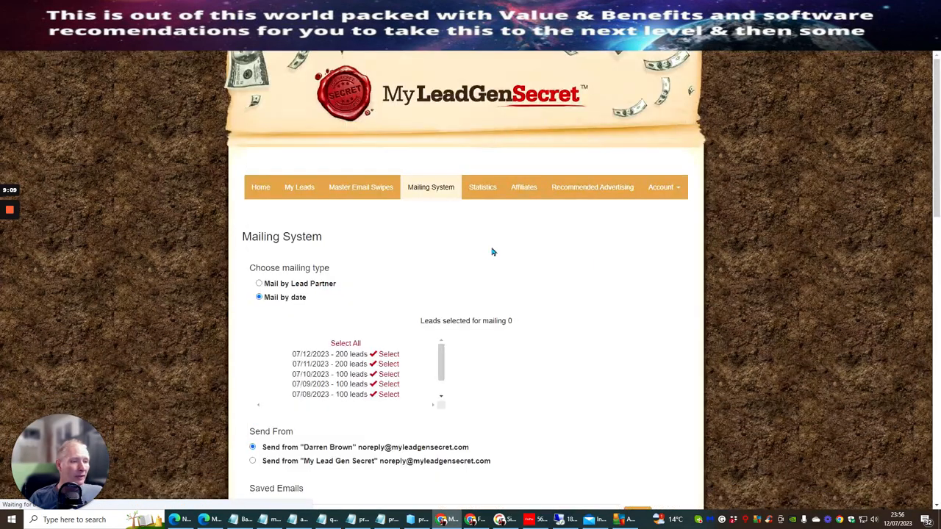
scroll(down, 3)
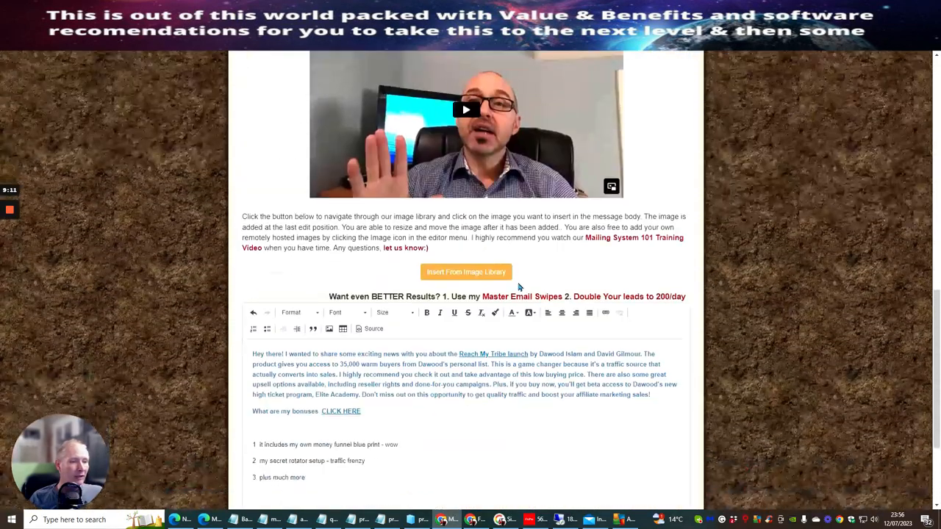
scroll(down, 3)
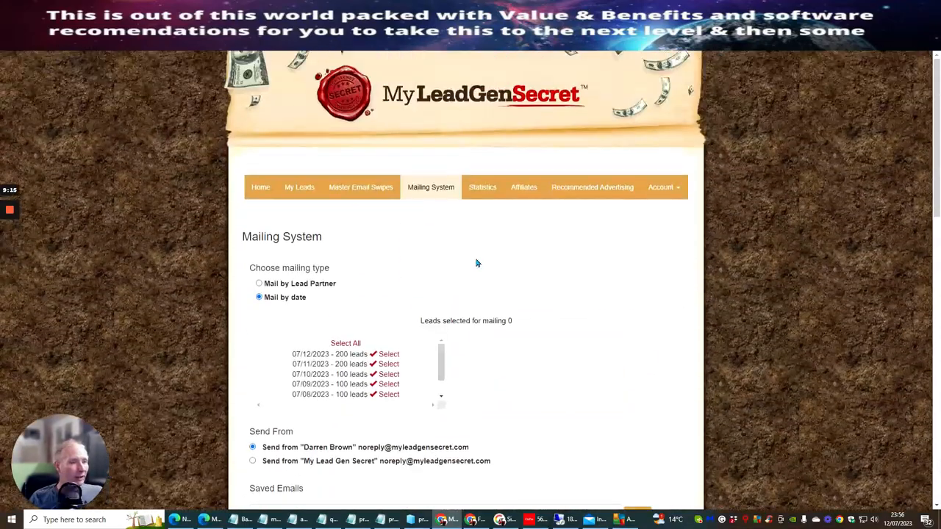
scroll(down, 3)
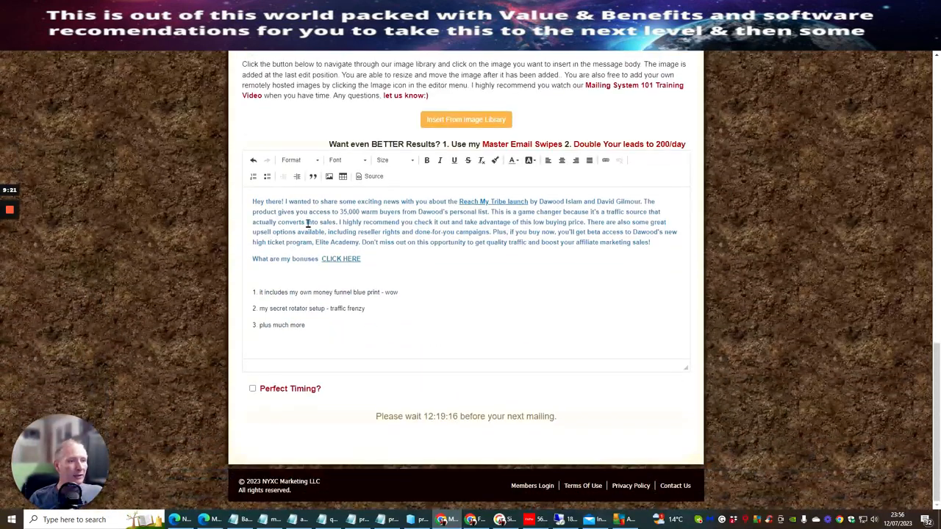
double_click(341, 259)
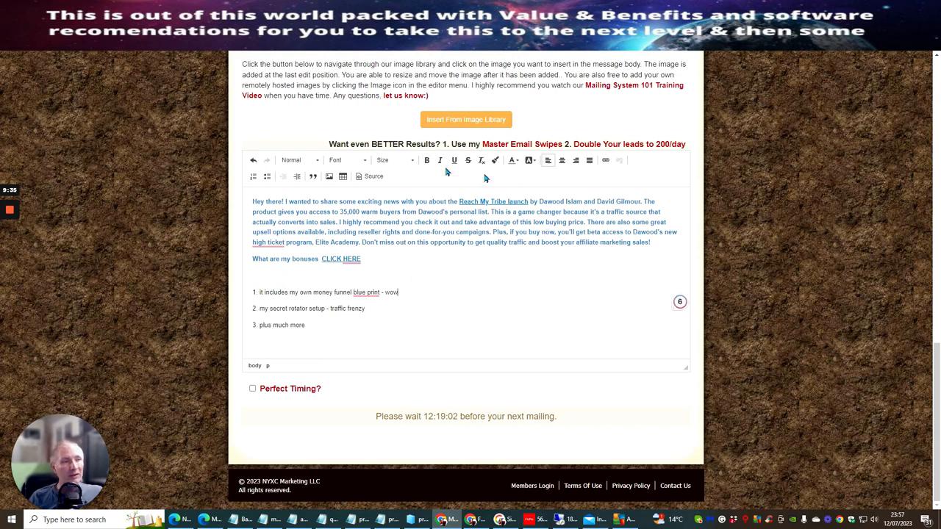
mouse_move(256, 393)
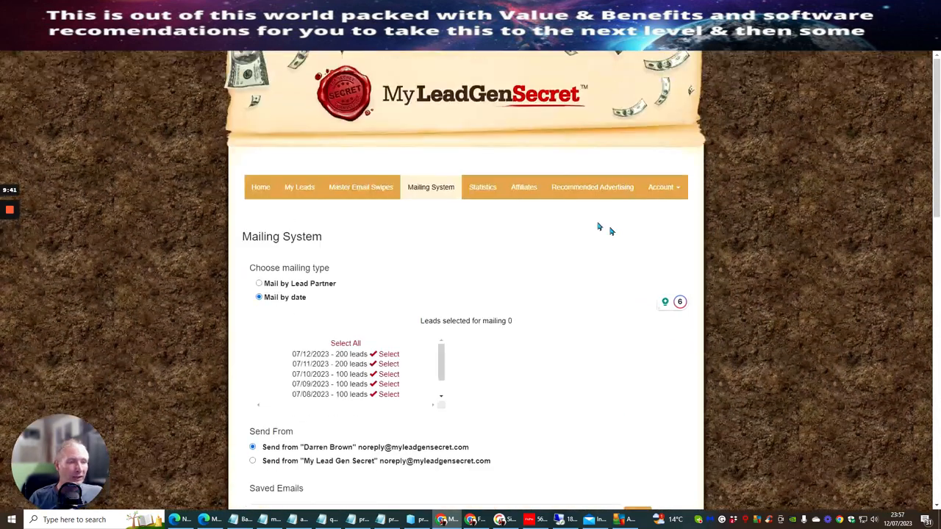
scroll(down, 3)
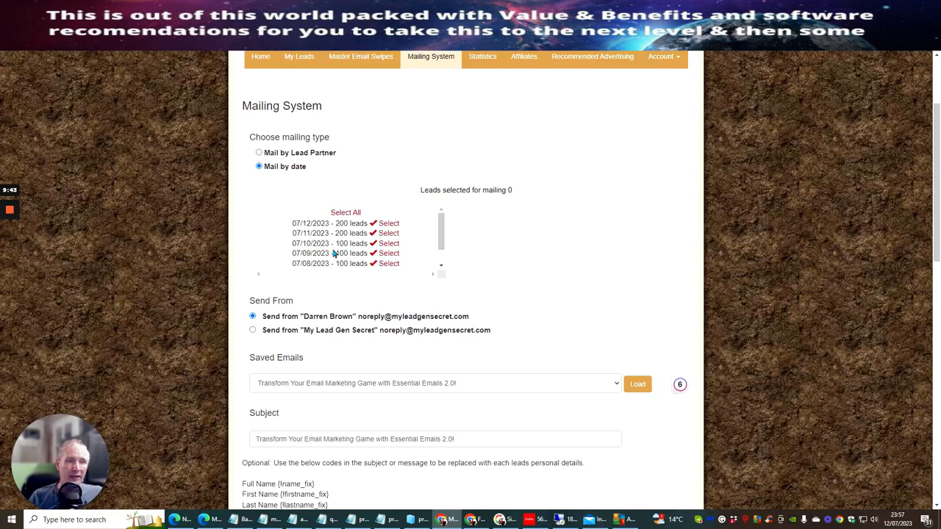
mouse_move(372, 161)
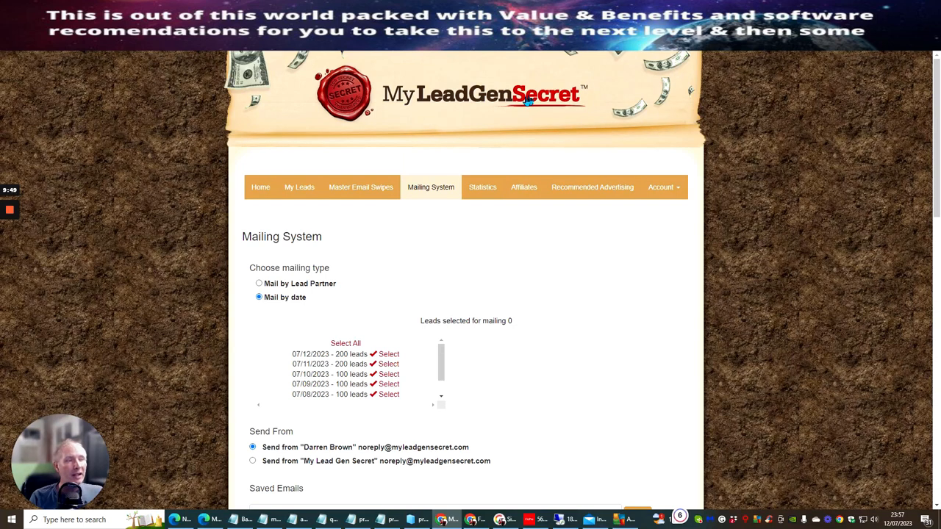
mouse_move(336, 354)
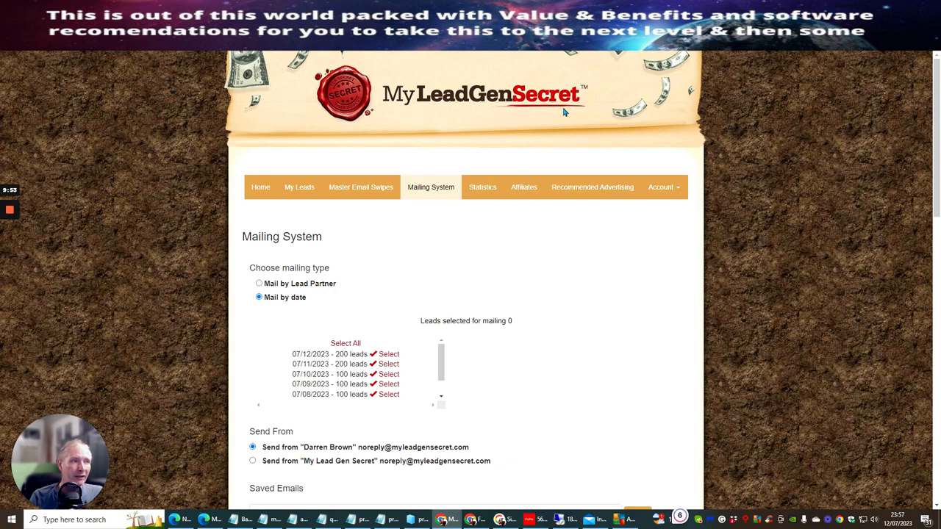
mouse_move(408, 299)
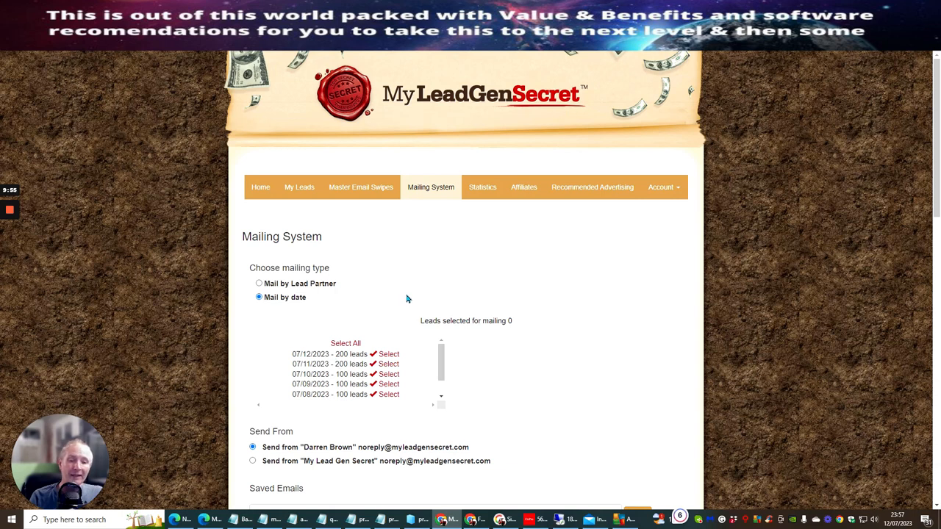
mouse_move(432, 348)
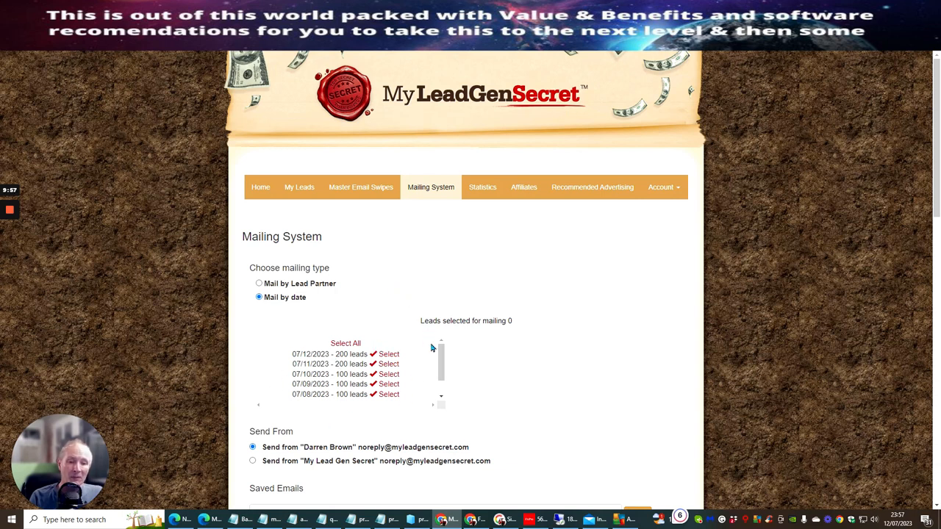
mouse_move(390, 346)
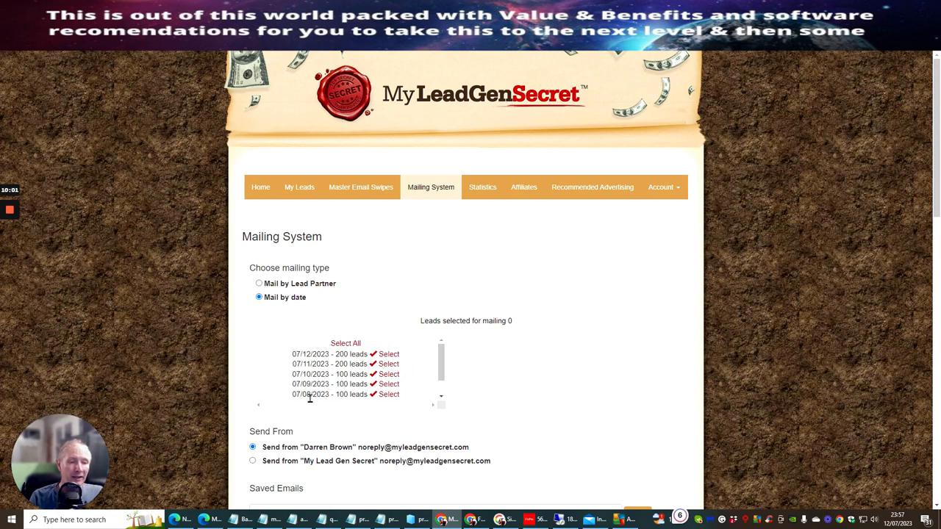
mouse_move(387, 315)
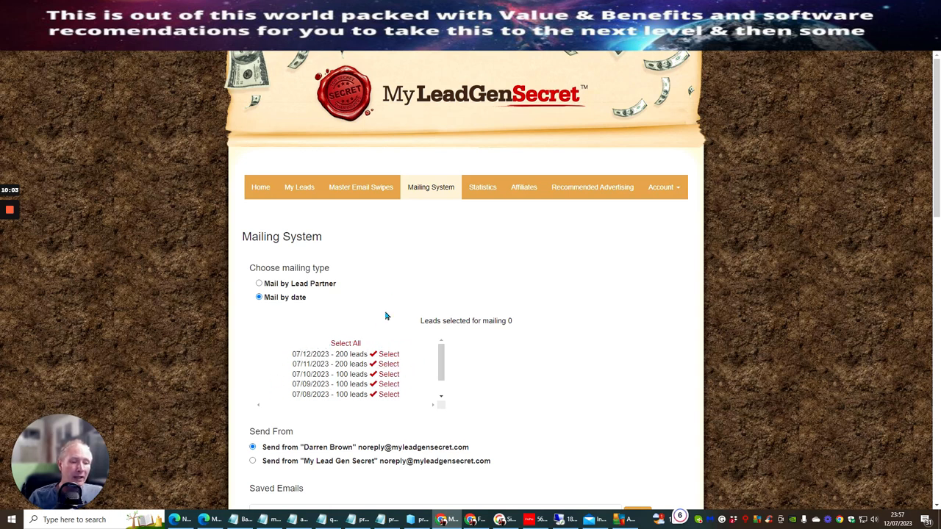
mouse_move(384, 346)
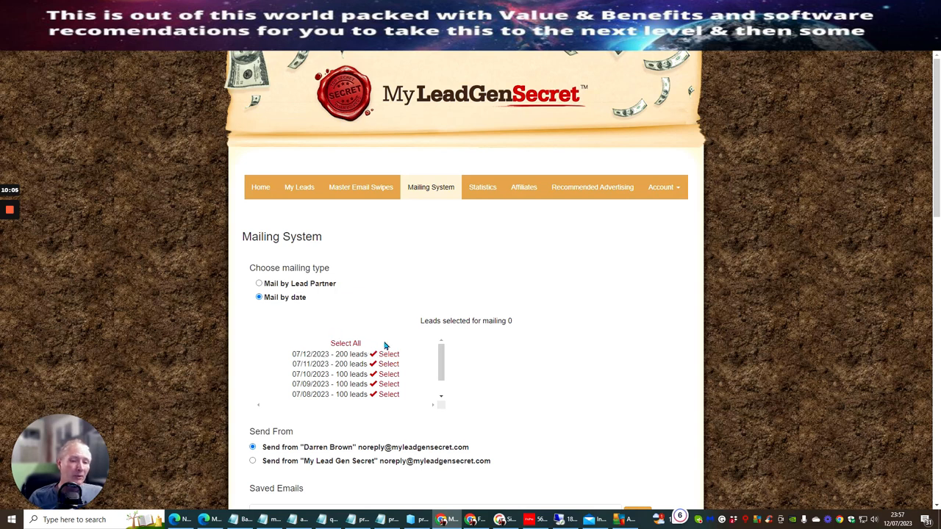
mouse_move(394, 269)
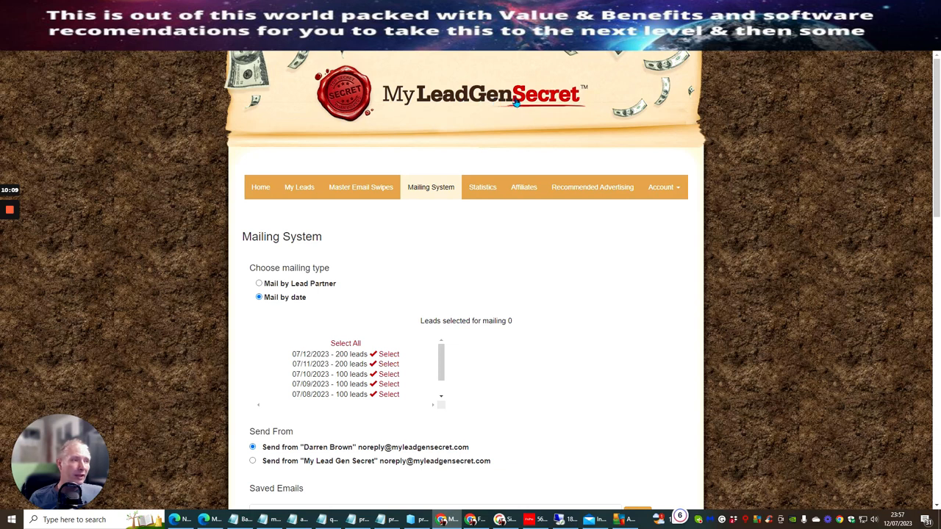
mouse_move(440, 144)
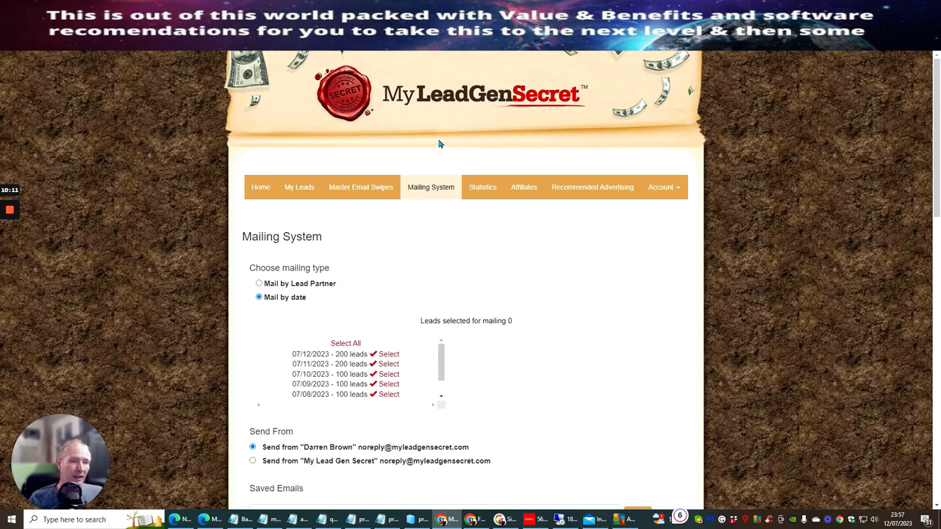
mouse_move(435, 148)
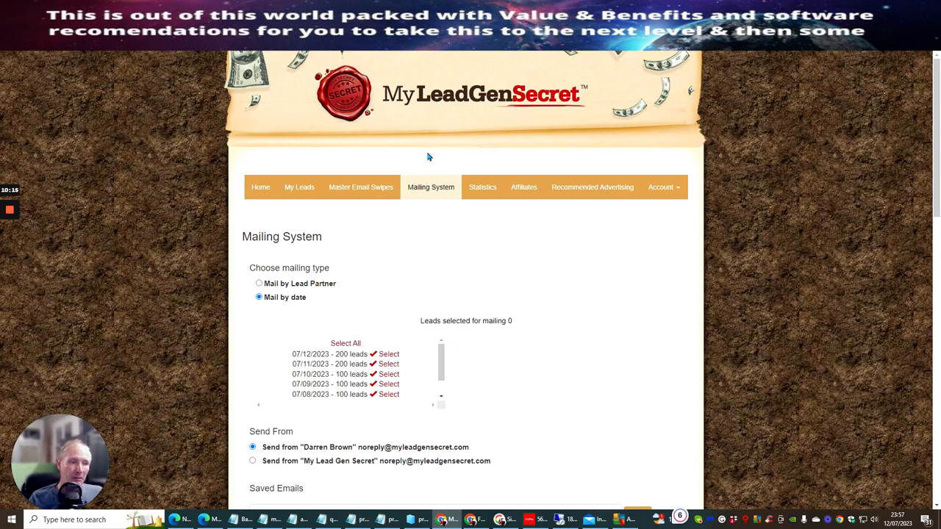
mouse_move(338, 371)
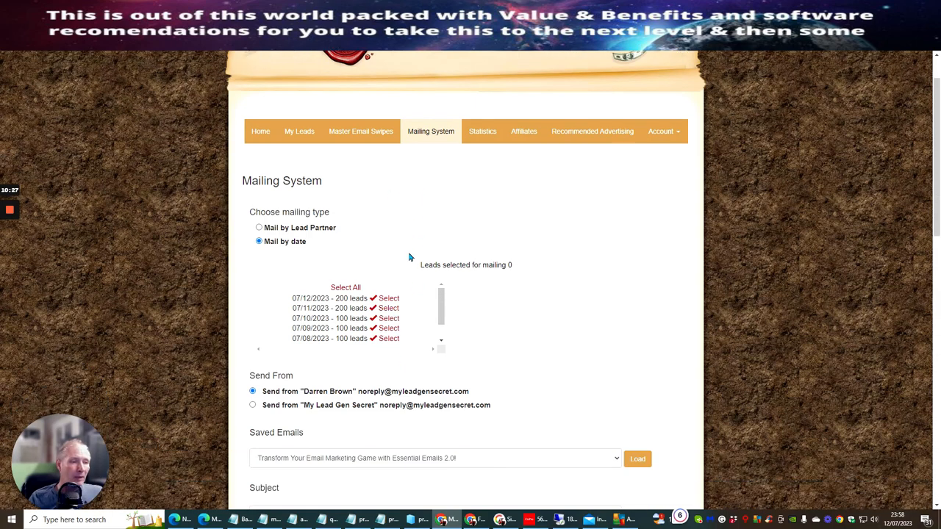
scroll(down, 3)
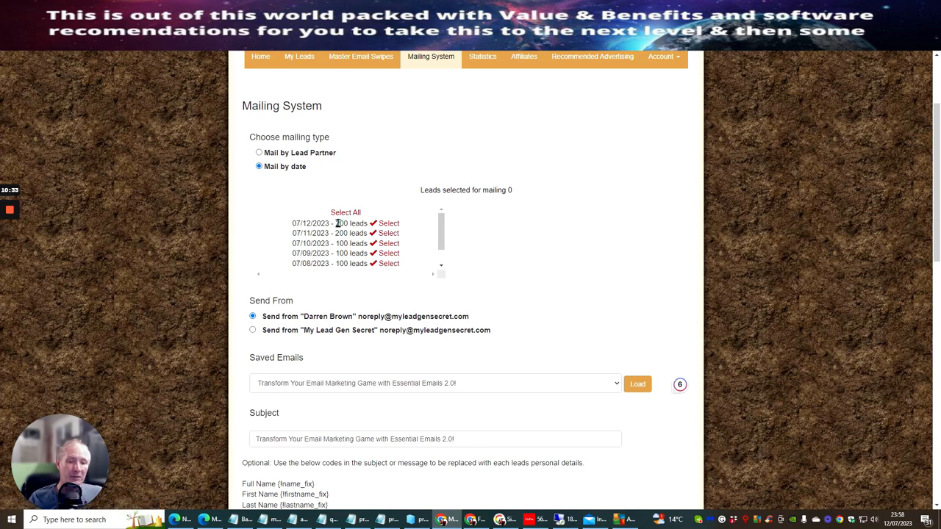
mouse_move(411, 168)
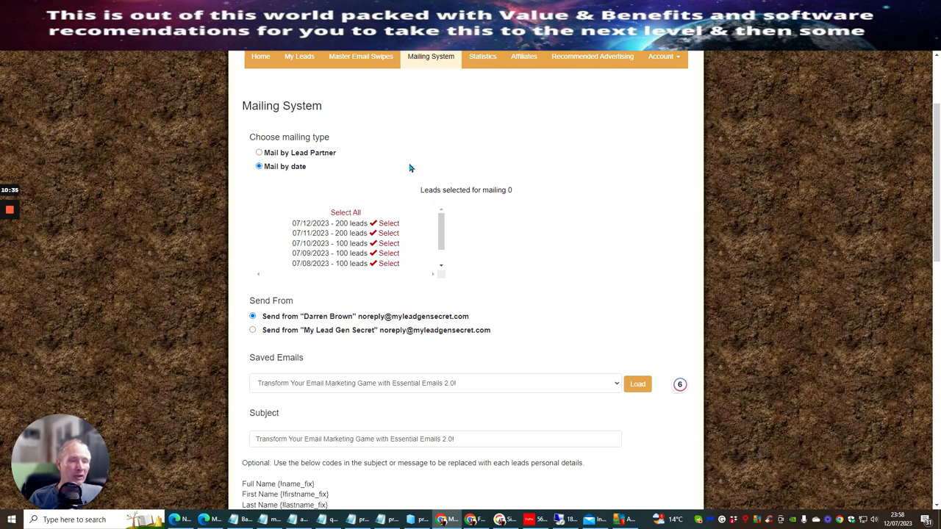
mouse_move(442, 171)
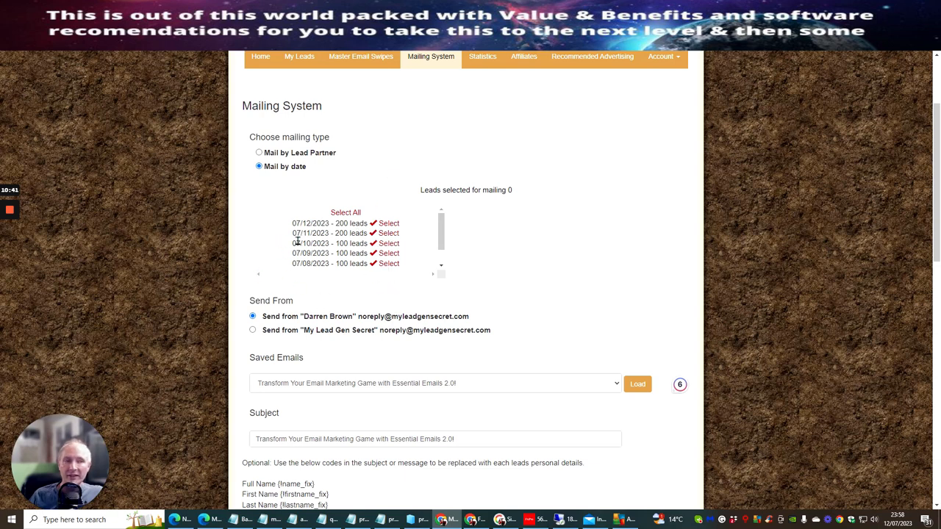
mouse_move(498, 151)
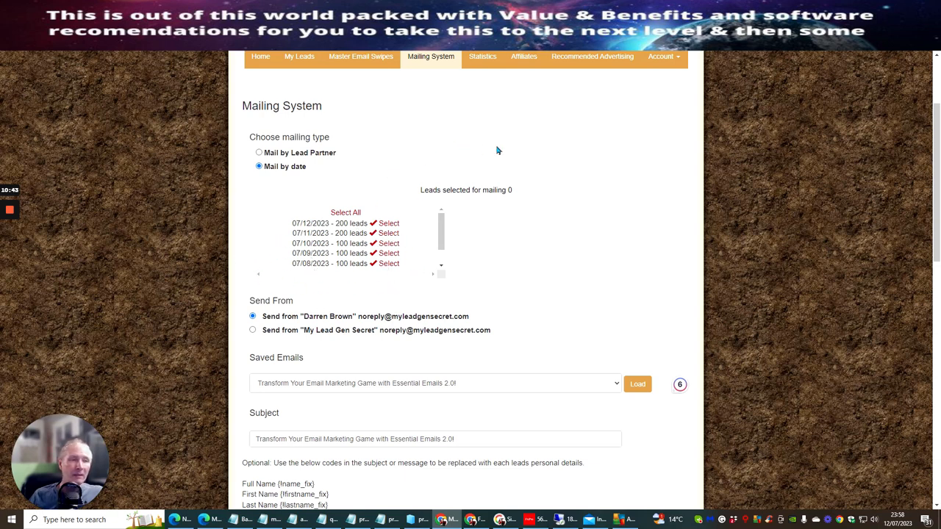
mouse_move(424, 236)
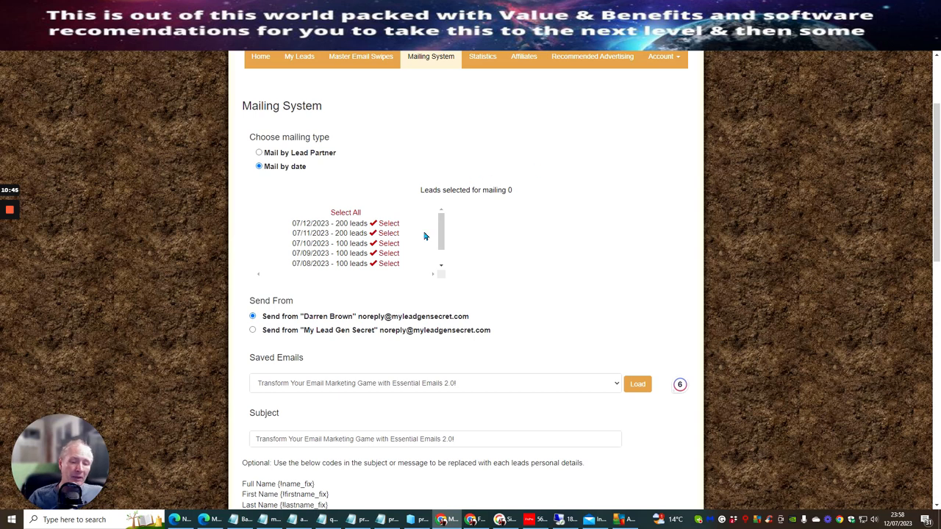
mouse_move(356, 302)
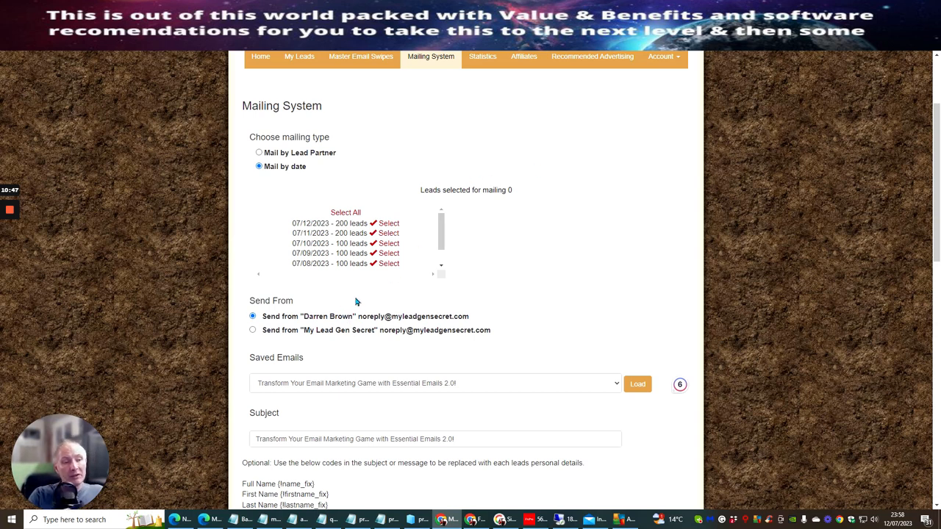
mouse_move(380, 313)
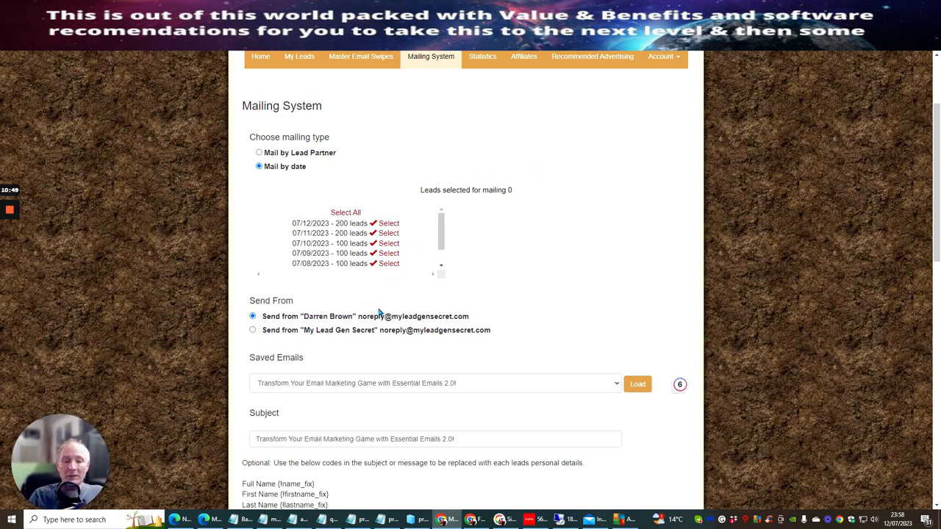
mouse_move(525, 326)
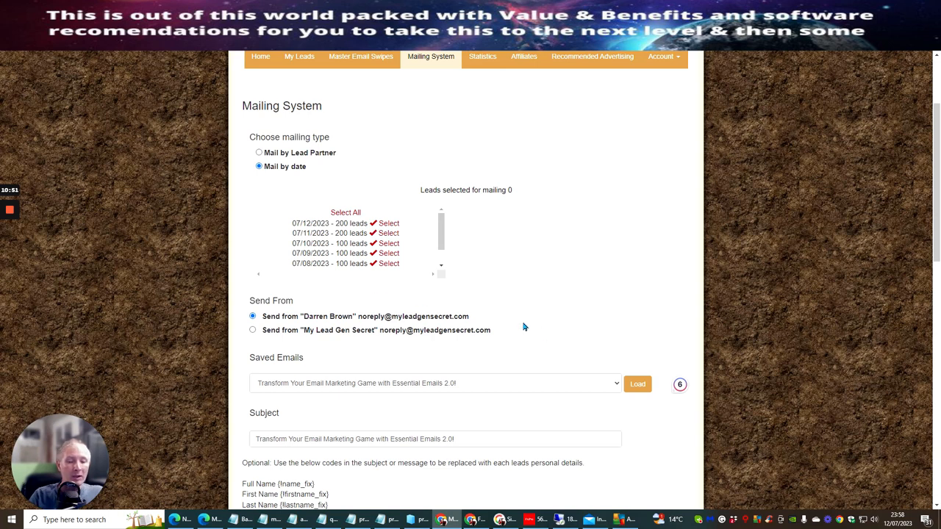
mouse_move(526, 329)
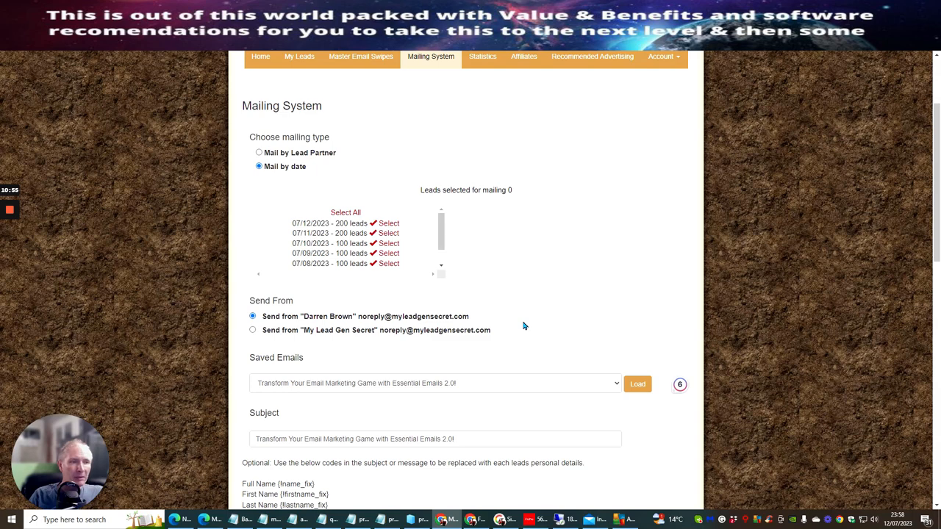
mouse_move(356, 158)
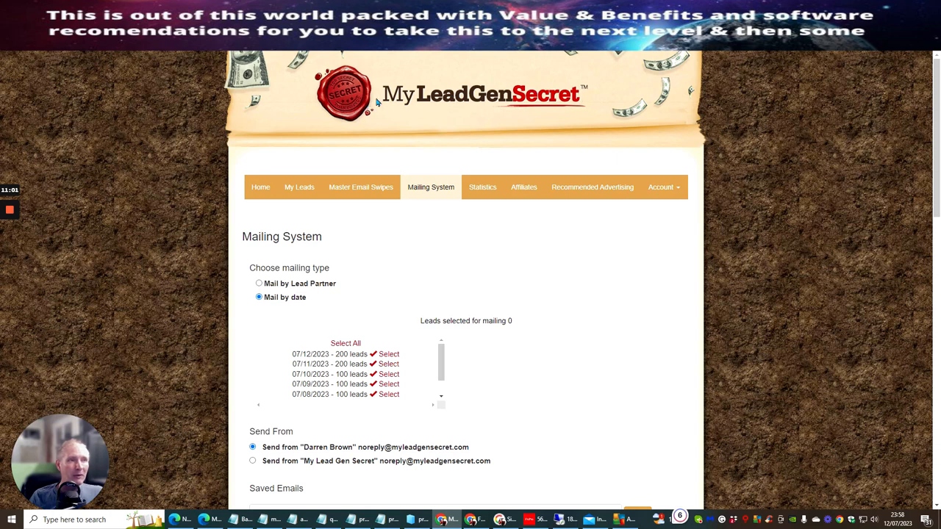
mouse_move(381, 101)
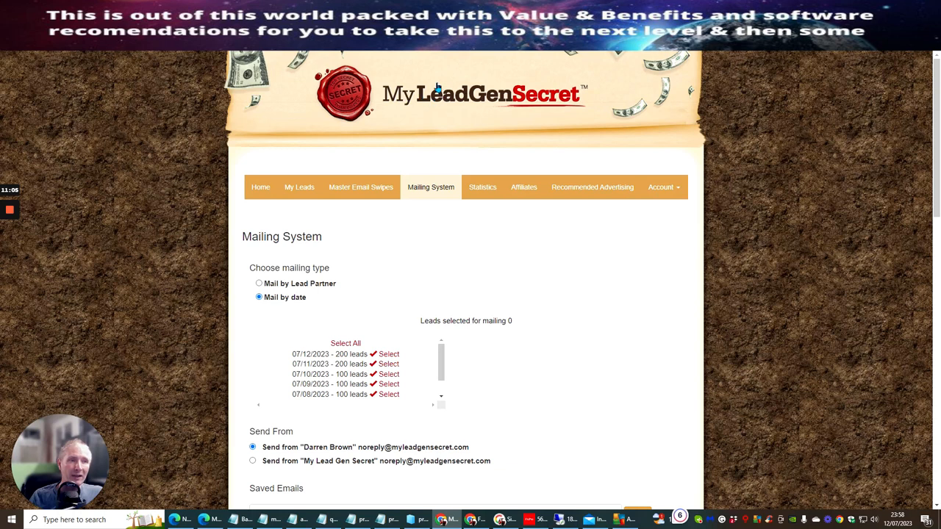
mouse_move(460, 266)
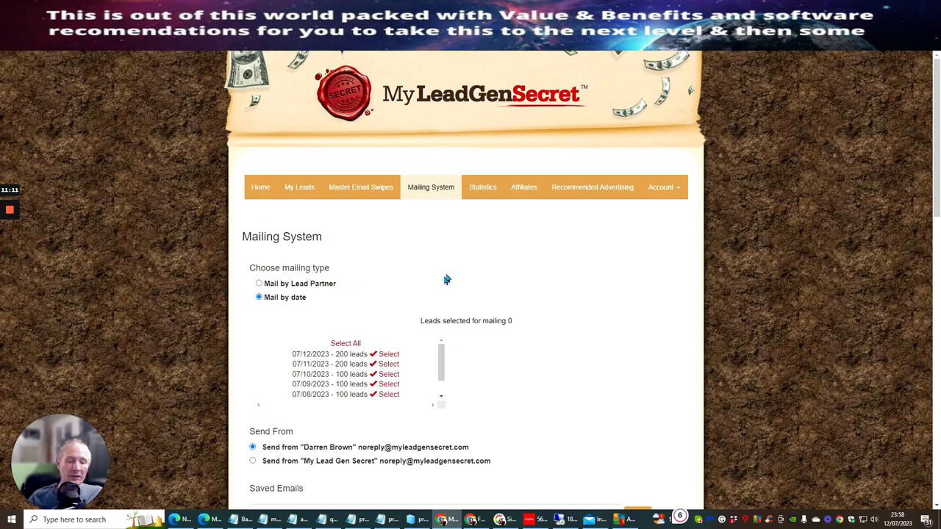
mouse_move(489, 258)
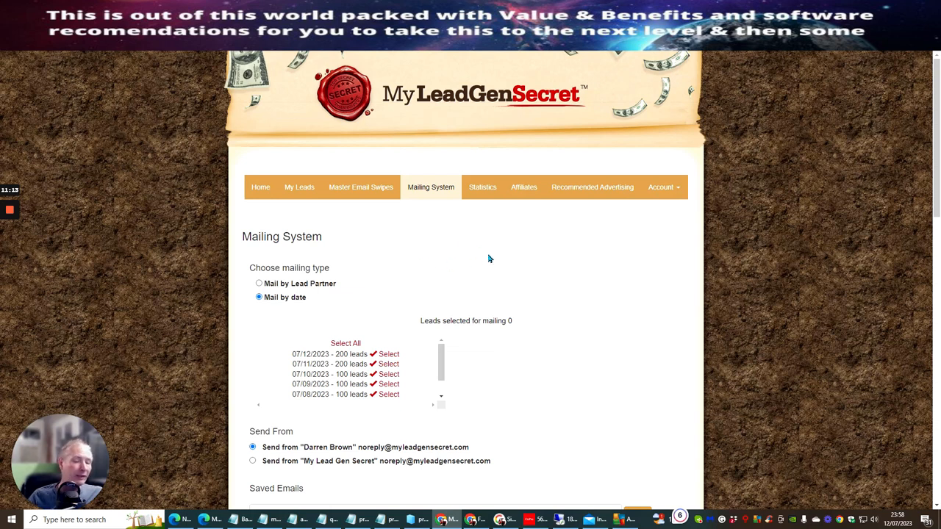
mouse_move(471, 275)
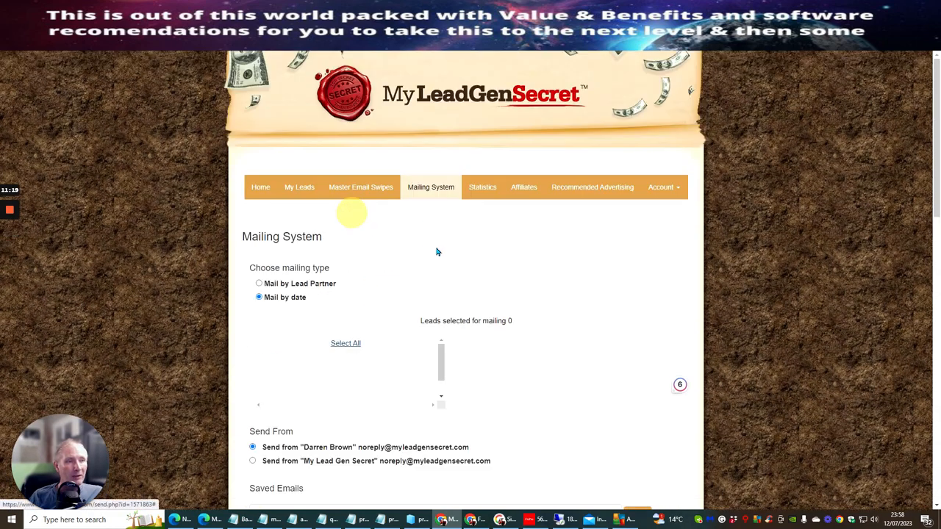
- Select all dated batches (July 7–12, 900 leads) and scroll through the email editor
click(346, 343)
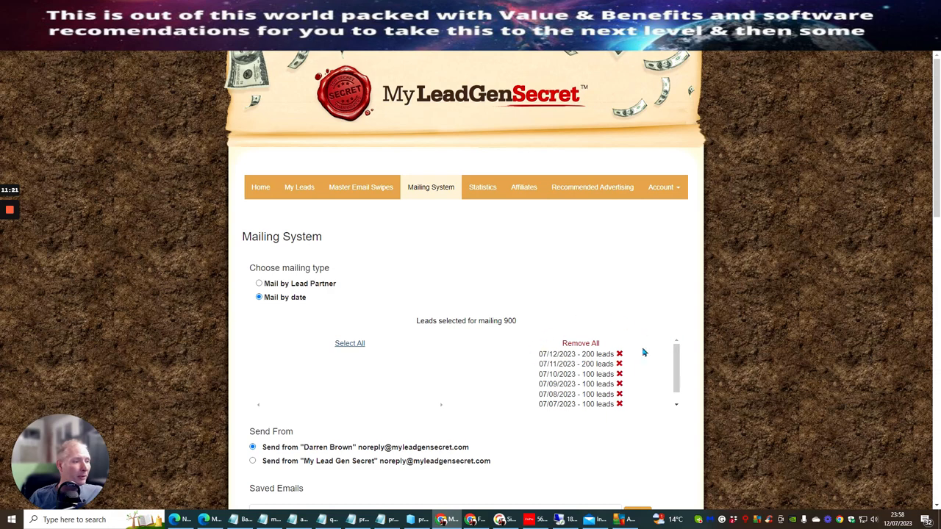
scroll(down, 3)
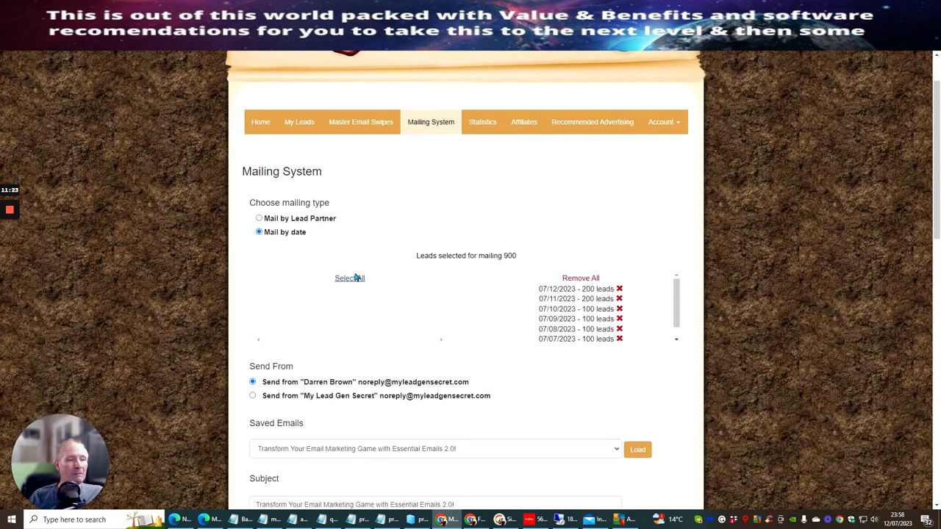
scroll(down, 3)
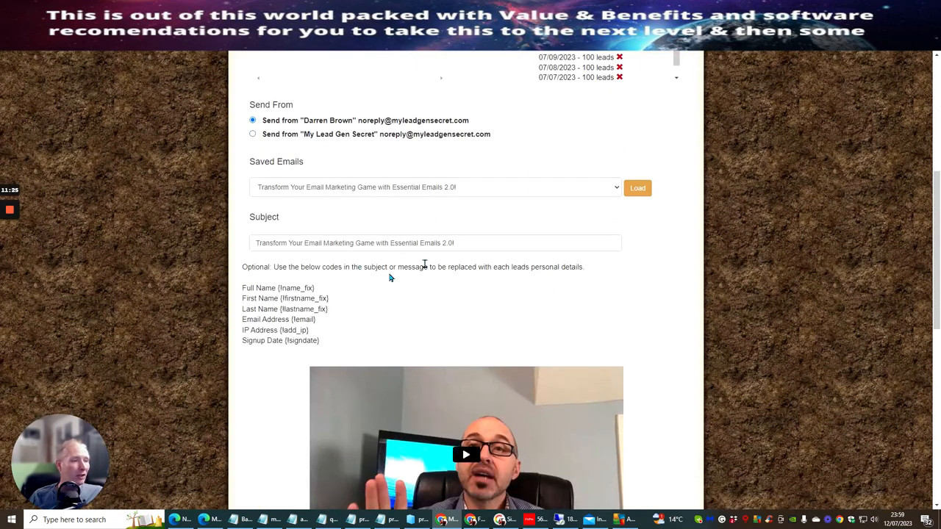
scroll(up, 3)
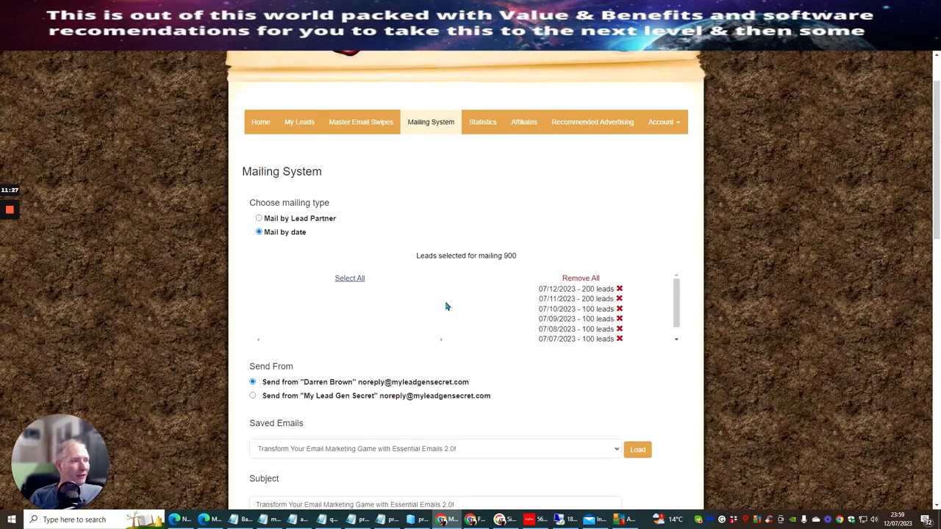
mouse_move(477, 237)
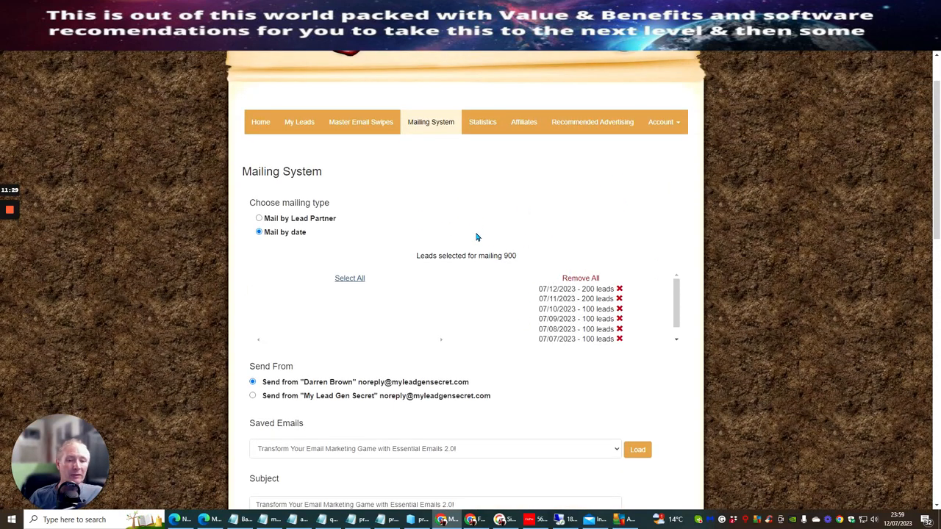
mouse_move(468, 207)
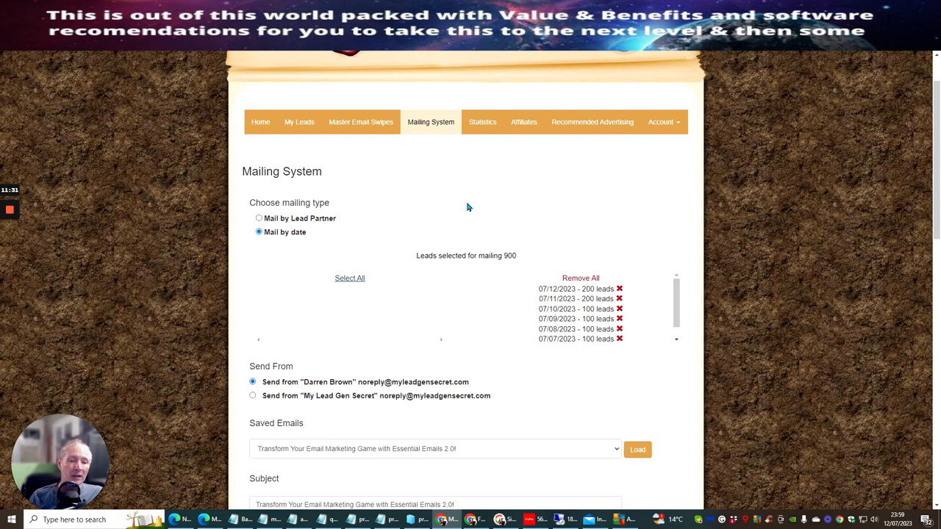
scroll(down, 3)
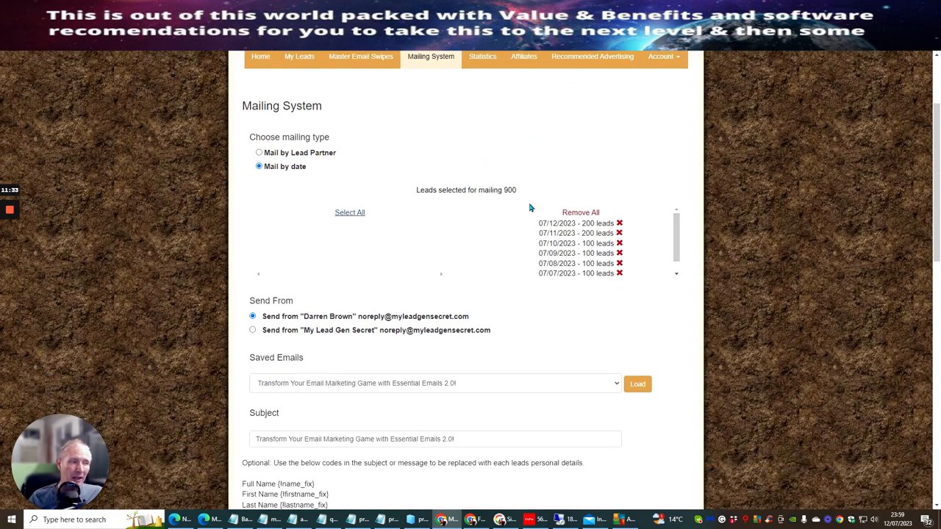
mouse_move(577, 159)
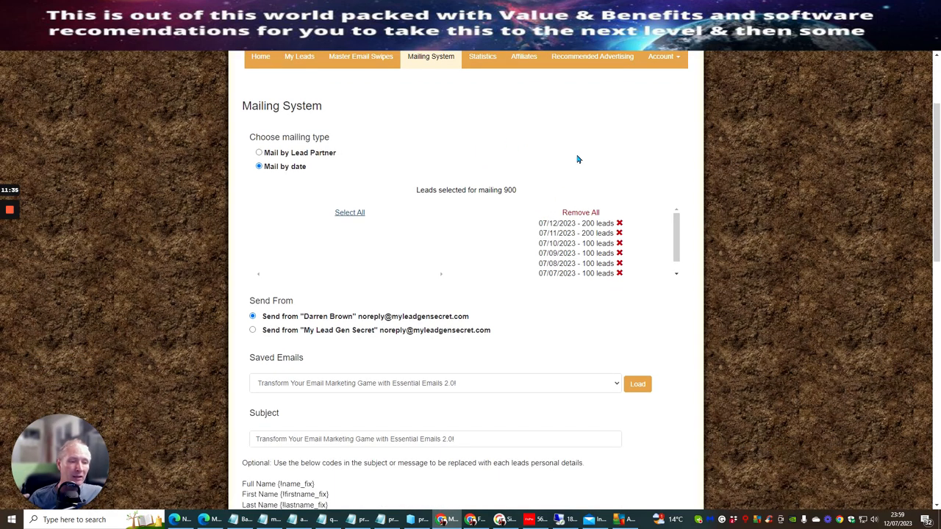
scroll(down, 3)
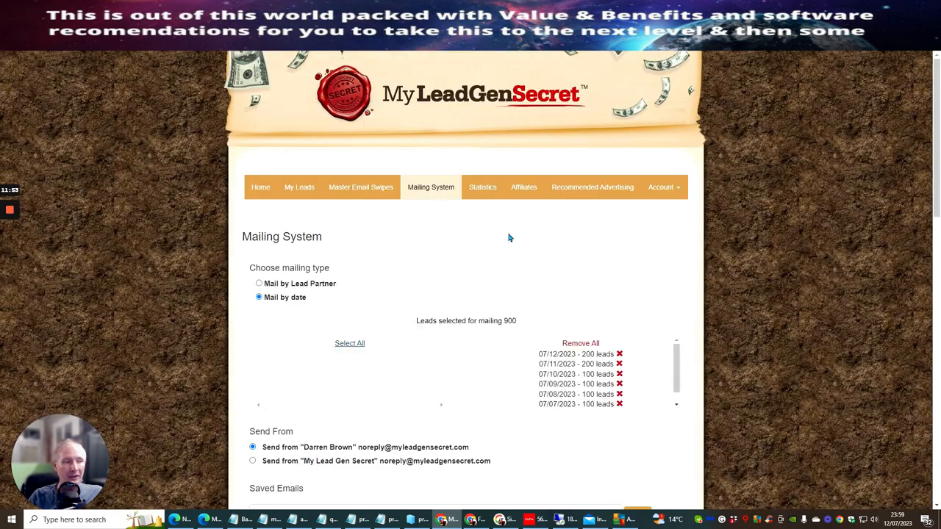
mouse_move(543, 231)
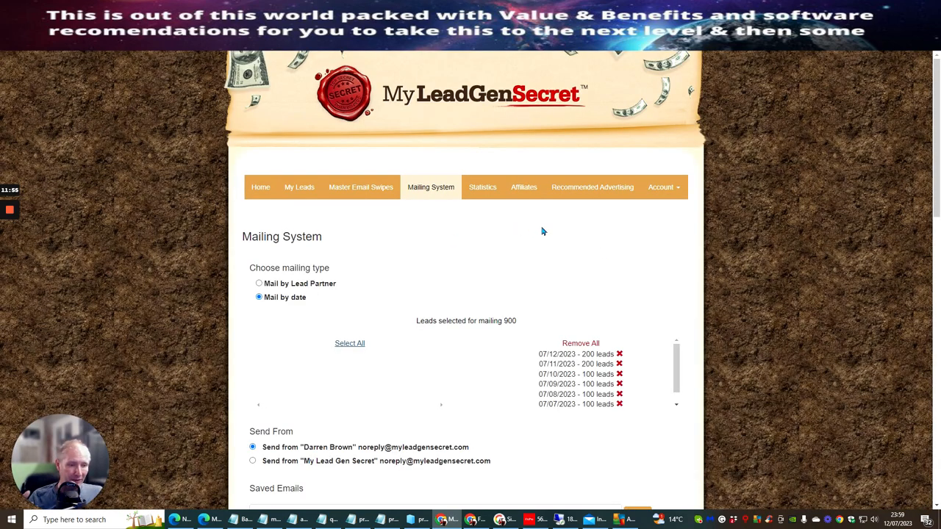
scroll(down, 3)
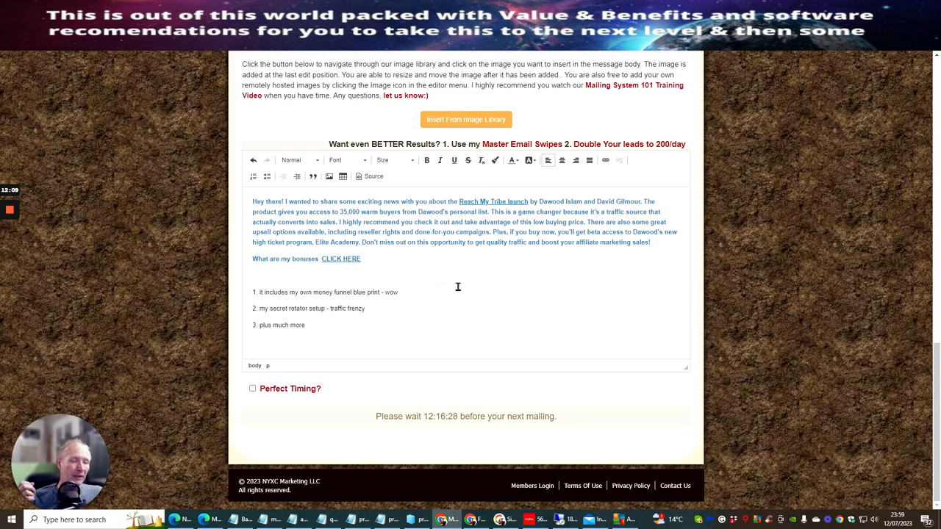
mouse_move(456, 320)
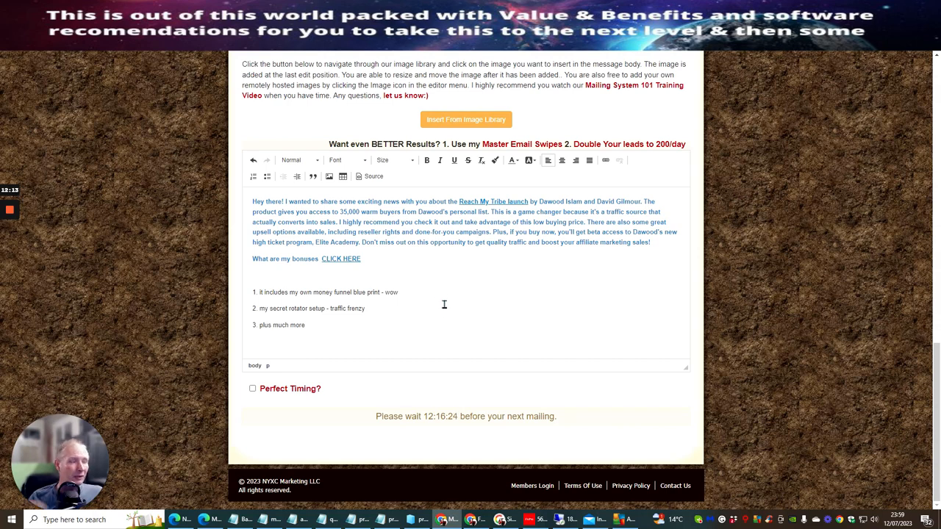
mouse_move(443, 357)
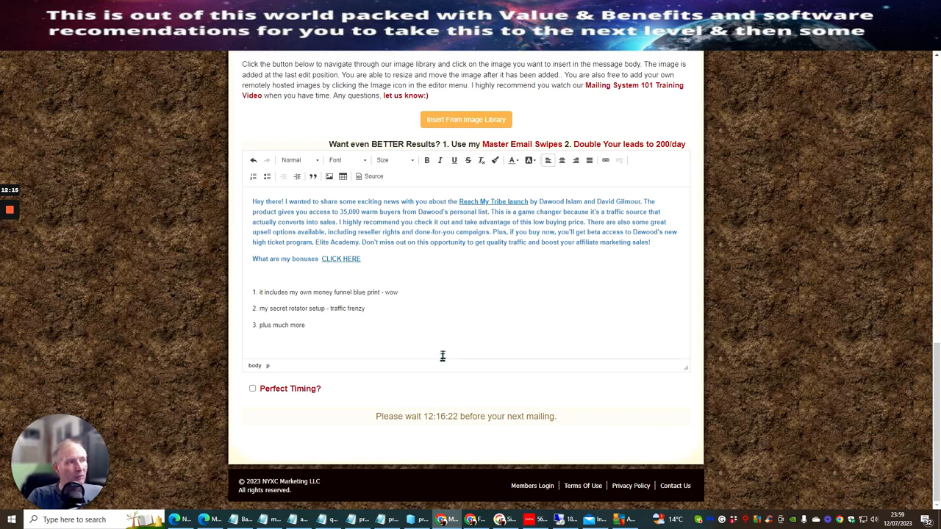
mouse_move(428, 297)
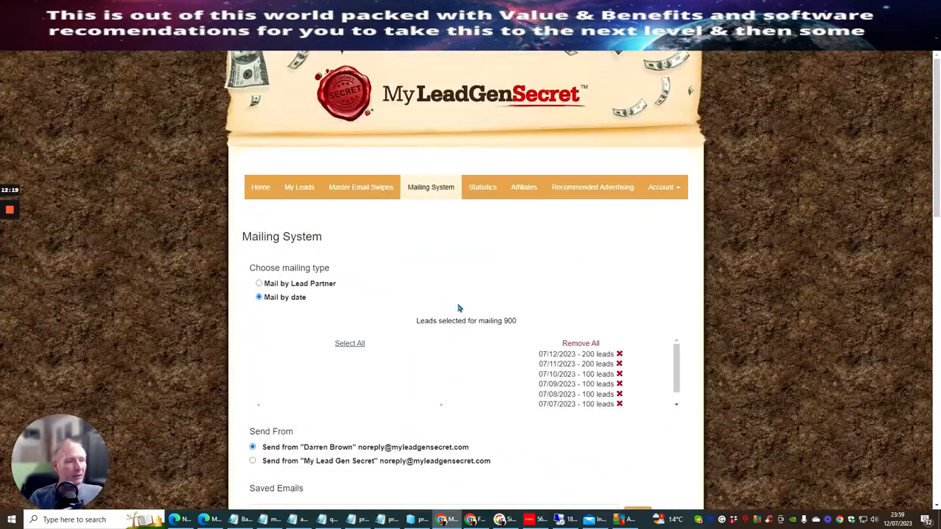
scroll(down, 3)
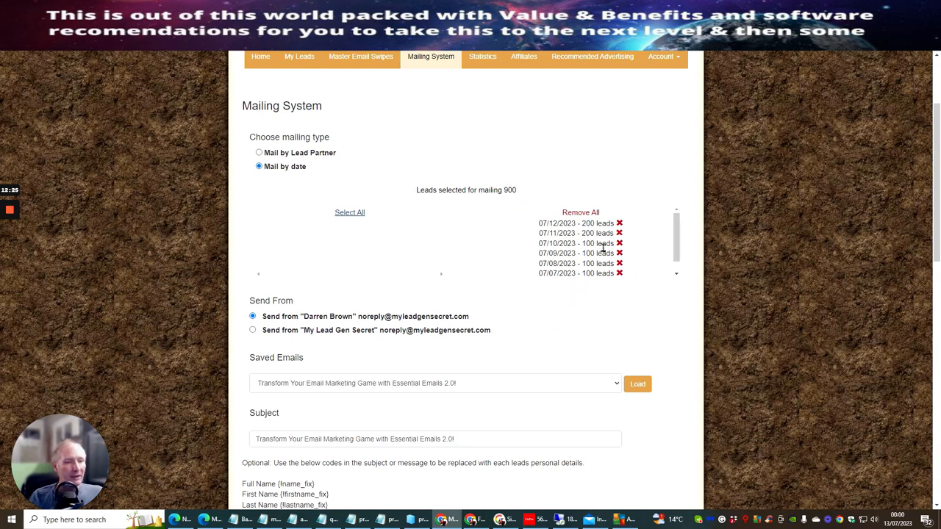
scroll(up, 3)
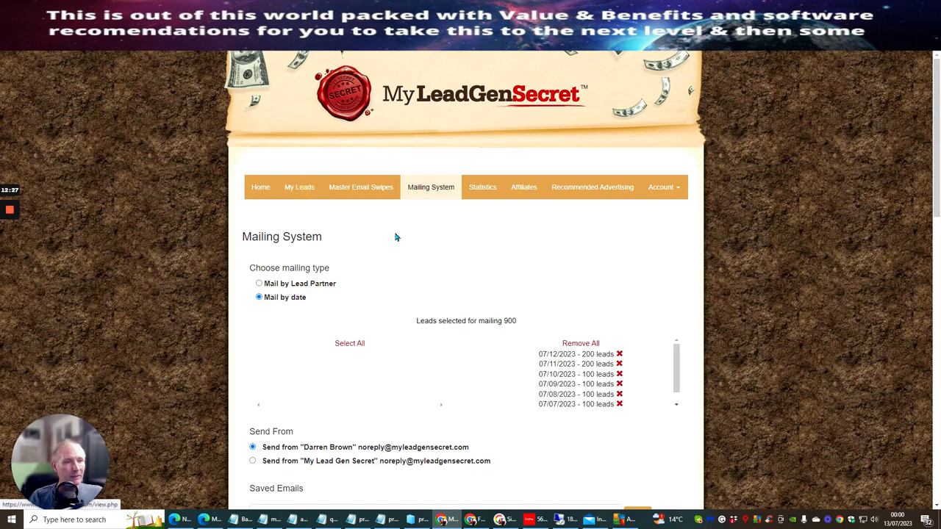
click(304, 187)
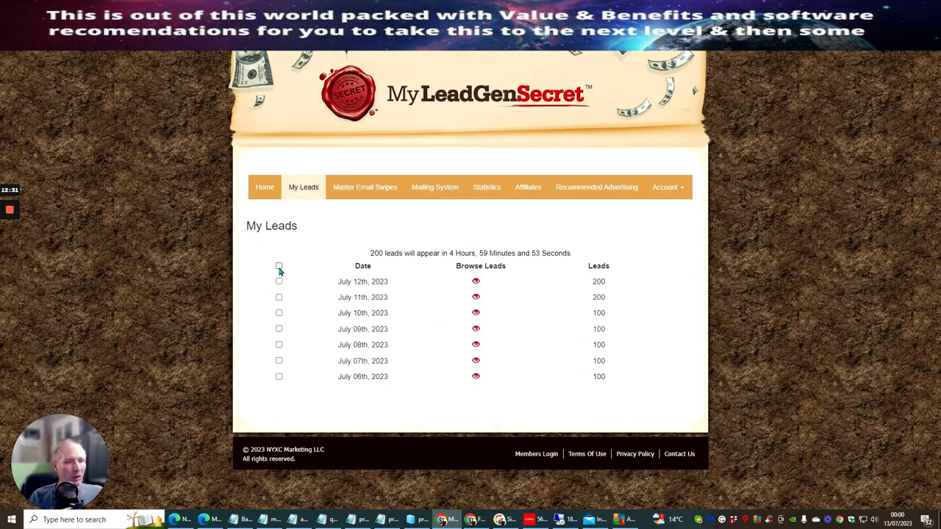
click(279, 267)
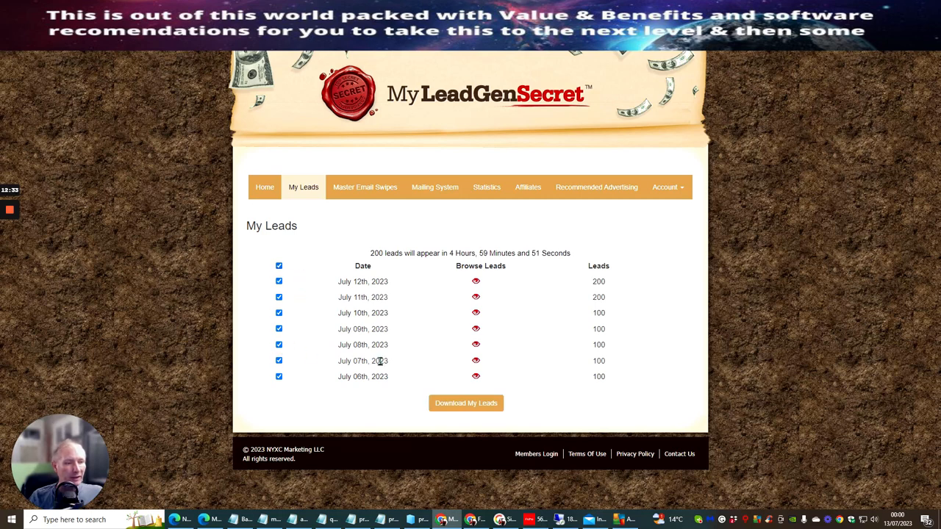
click(467, 403)
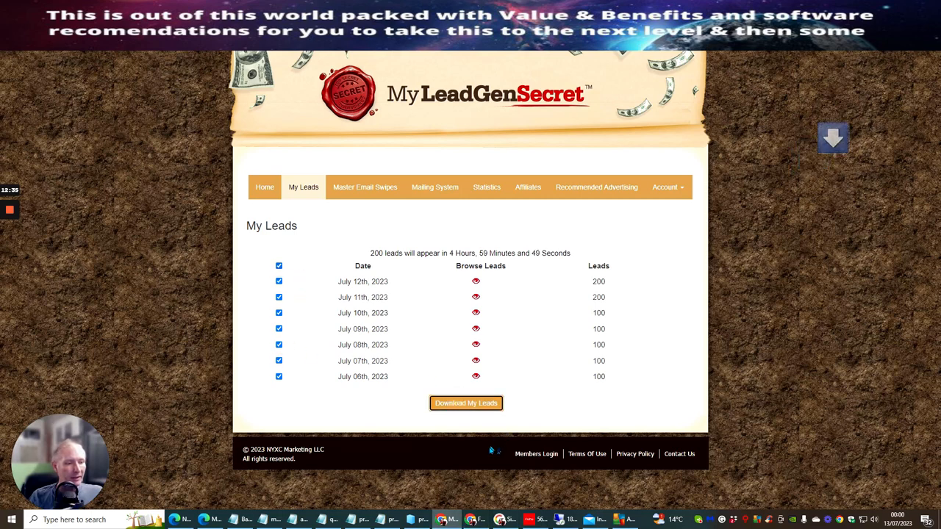
mouse_move(386, 414)
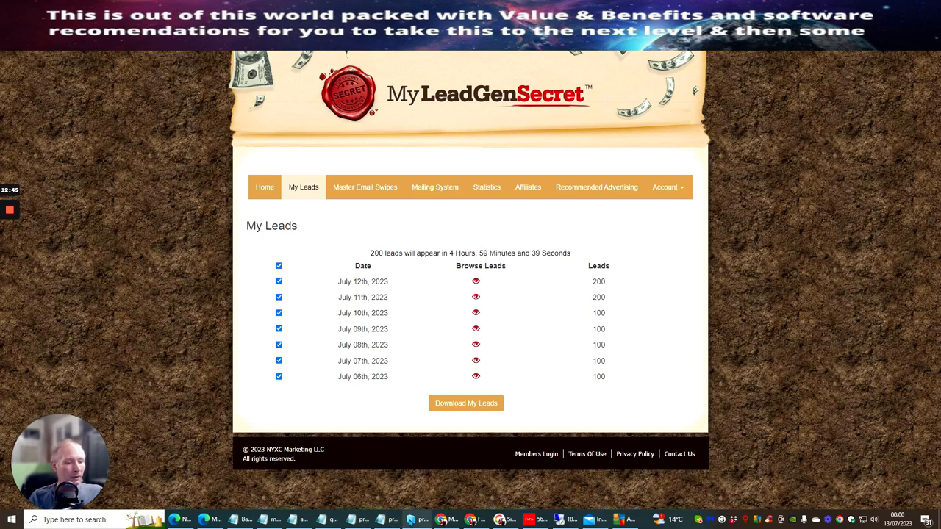
- Open File Explorer's Downloads folder to find the leads (12) CSV
click(417, 520)
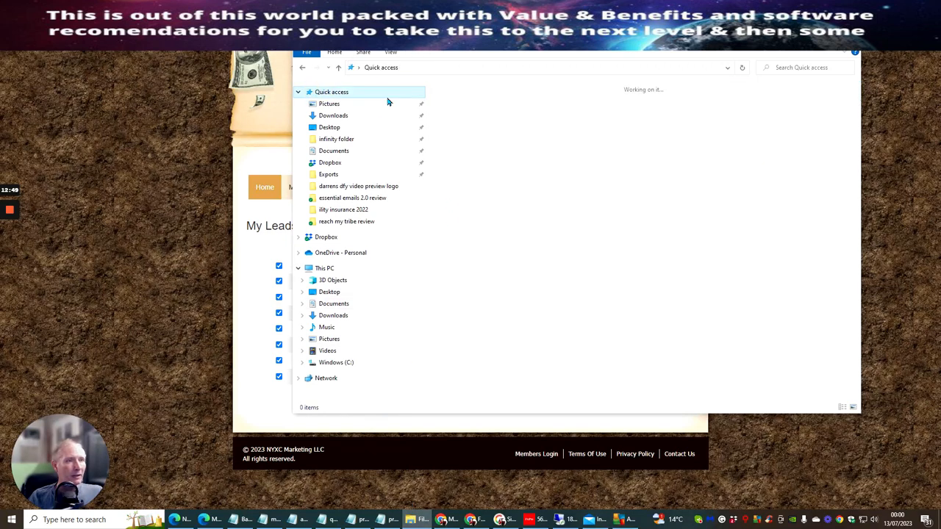
click(332, 91)
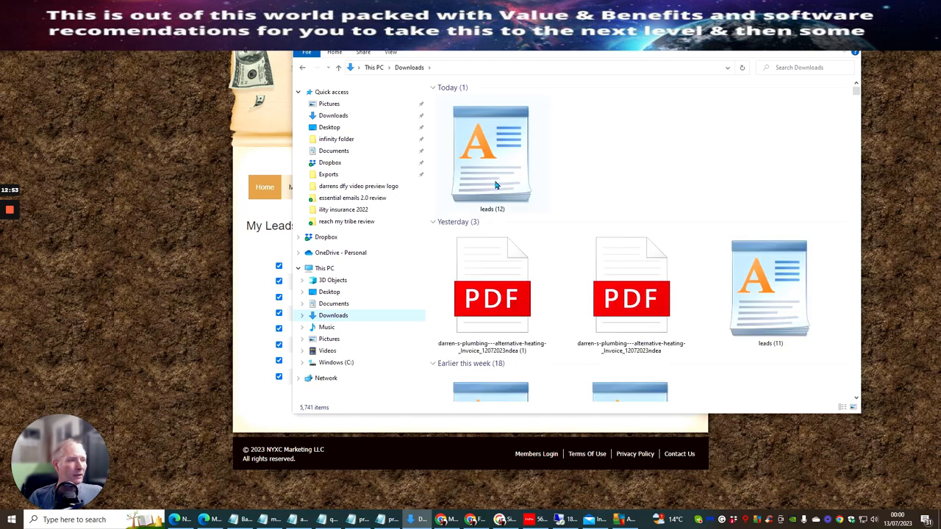
mouse_move(482, 159)
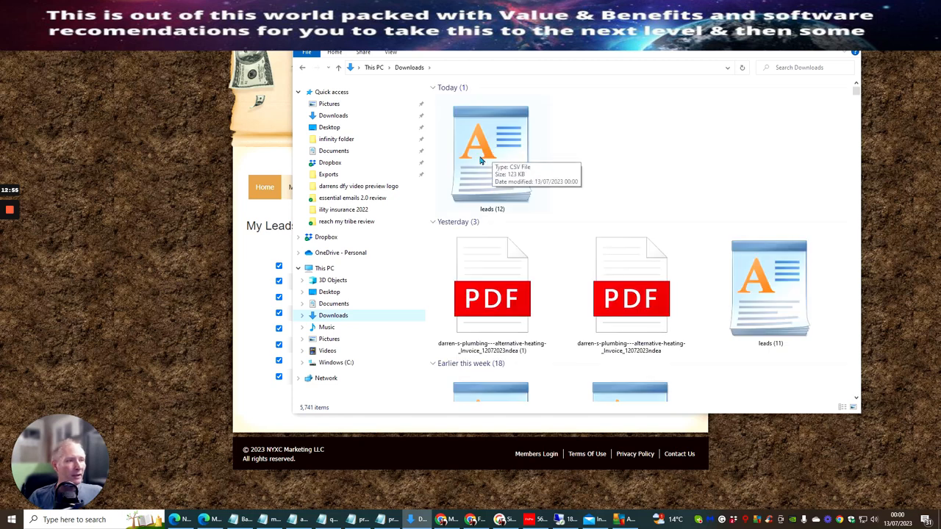
mouse_move(469, 184)
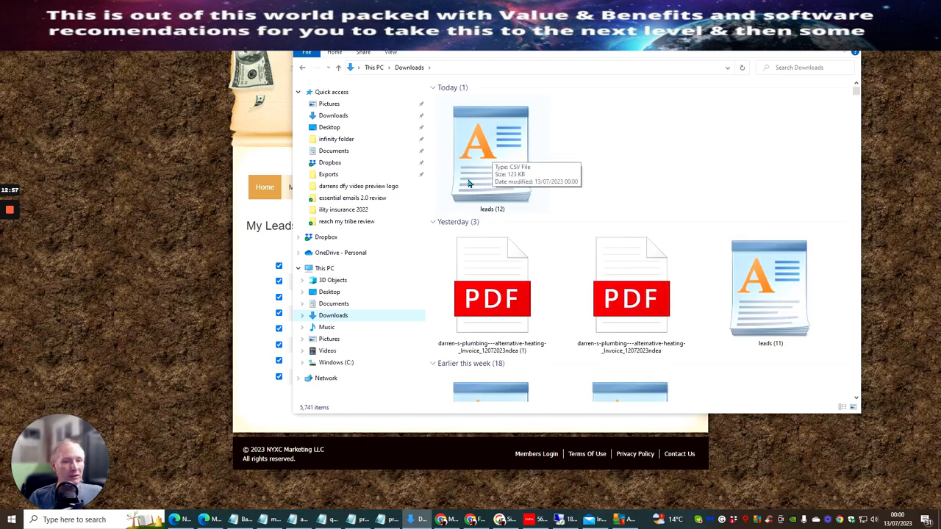
mouse_move(649, 97)
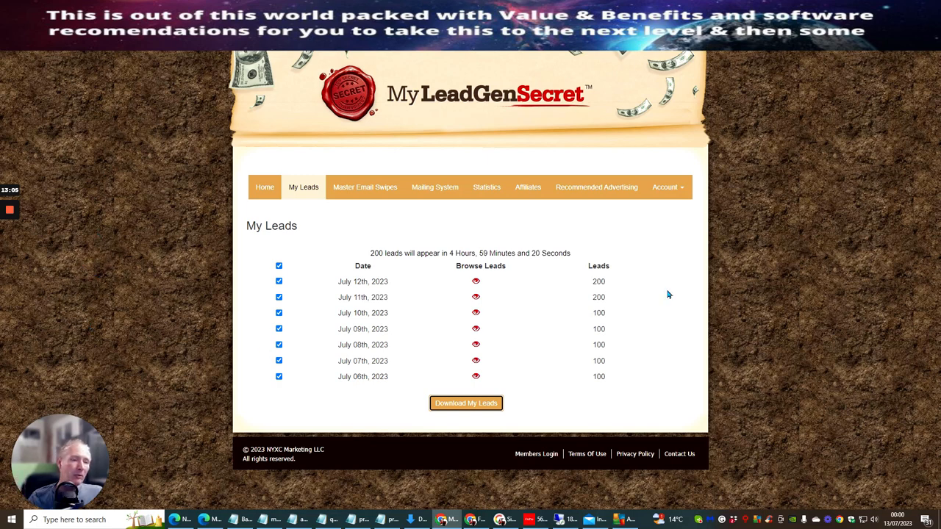
mouse_move(292, 365)
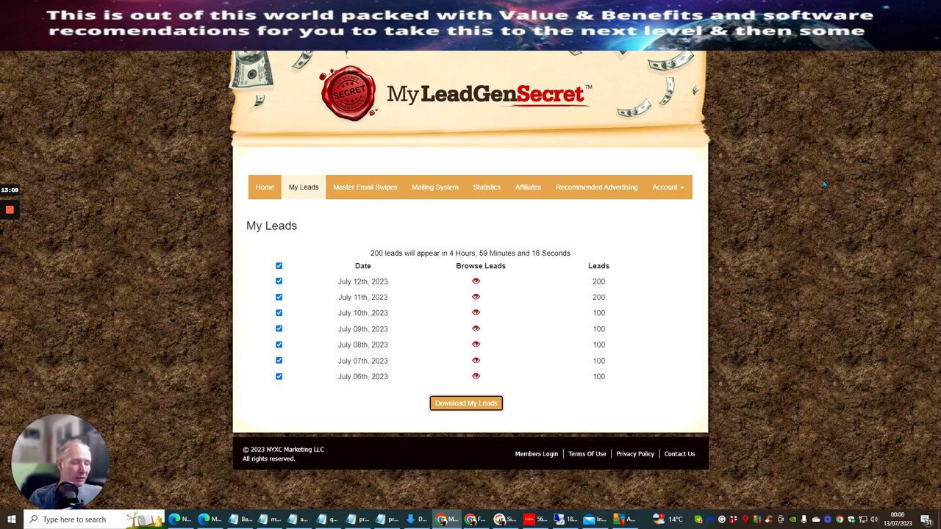
mouse_move(793, 171)
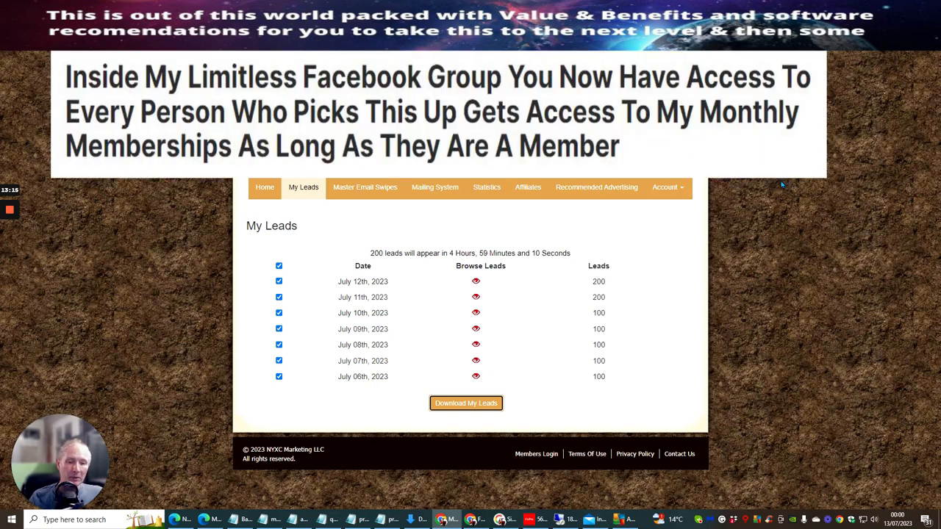
mouse_move(787, 198)
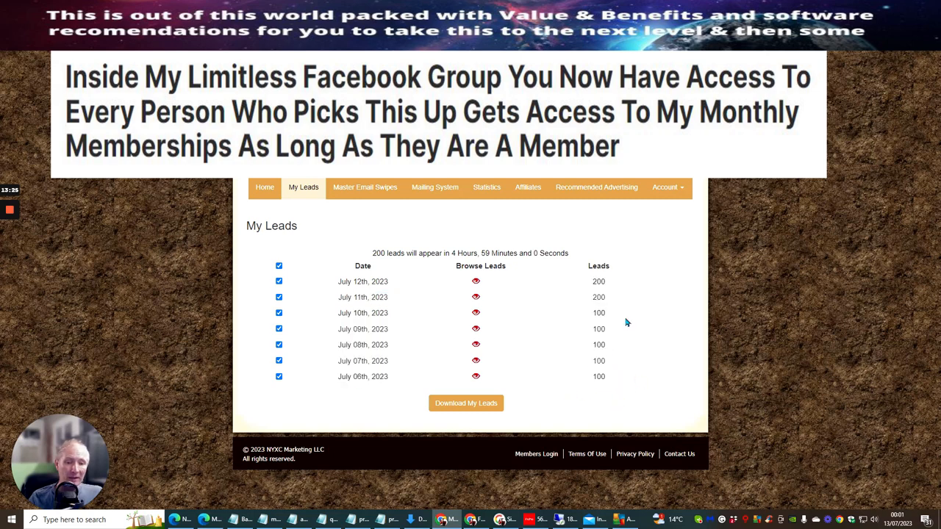
mouse_move(595, 400)
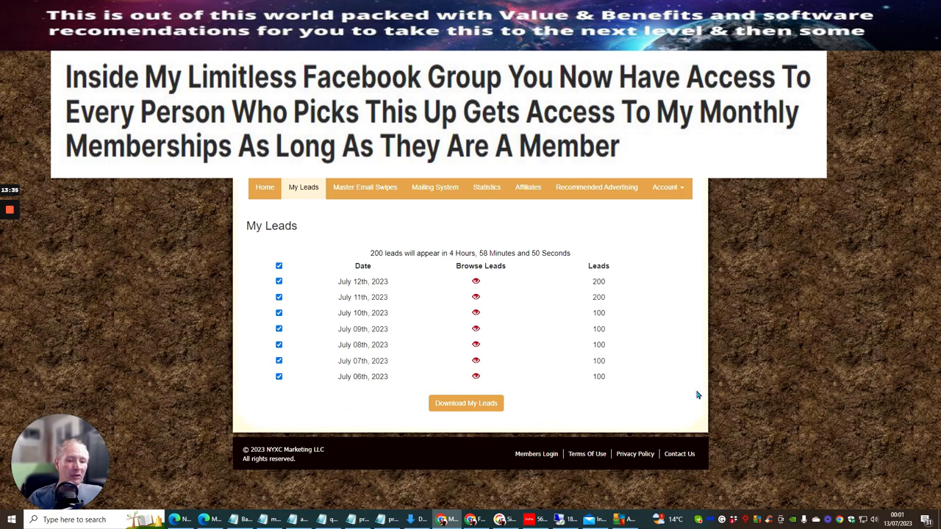
mouse_move(674, 236)
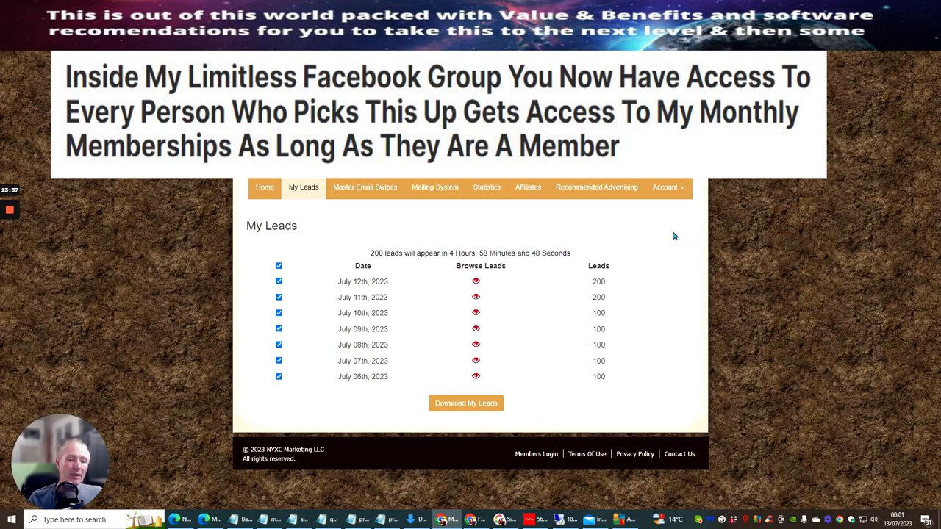
mouse_move(659, 250)
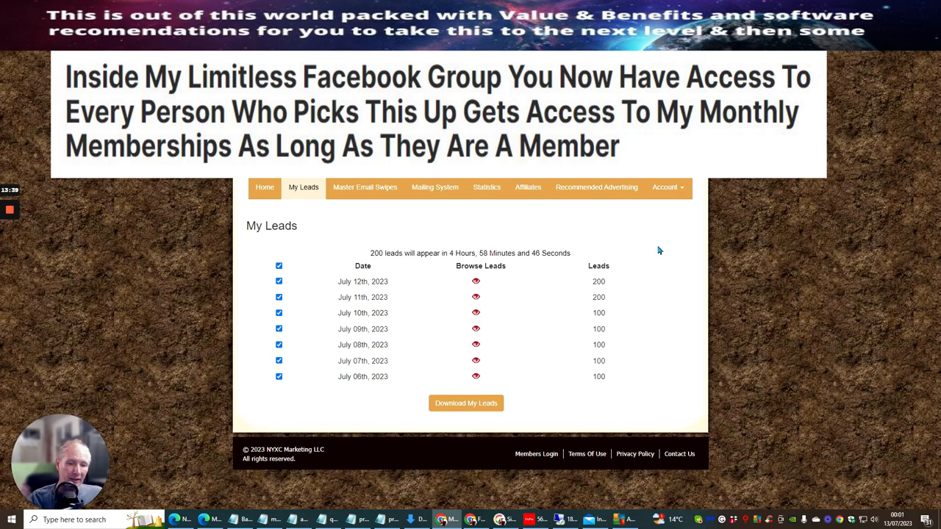
mouse_move(293, 278)
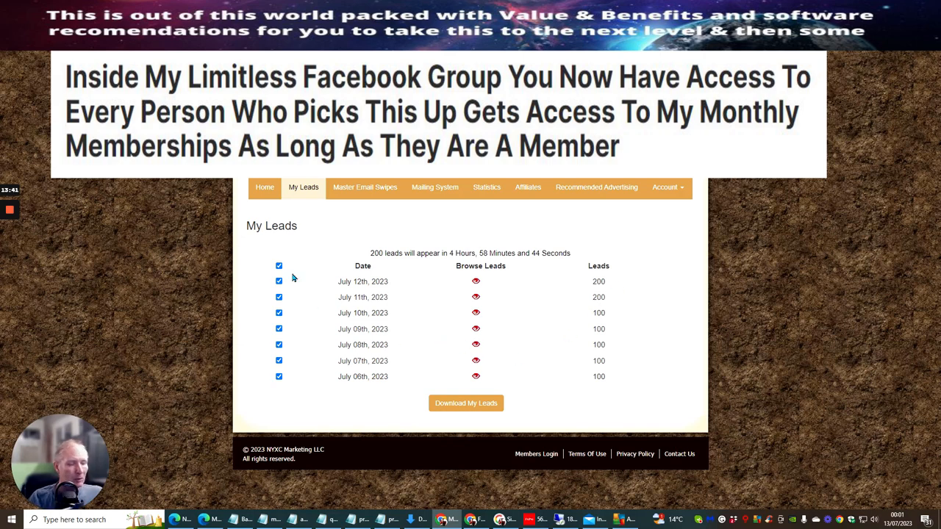
- Untick all July 6–12 lead dates using the table's header checkbox
click(278, 265)
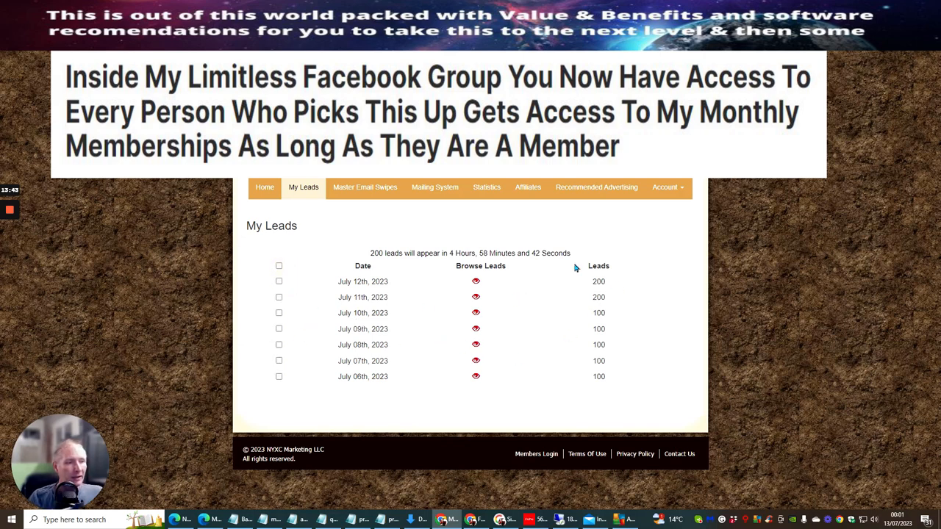
mouse_move(623, 238)
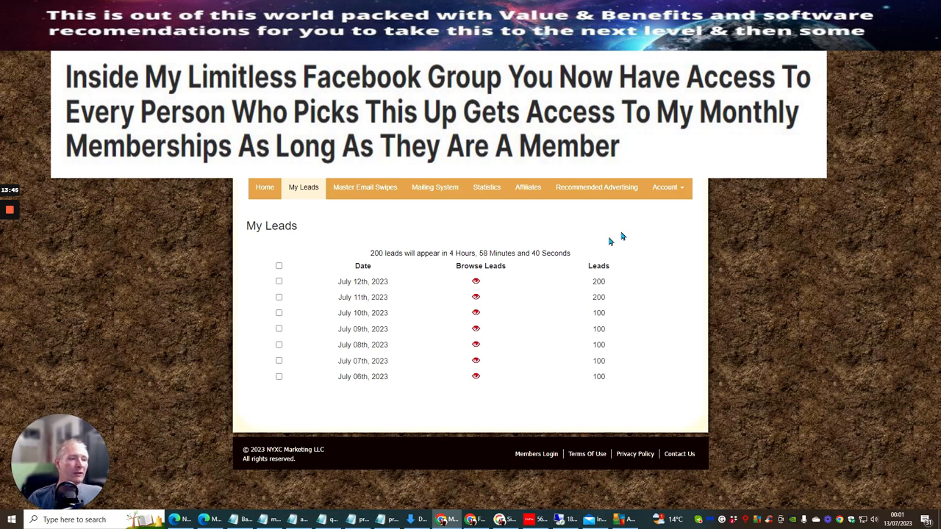
mouse_move(308, 298)
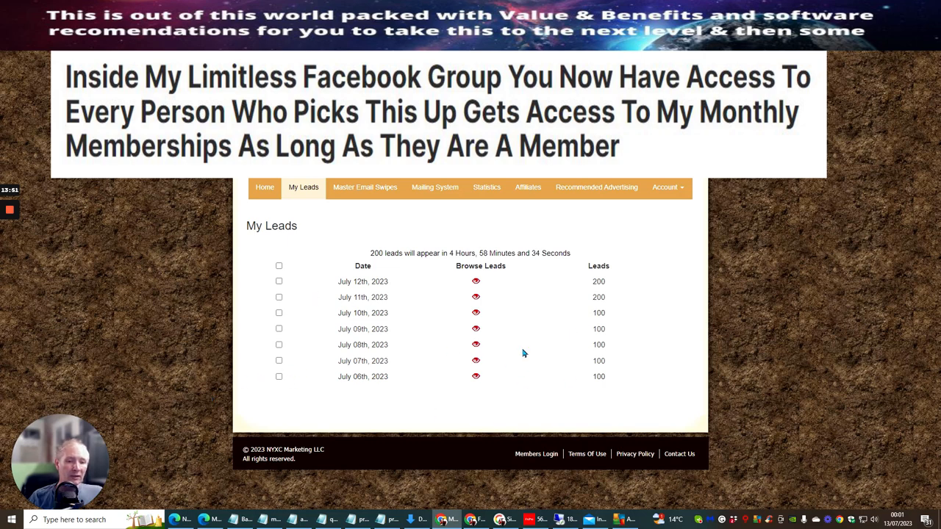
mouse_move(501, 379)
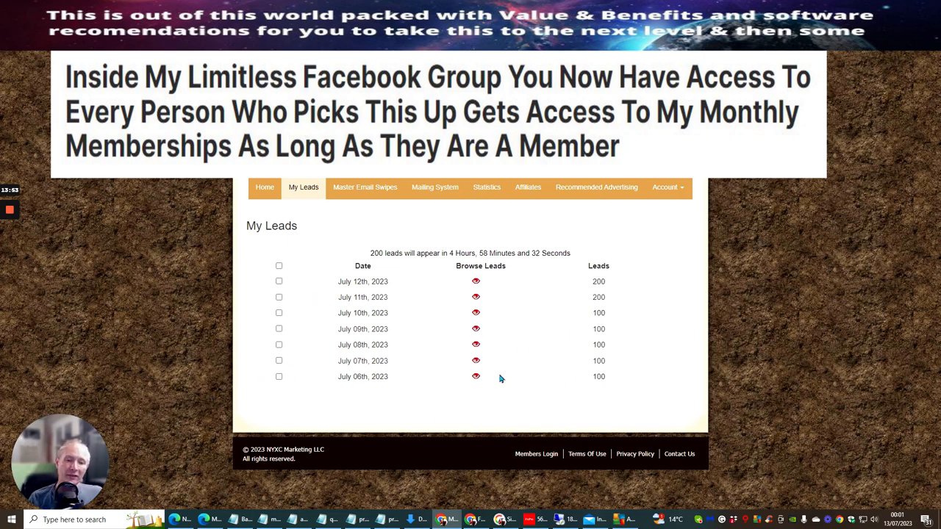
mouse_move(586, 382)
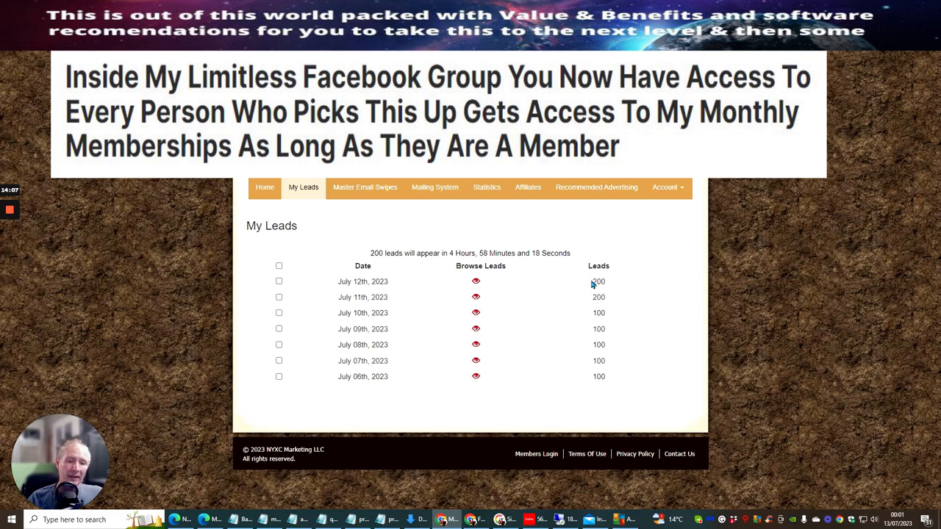
mouse_move(567, 292)
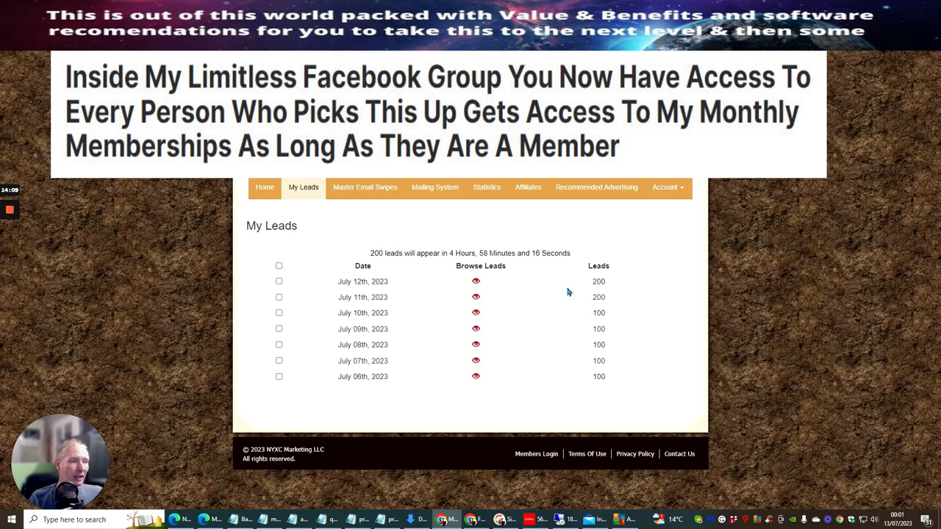
double_click(599, 281)
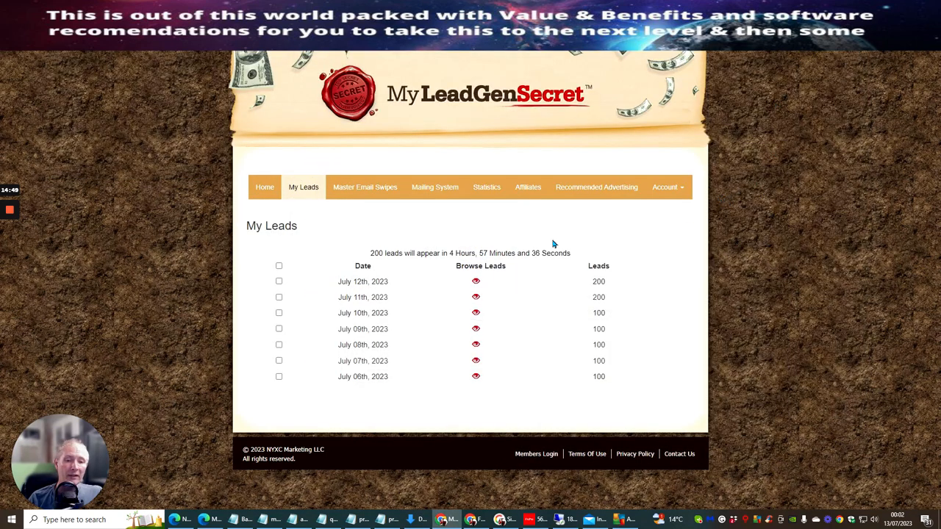
mouse_move(638, 233)
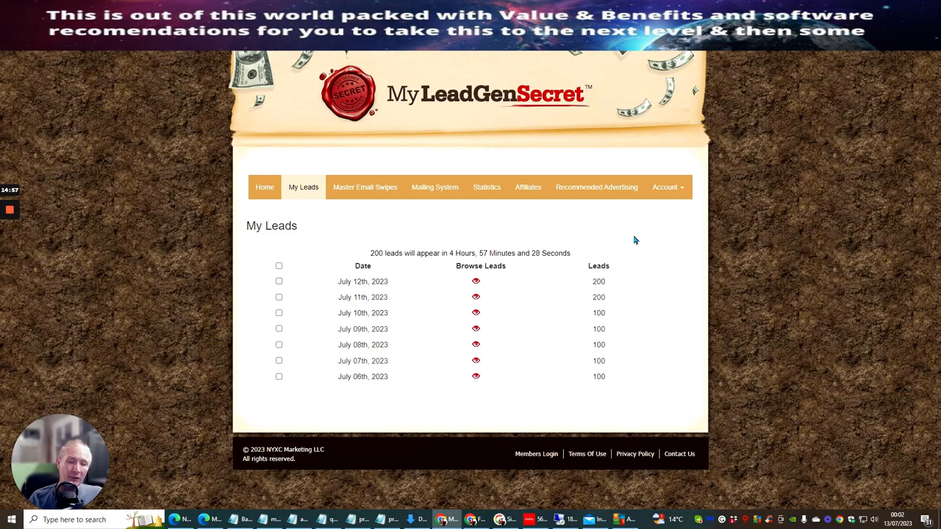
mouse_move(629, 238)
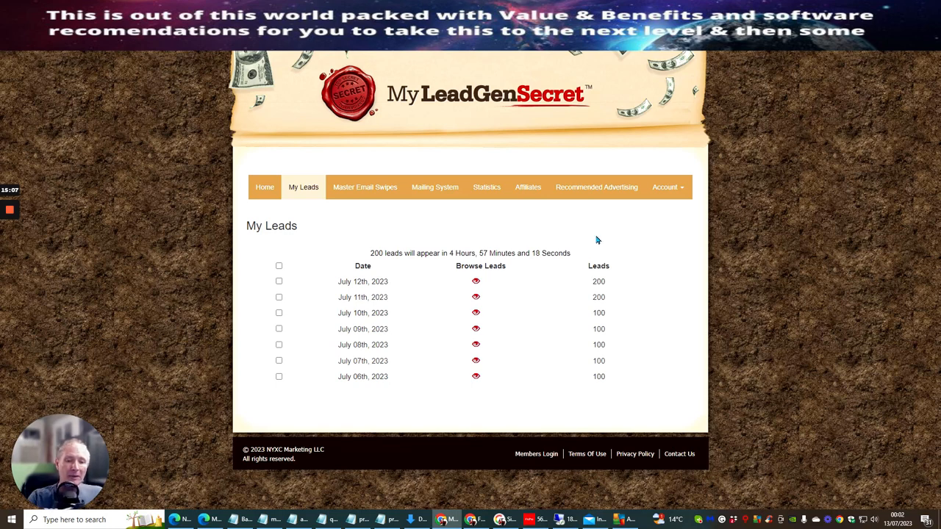
mouse_move(629, 236)
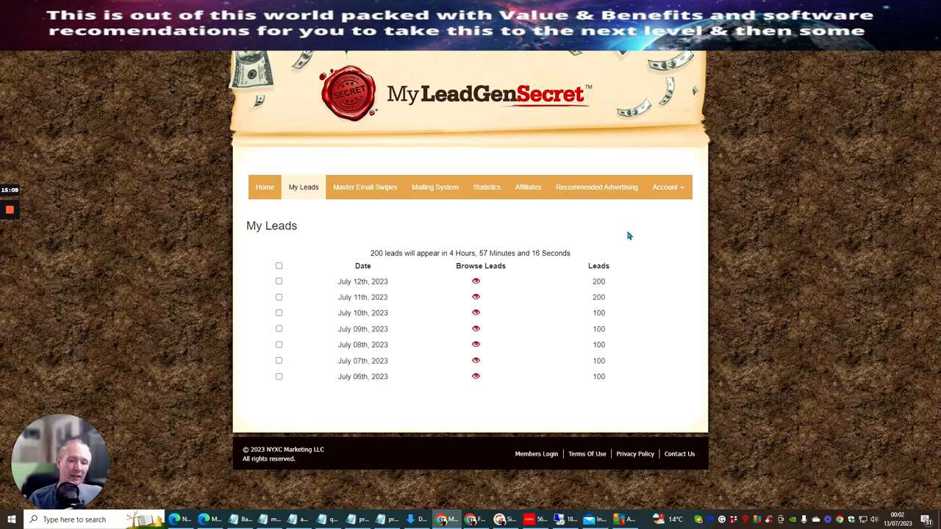
mouse_move(627, 226)
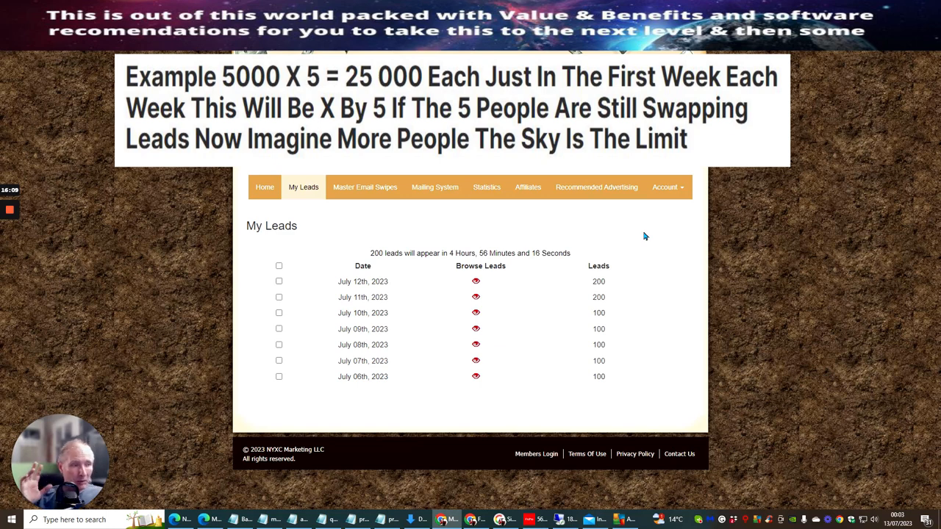
mouse_move(645, 258)
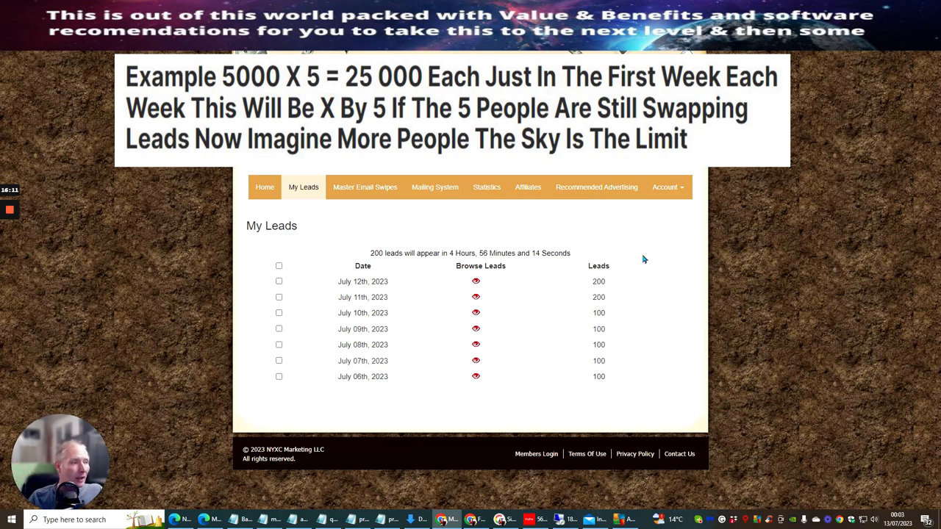
mouse_move(584, 245)
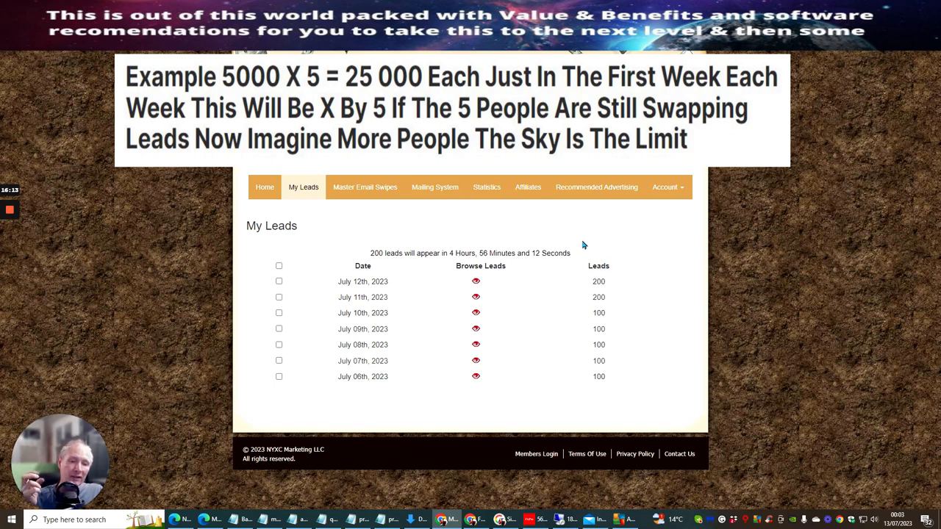
mouse_move(585, 239)
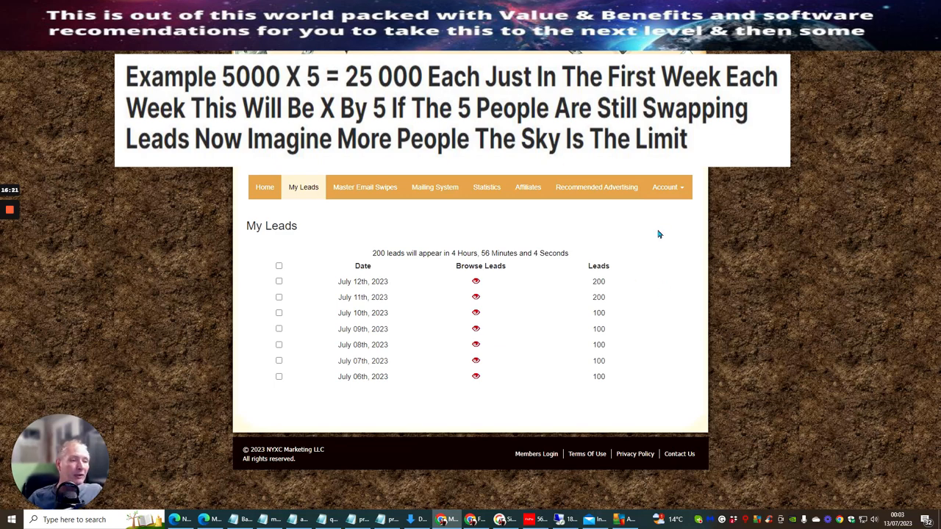
mouse_move(638, 243)
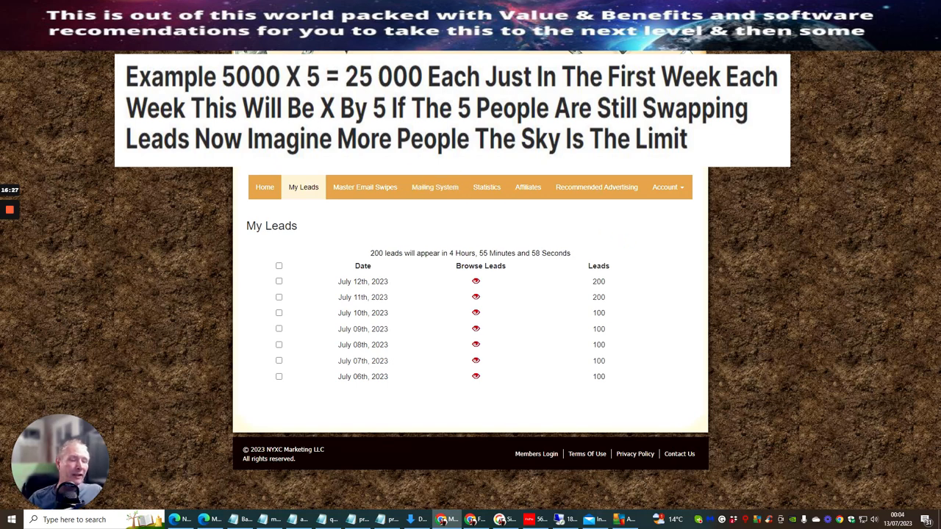
mouse_move(637, 237)
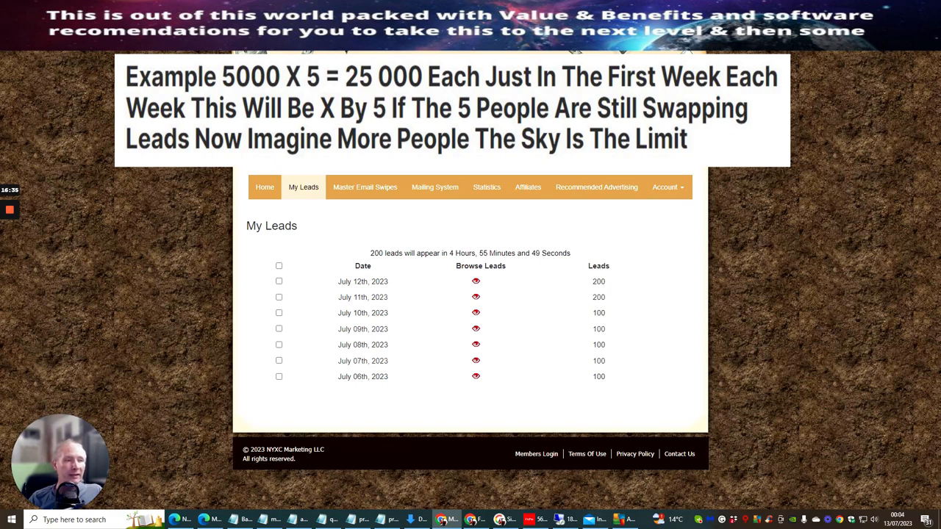
mouse_move(264, 254)
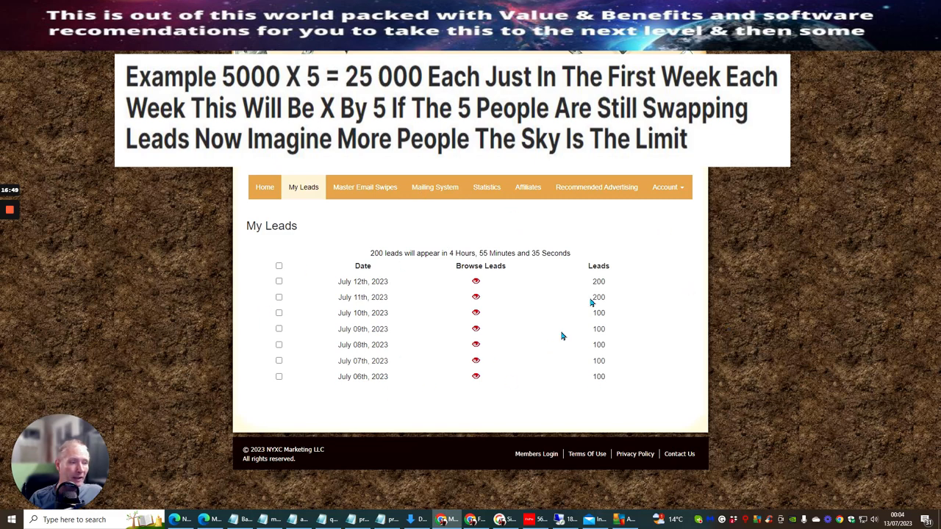
mouse_move(505, 241)
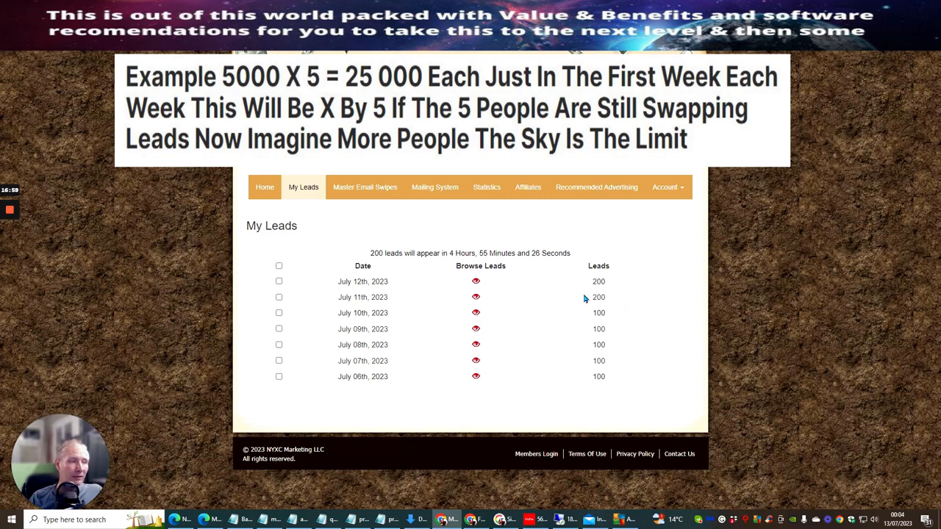
mouse_move(618, 283)
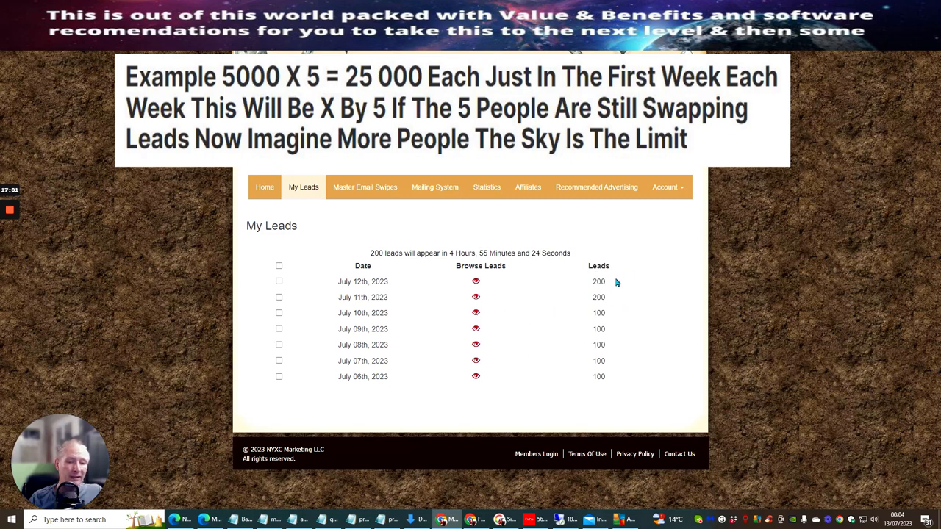
mouse_move(593, 286)
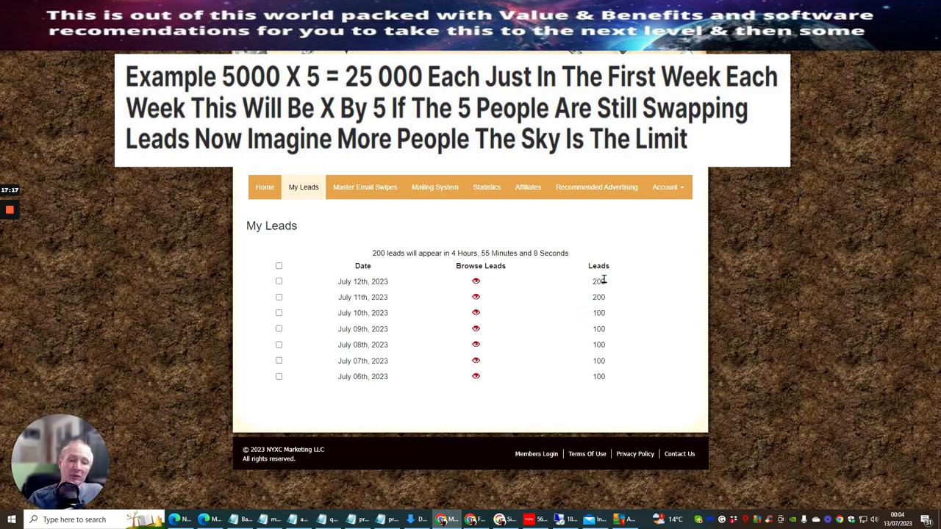
mouse_move(395, 218)
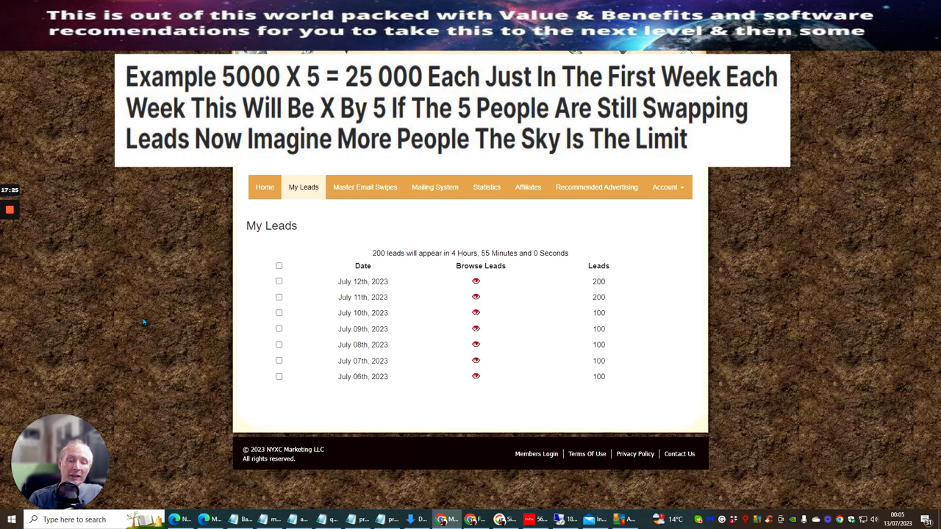
mouse_move(173, 351)
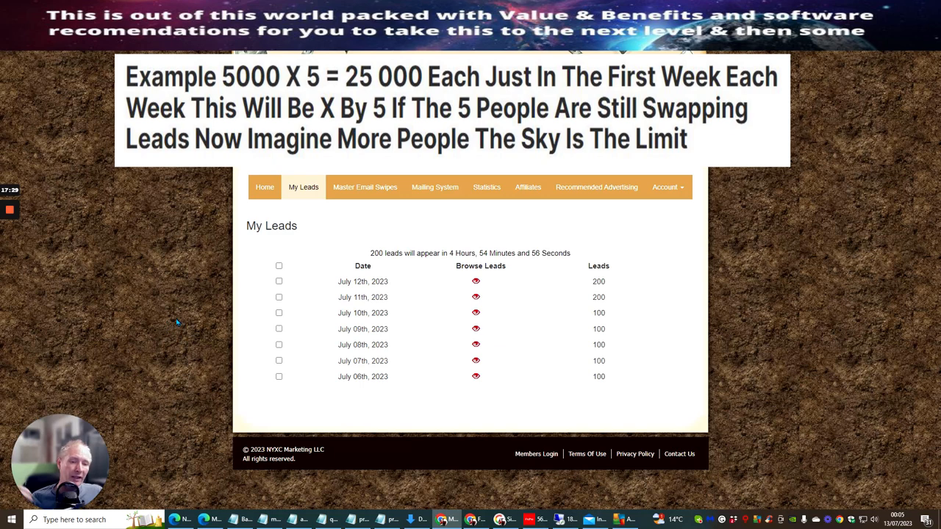
mouse_move(176, 350)
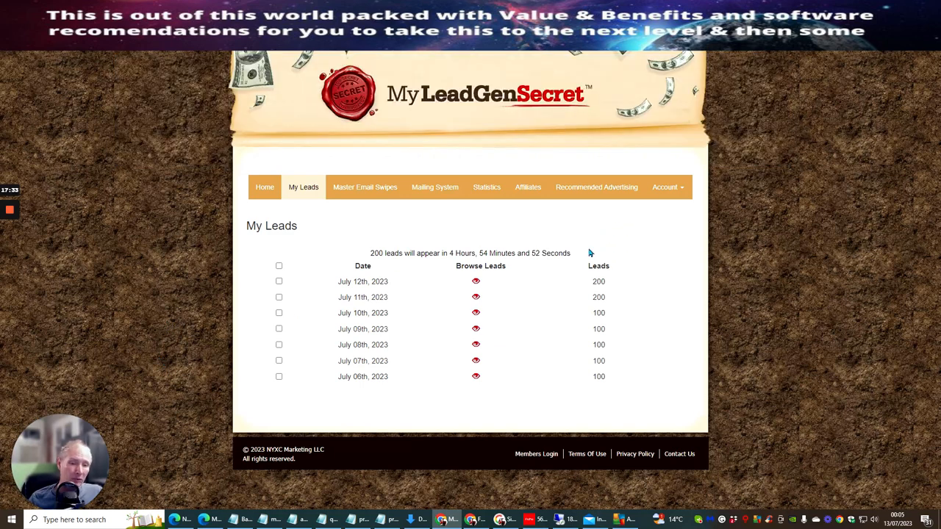
mouse_move(638, 239)
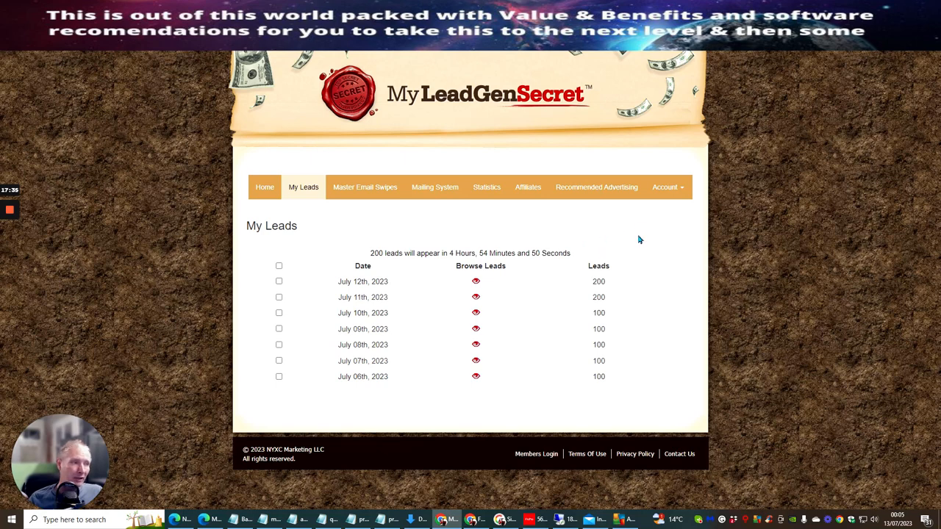
mouse_move(628, 223)
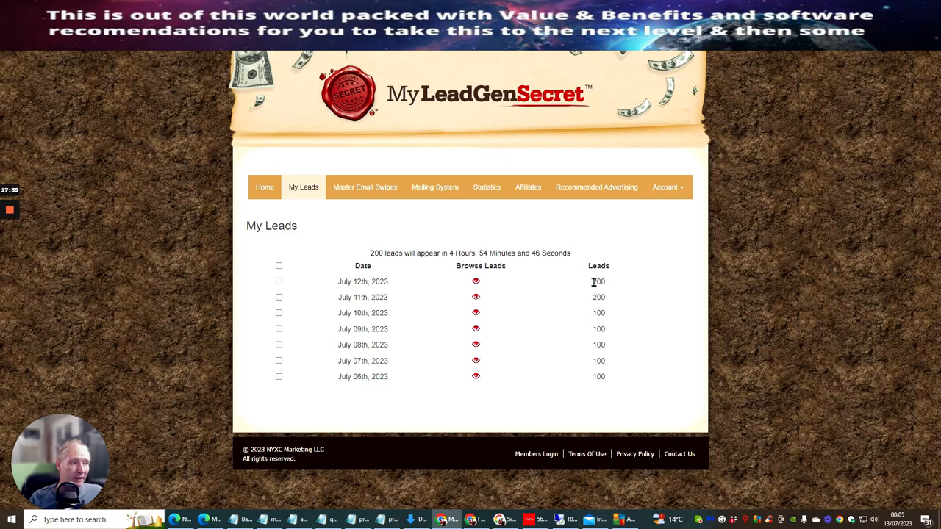
mouse_move(588, 419)
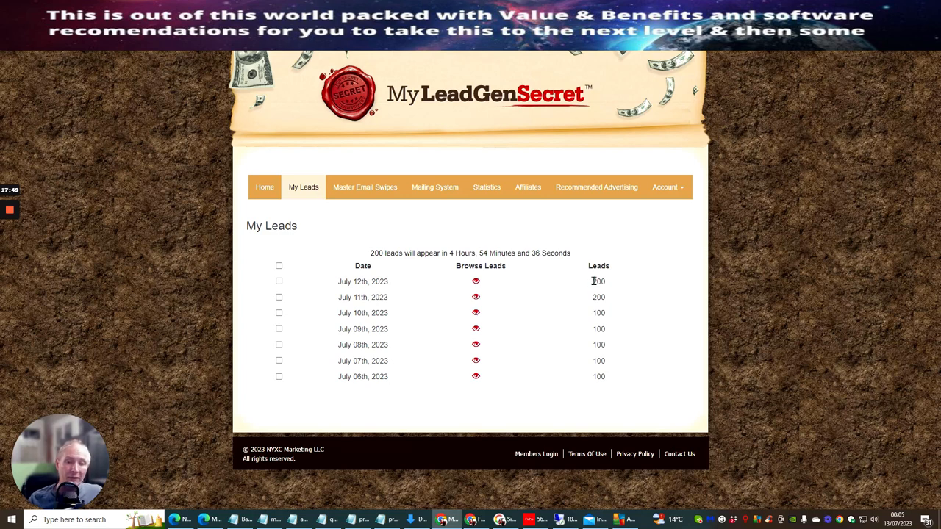
mouse_move(543, 247)
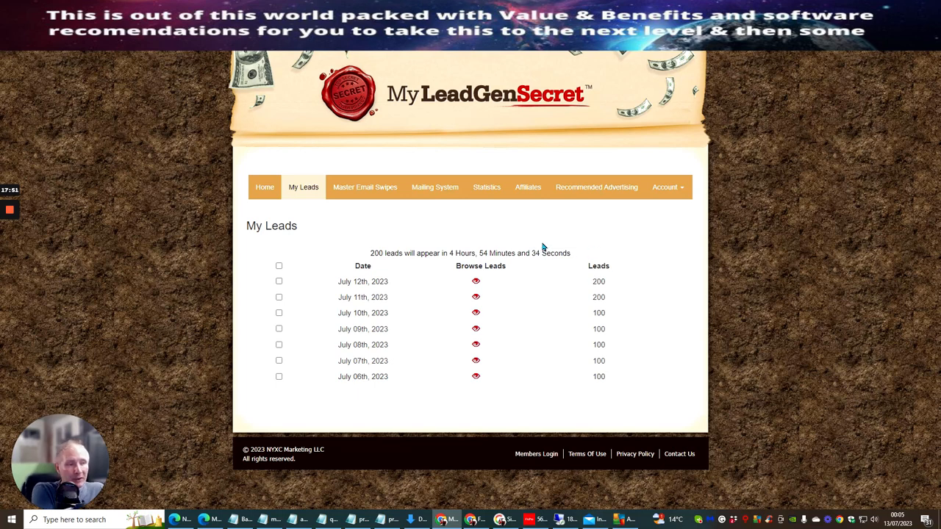
mouse_move(611, 208)
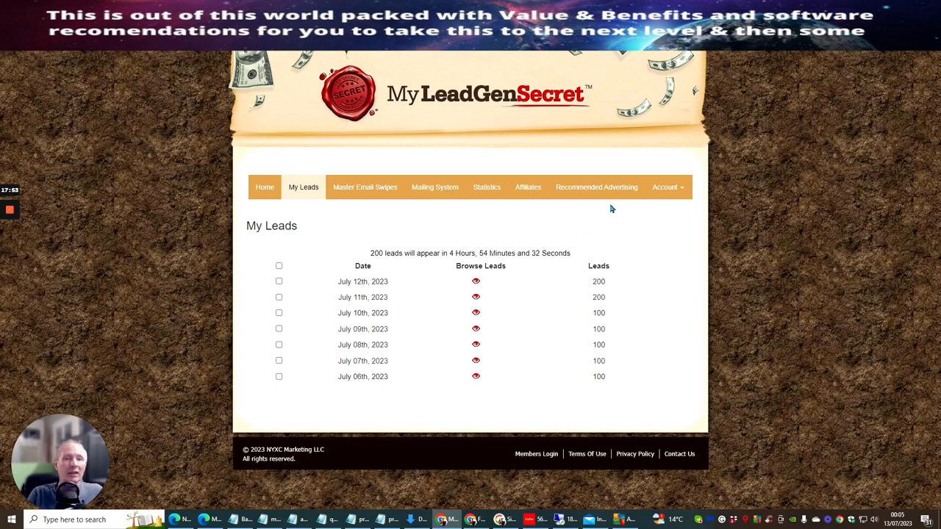
mouse_move(568, 203)
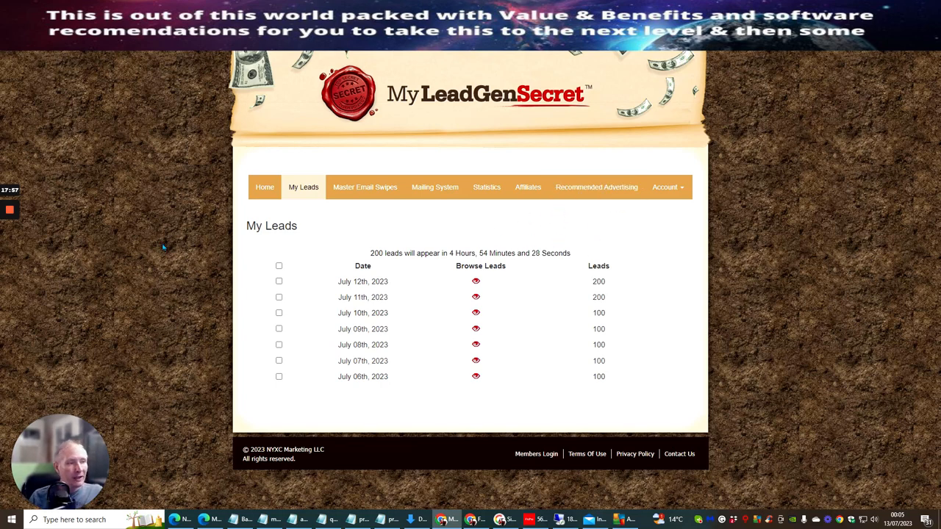
mouse_move(551, 218)
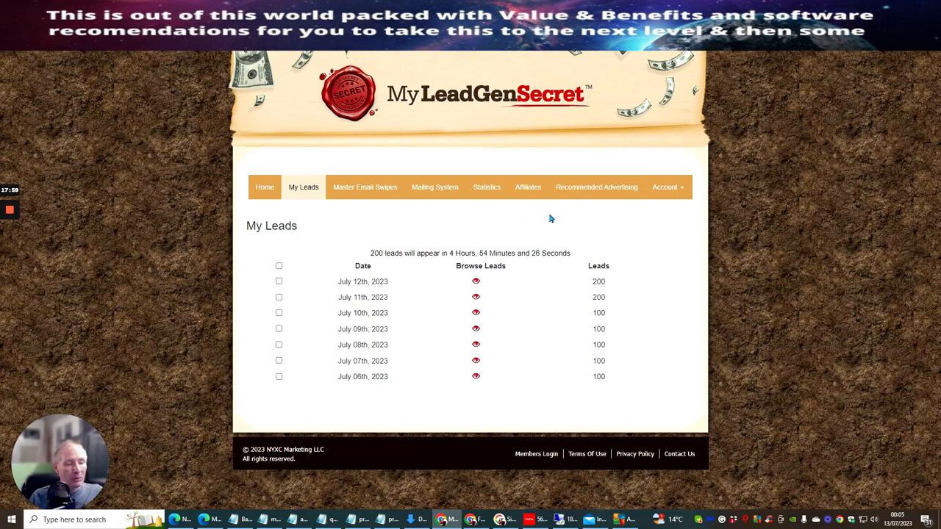
mouse_move(252, 243)
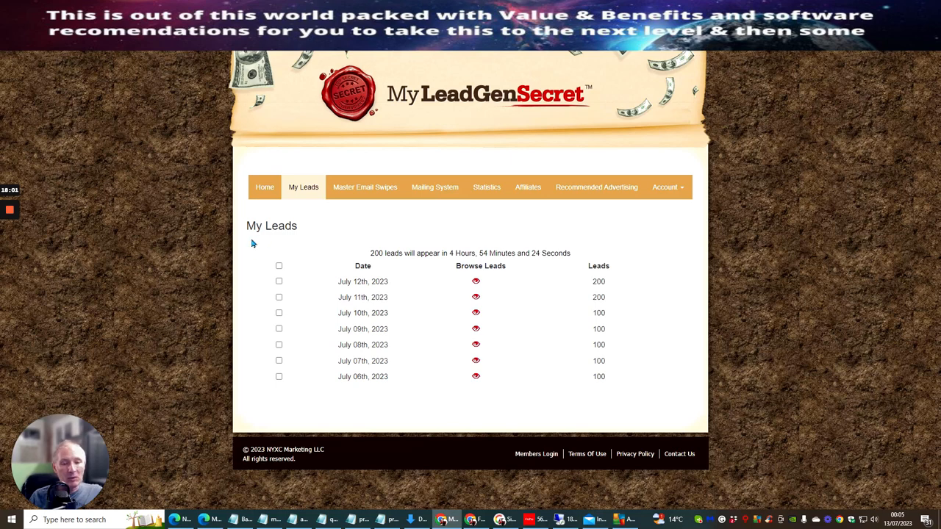
mouse_move(465, 233)
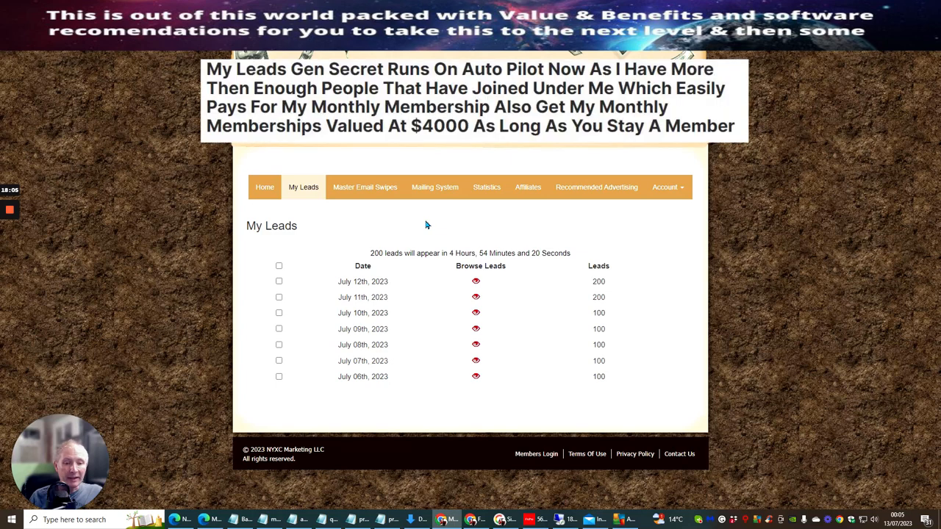
mouse_move(616, 317)
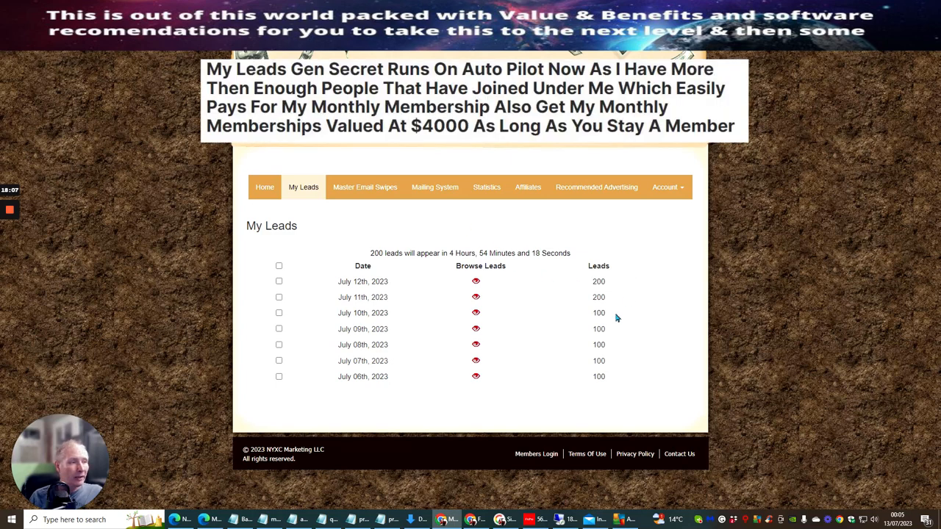
mouse_move(573, 270)
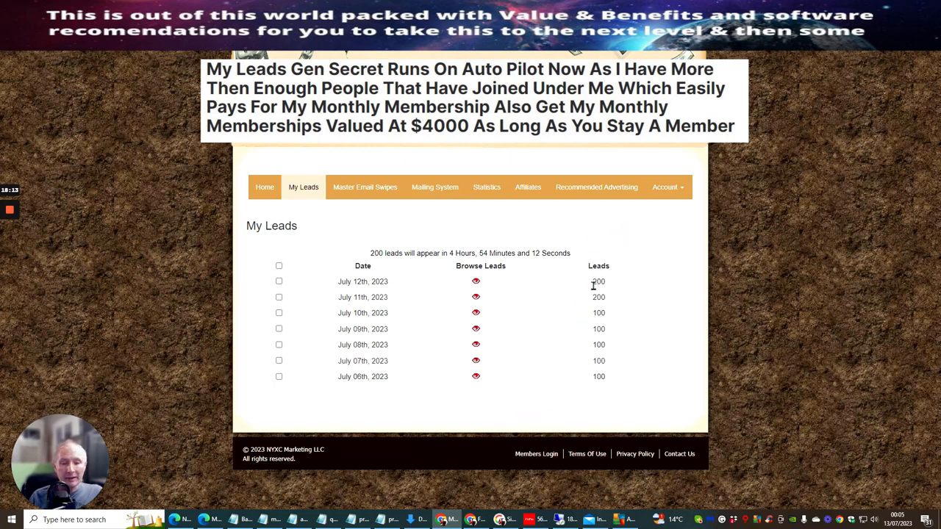
mouse_move(674, 255)
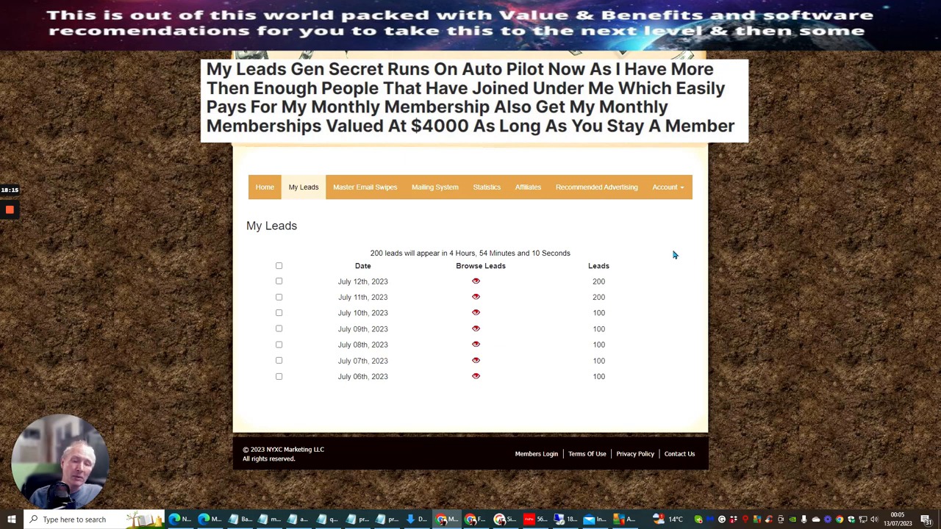
mouse_move(653, 245)
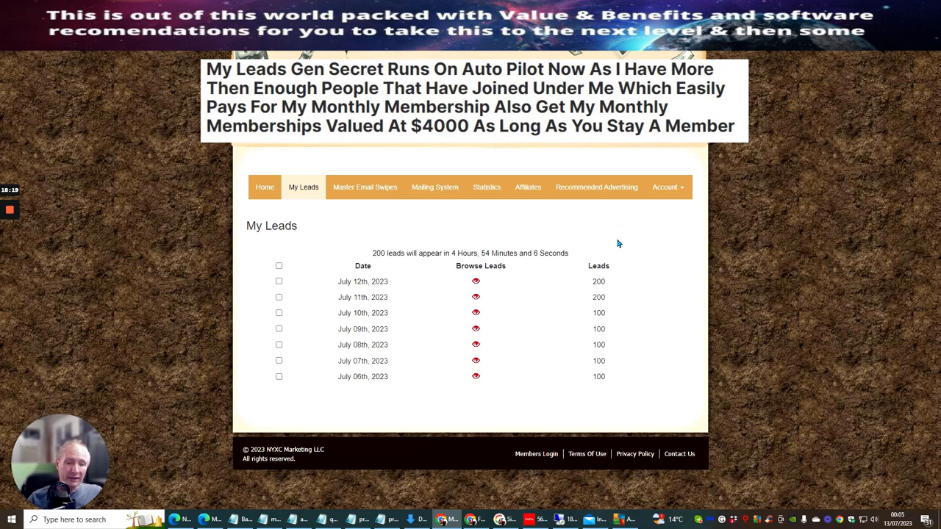
mouse_move(614, 248)
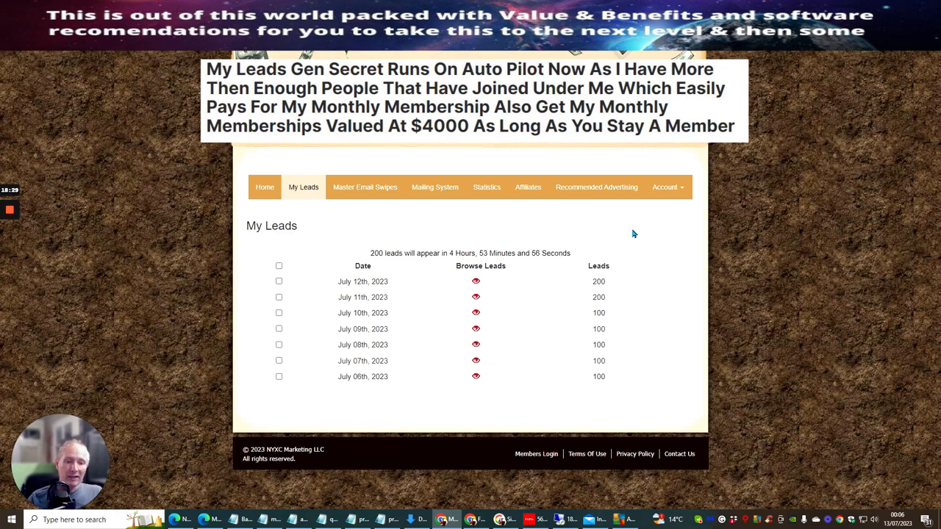
mouse_move(636, 243)
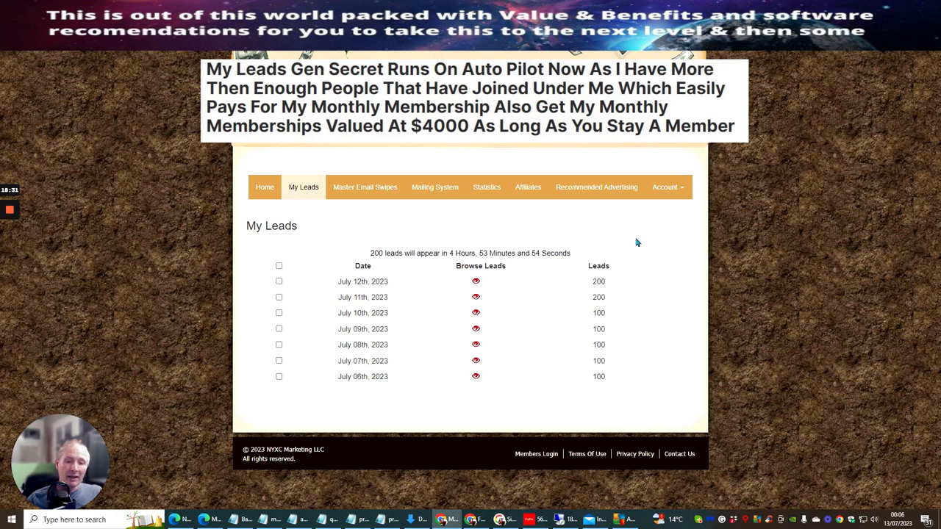
mouse_move(621, 243)
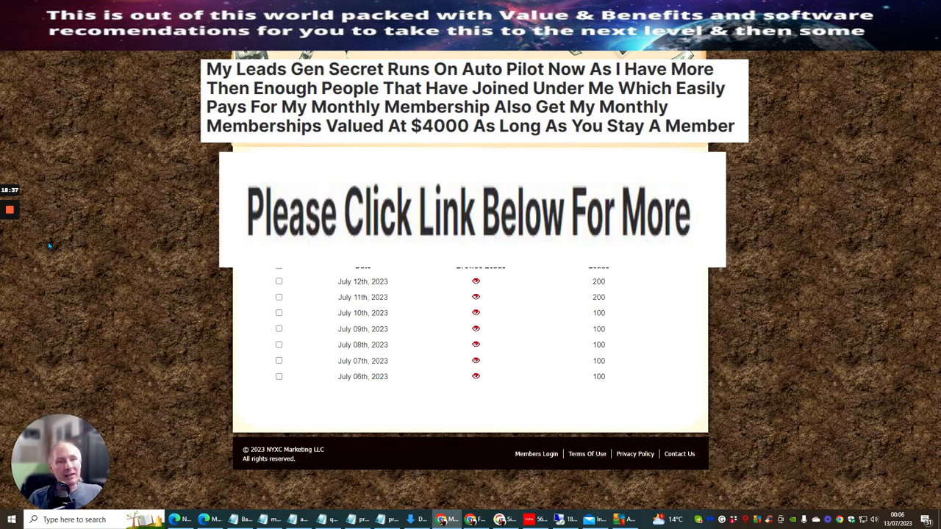
mouse_move(90, 323)
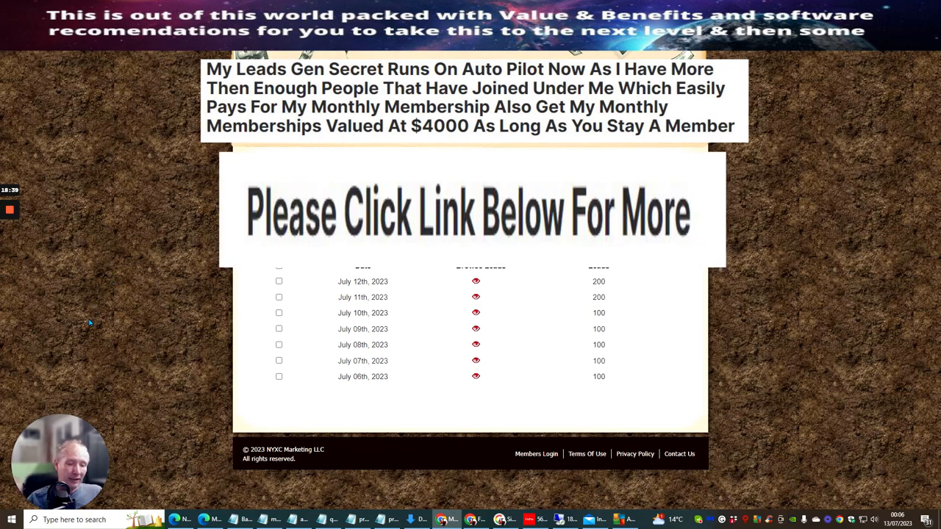
mouse_move(123, 256)
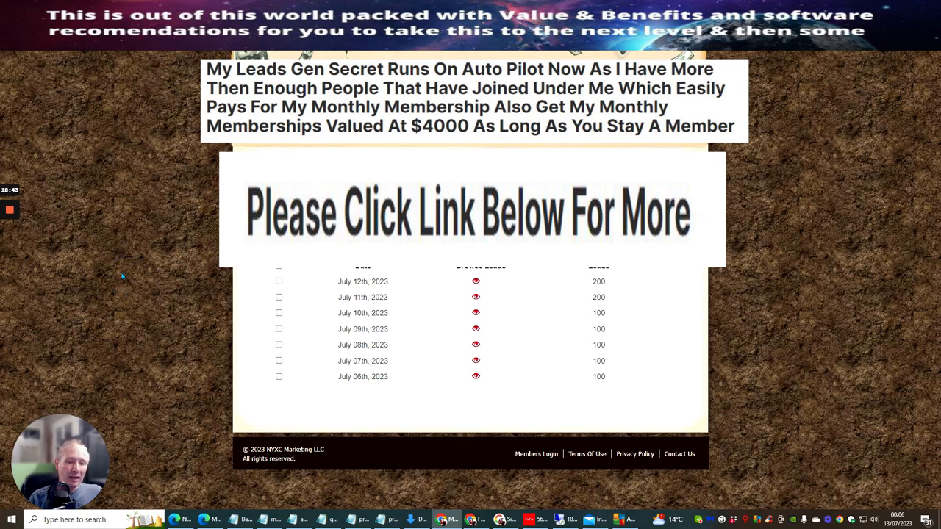
mouse_move(145, 255)
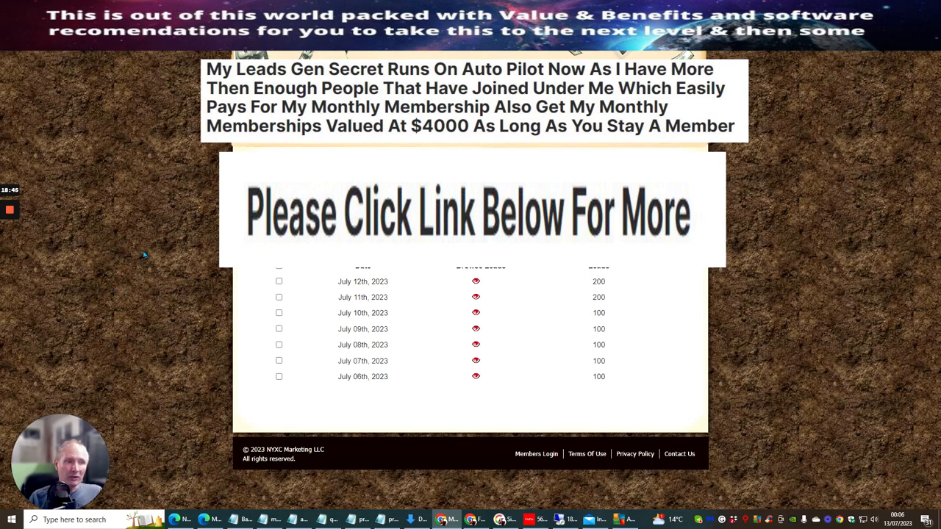
mouse_move(112, 256)
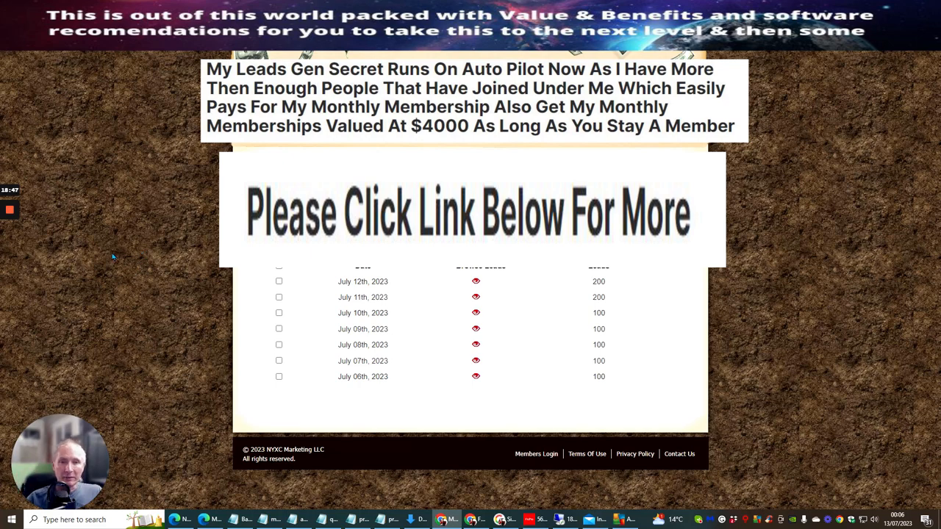